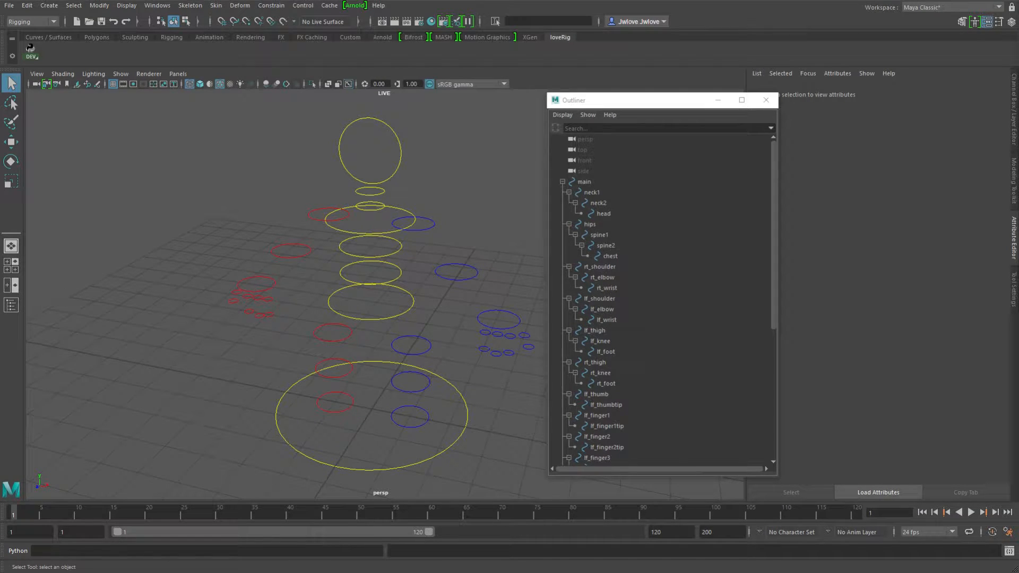
mouse_move(738, 384)
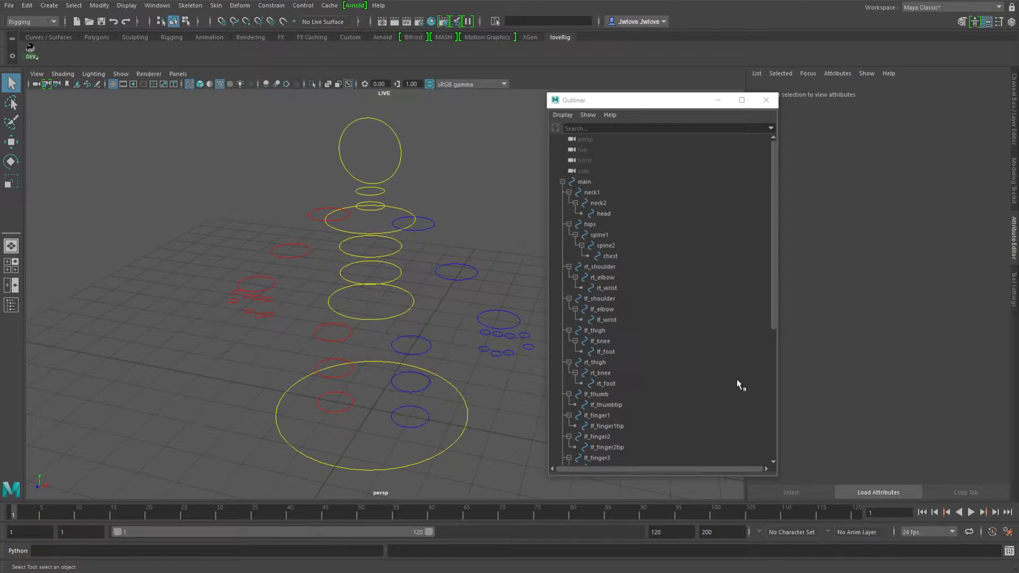
mouse_move(688, 354)
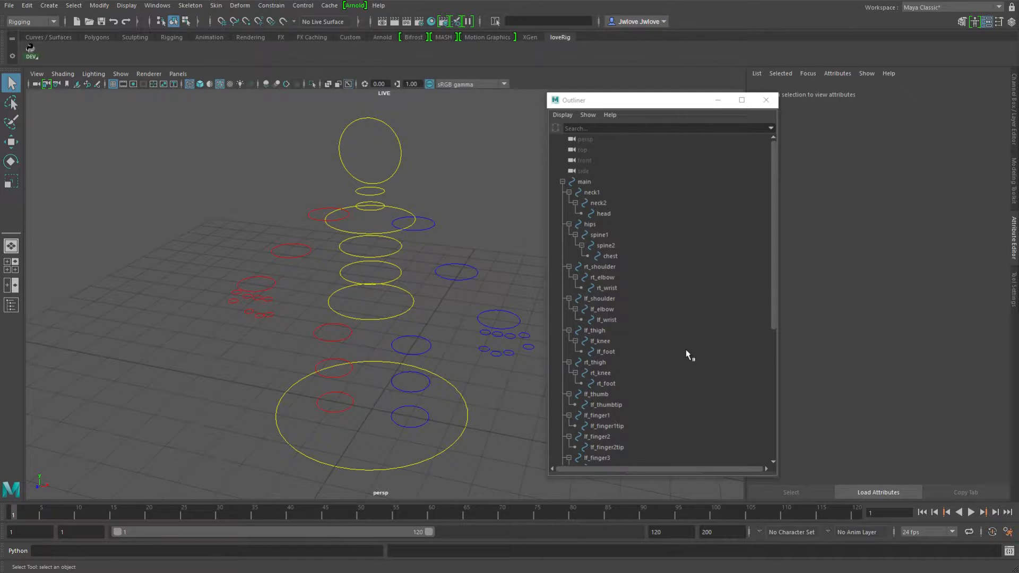
mouse_move(563, 352)
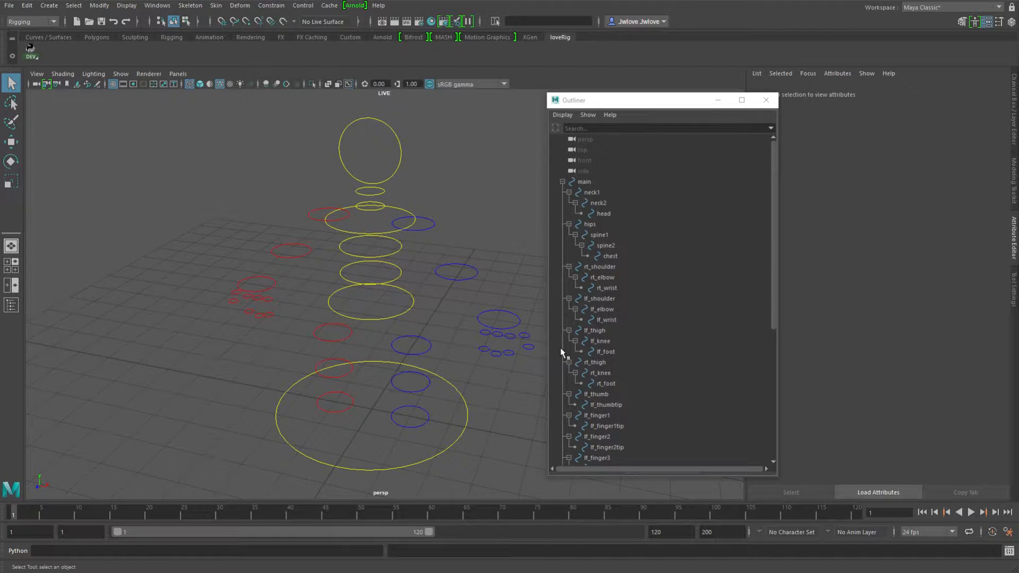
mouse_move(642, 375)
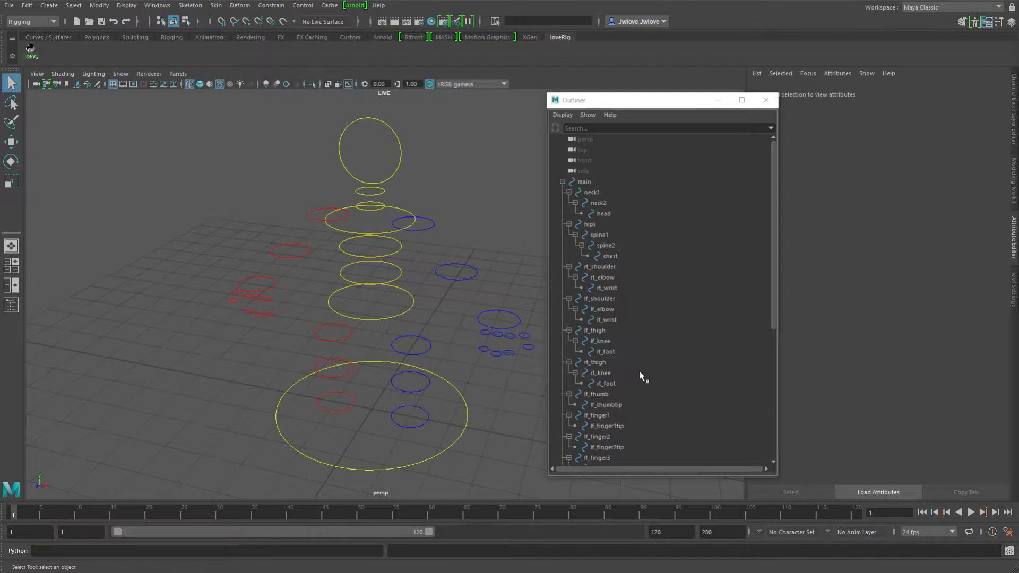
mouse_move(655, 315)
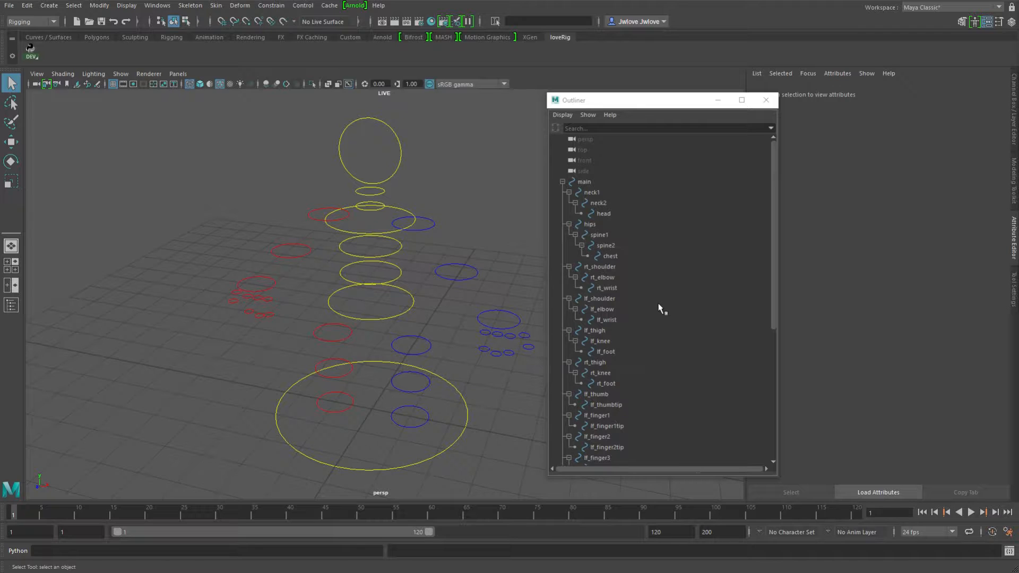
mouse_move(648, 305)
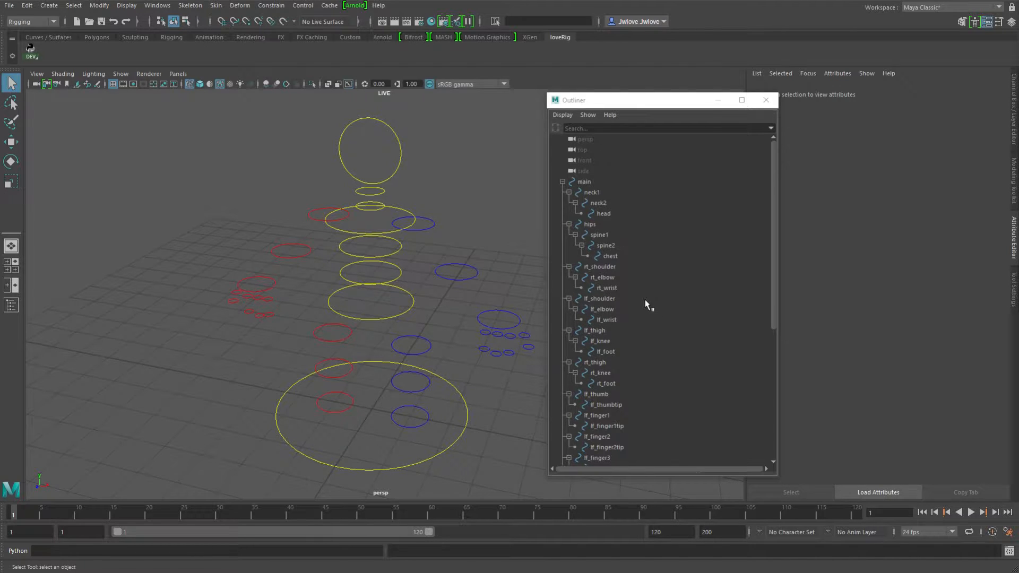
mouse_move(635, 306)
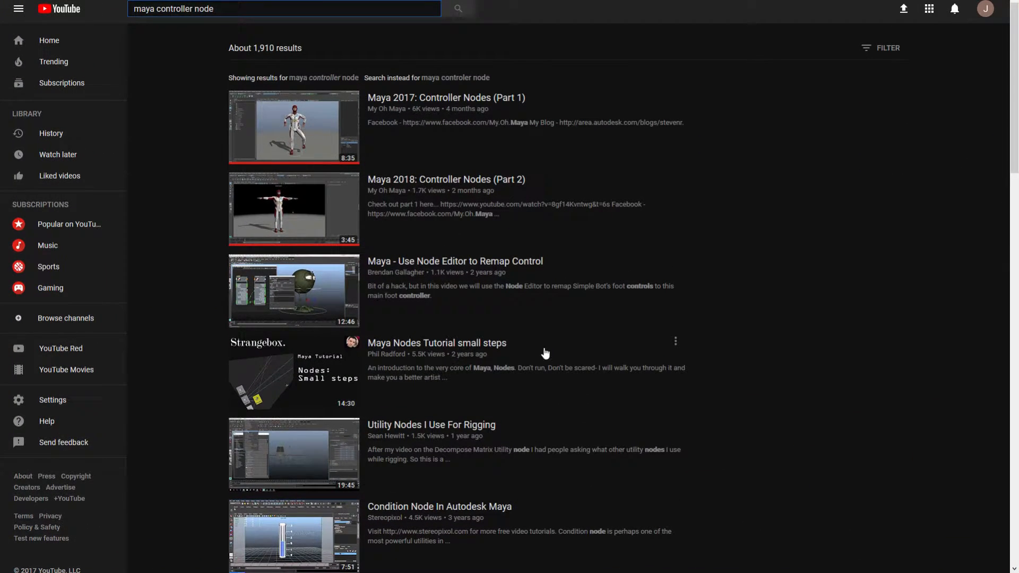
mouse_move(517, 280)
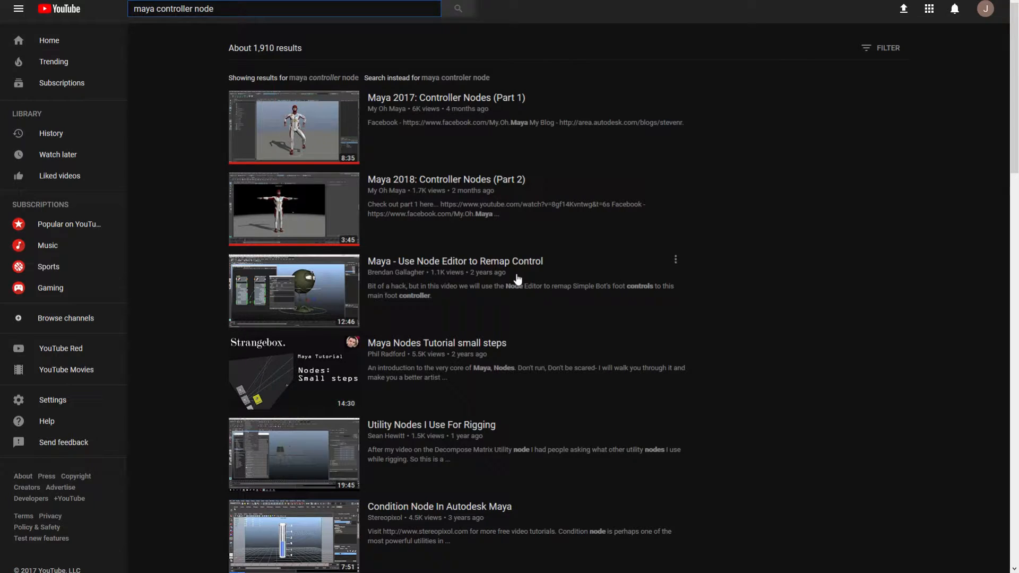
mouse_move(523, 289)
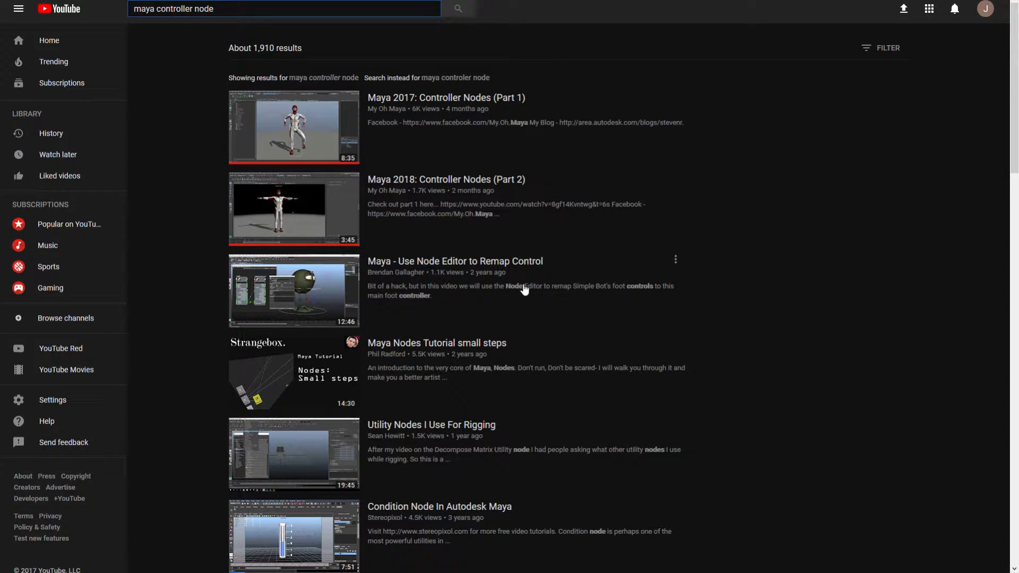
mouse_move(253, 178)
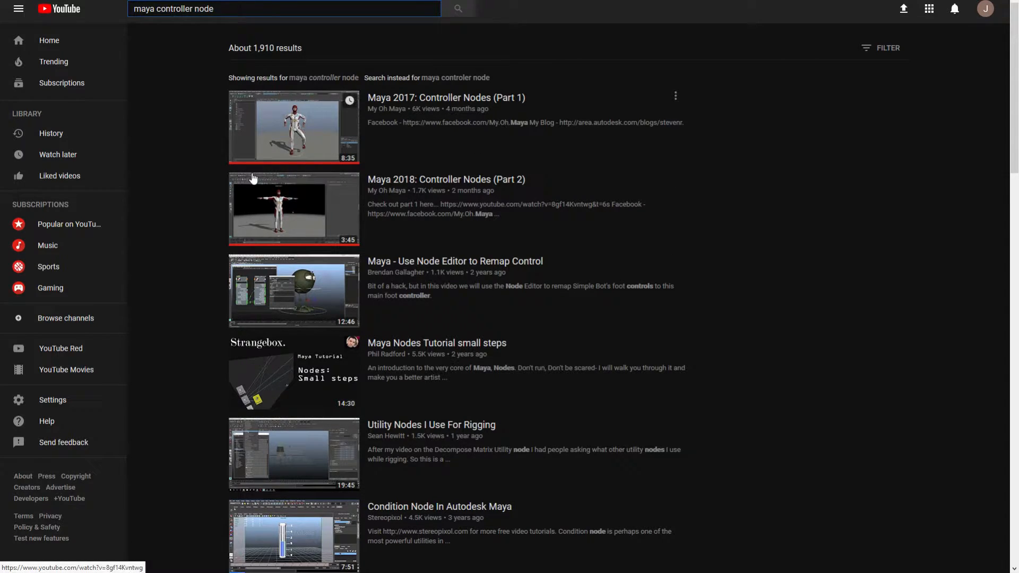
mouse_move(174, 139)
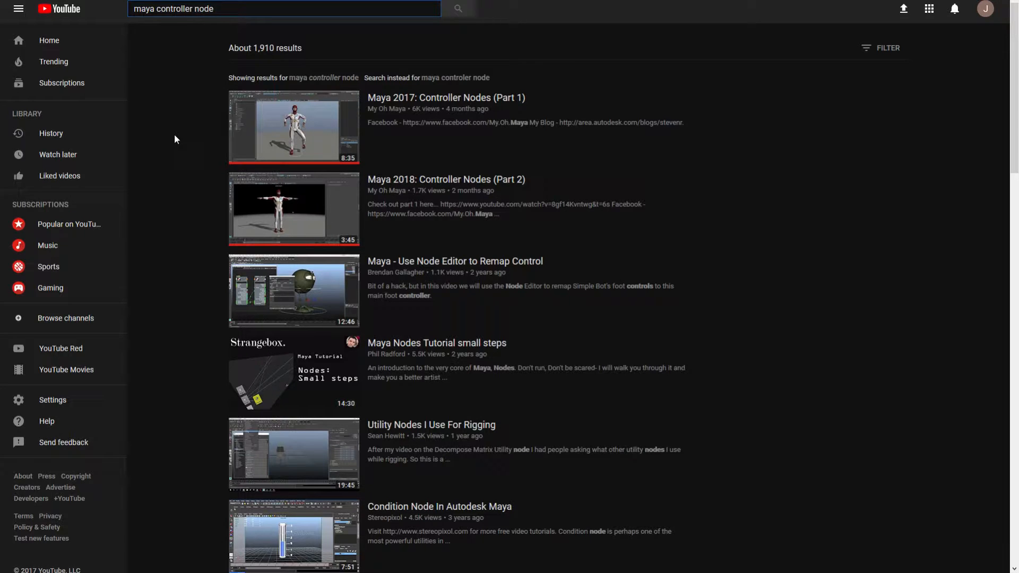
mouse_move(421, 122)
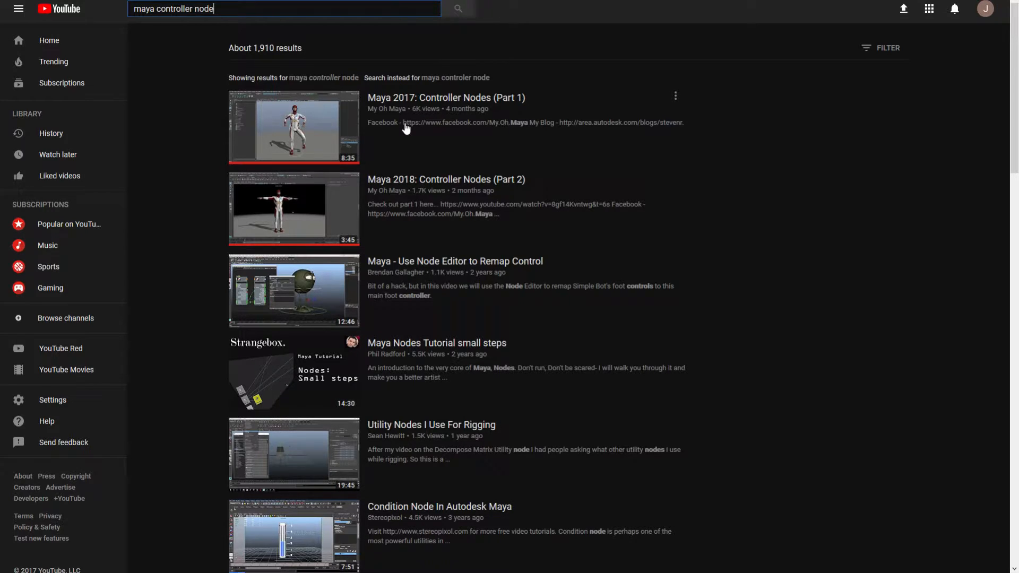
mouse_move(392, 145)
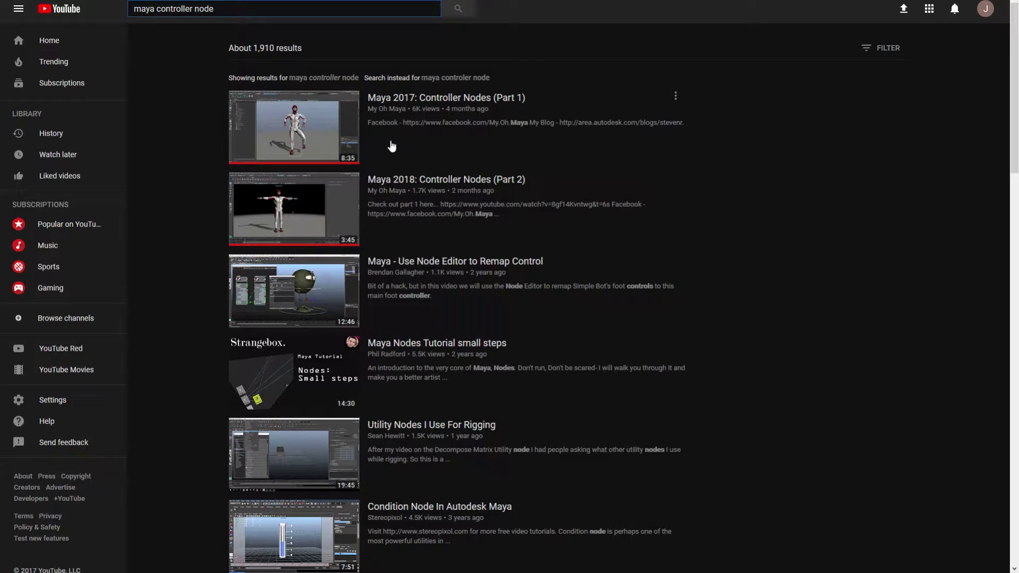
mouse_move(399, 204)
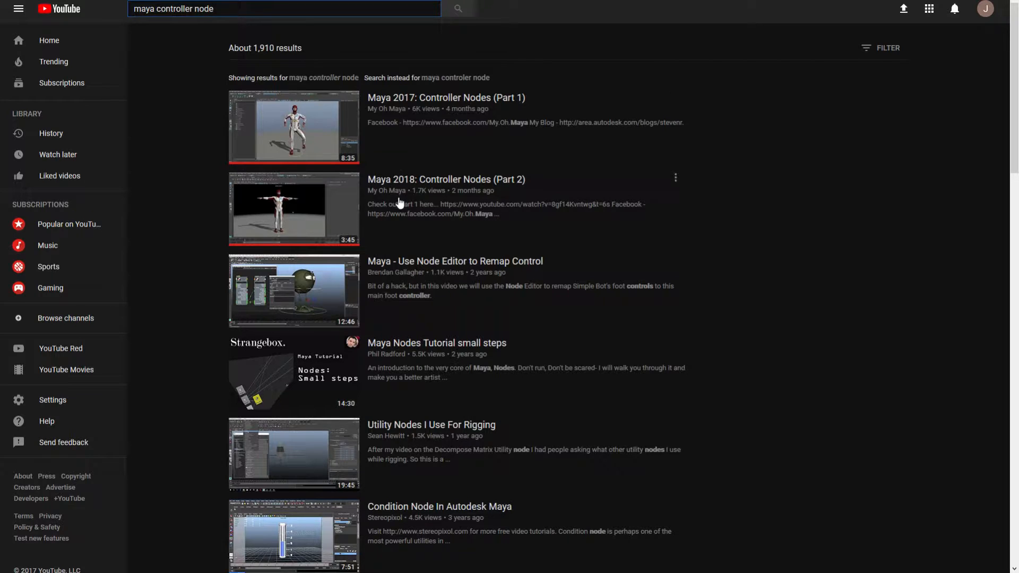
mouse_move(349, 157)
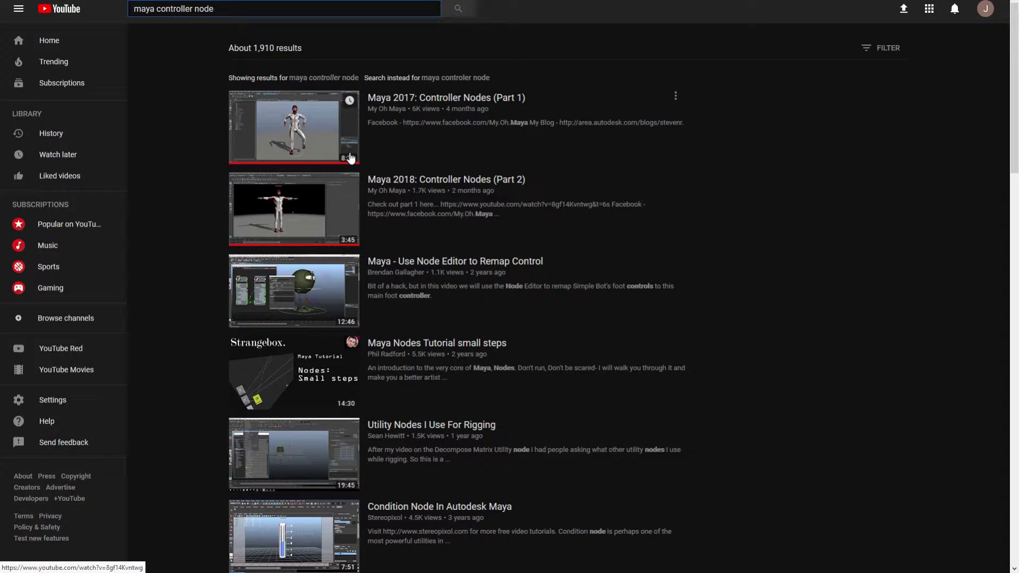
mouse_move(404, 154)
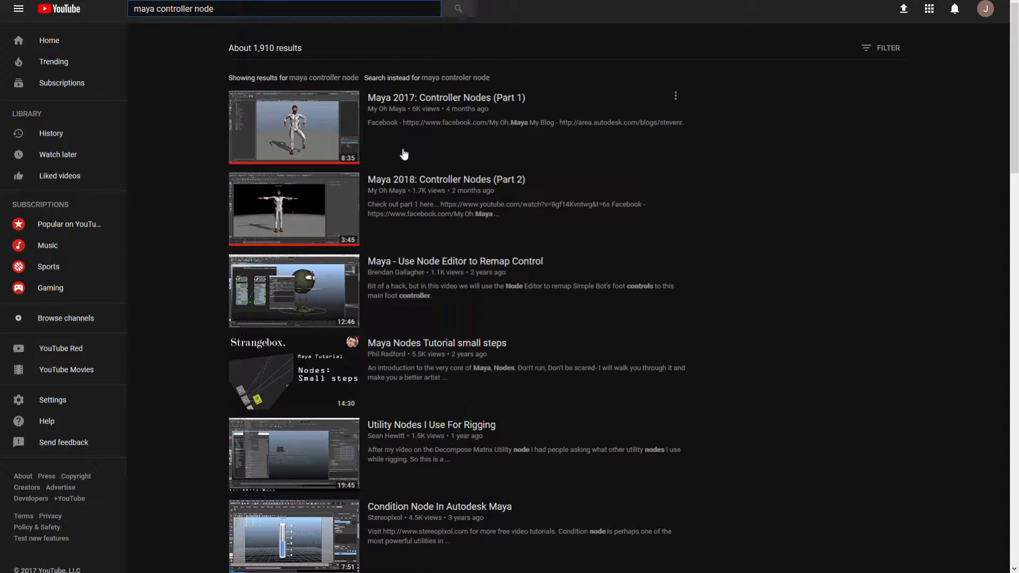
Step: Select the main control hierarchy in the Outliner, then inspect the neck2, head and hips controls
left_click(284, 8)
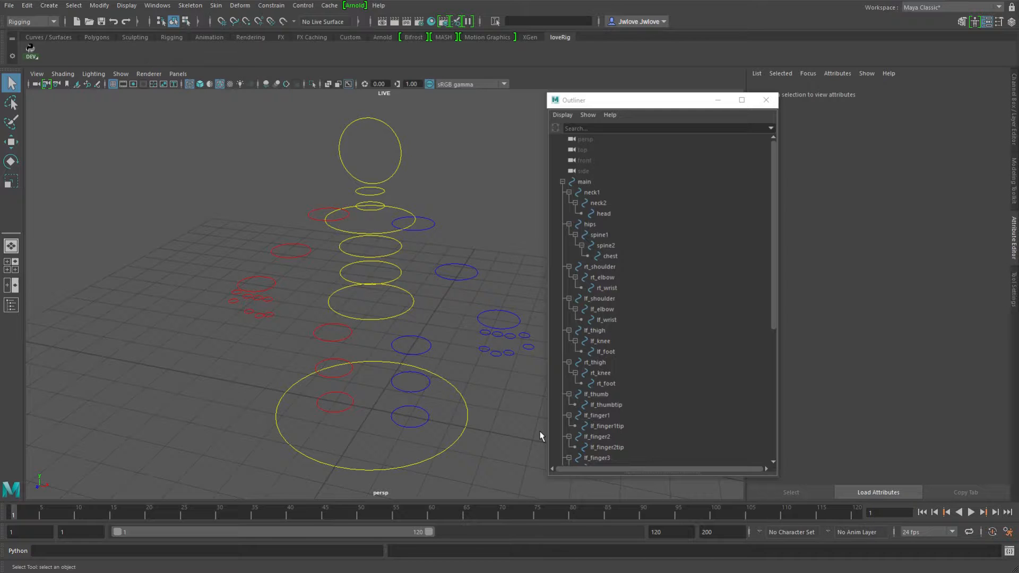
mouse_move(542, 401)
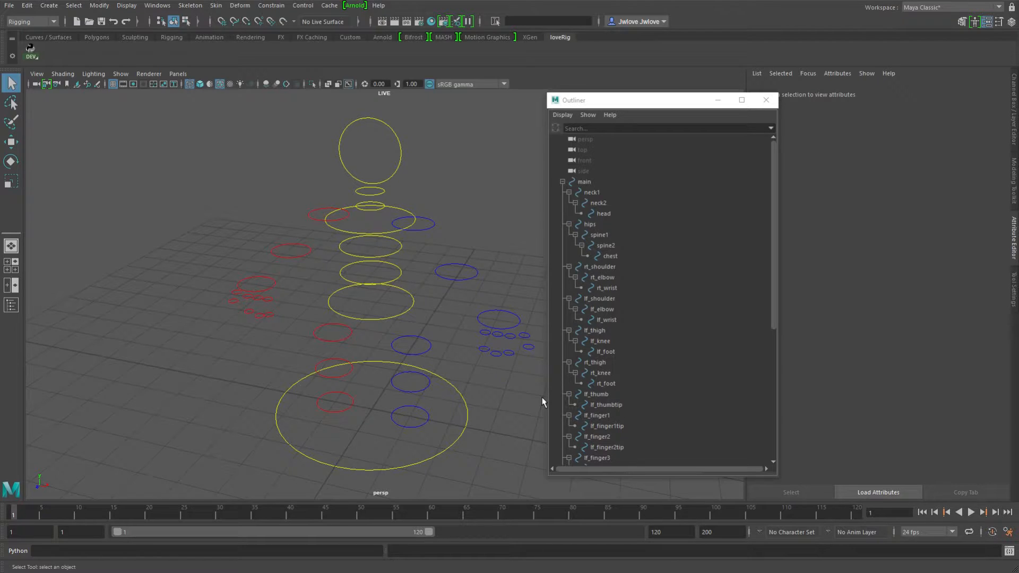
mouse_move(514, 411)
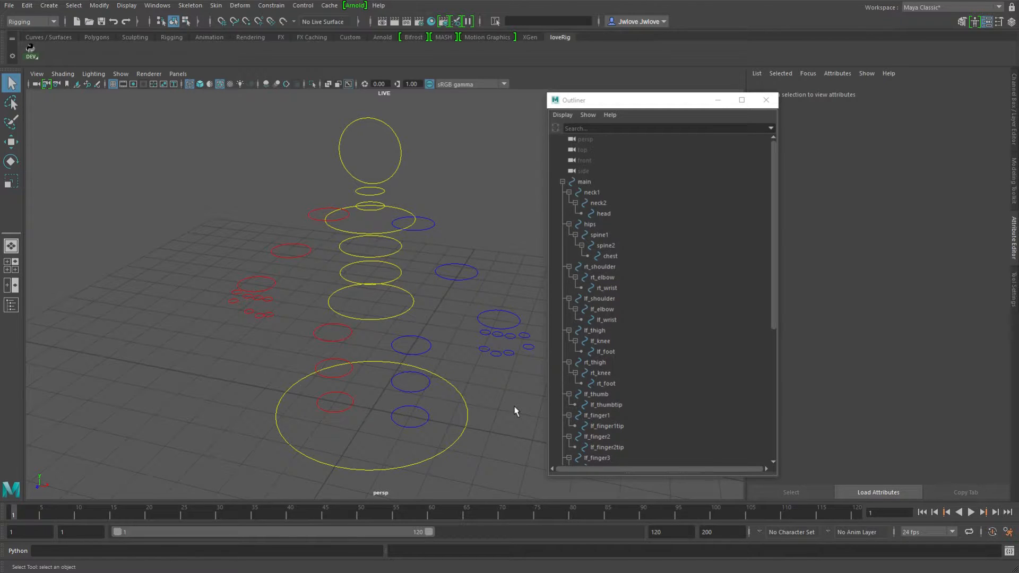
mouse_move(508, 425)
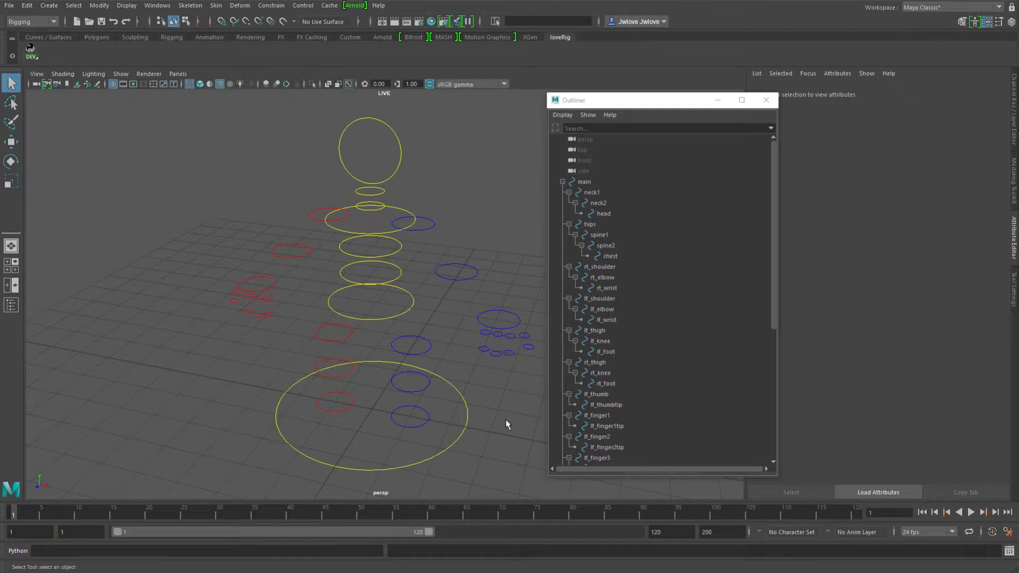
mouse_move(536, 377)
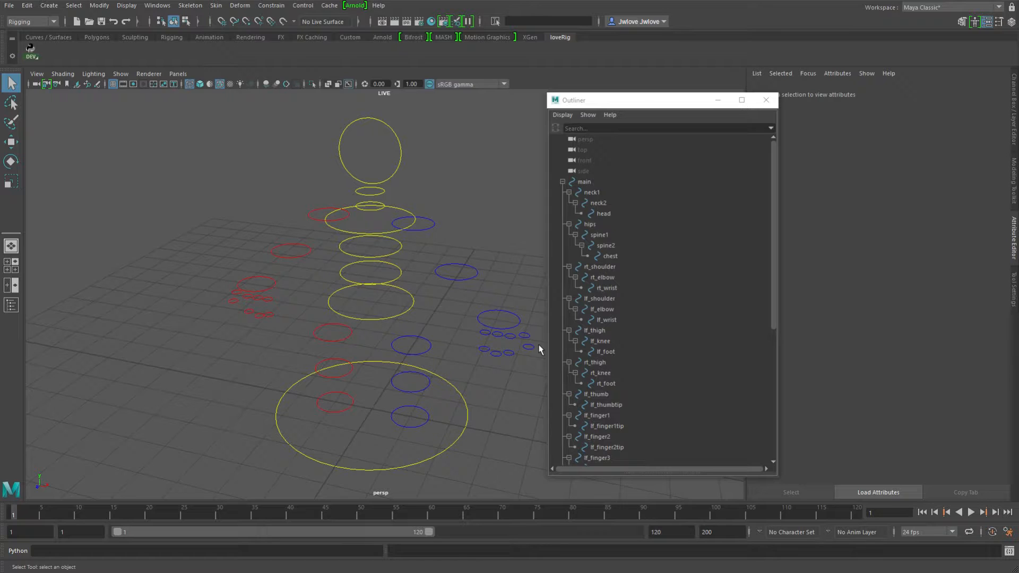
mouse_move(518, 348)
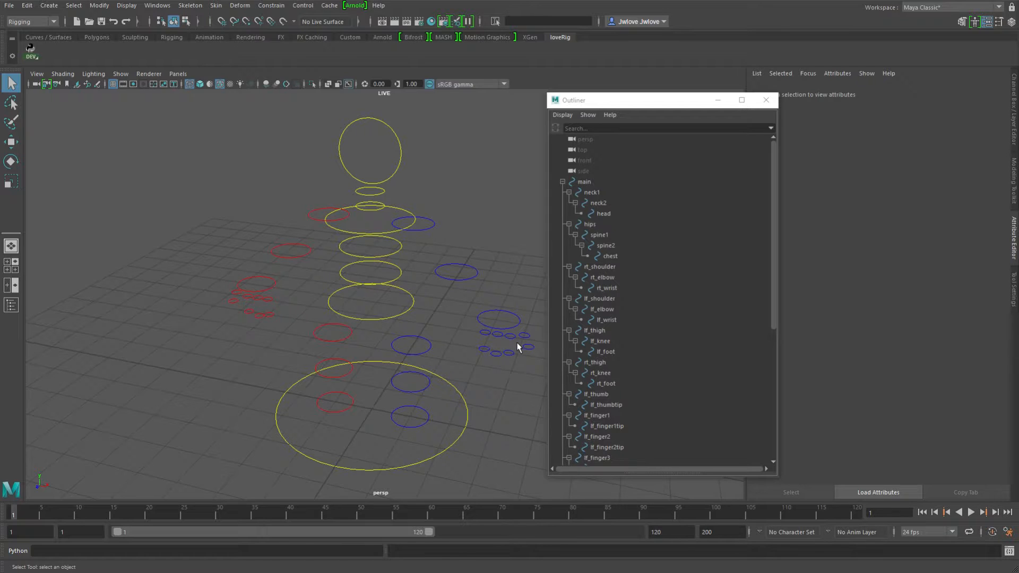
mouse_move(520, 353)
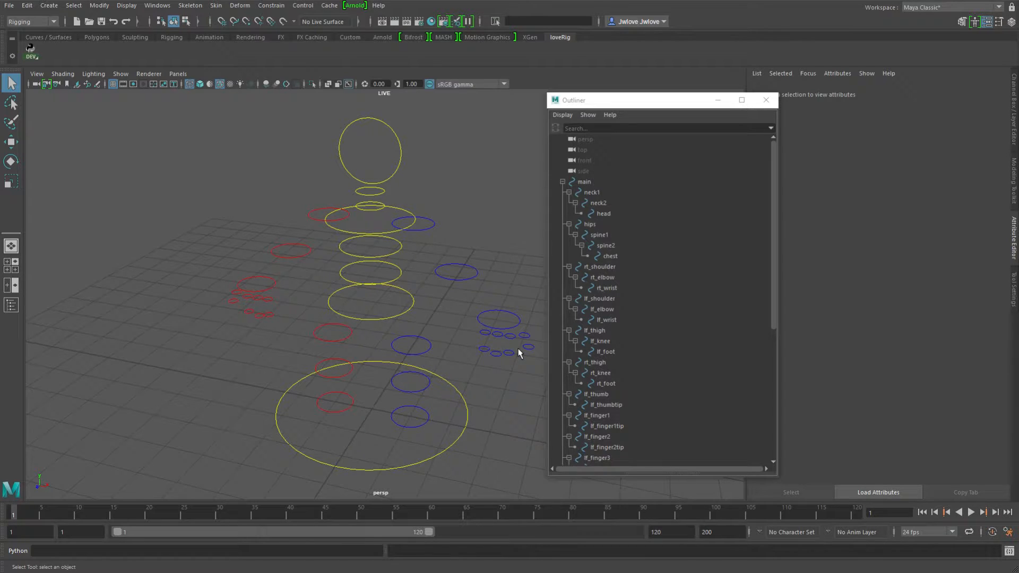
mouse_move(514, 315)
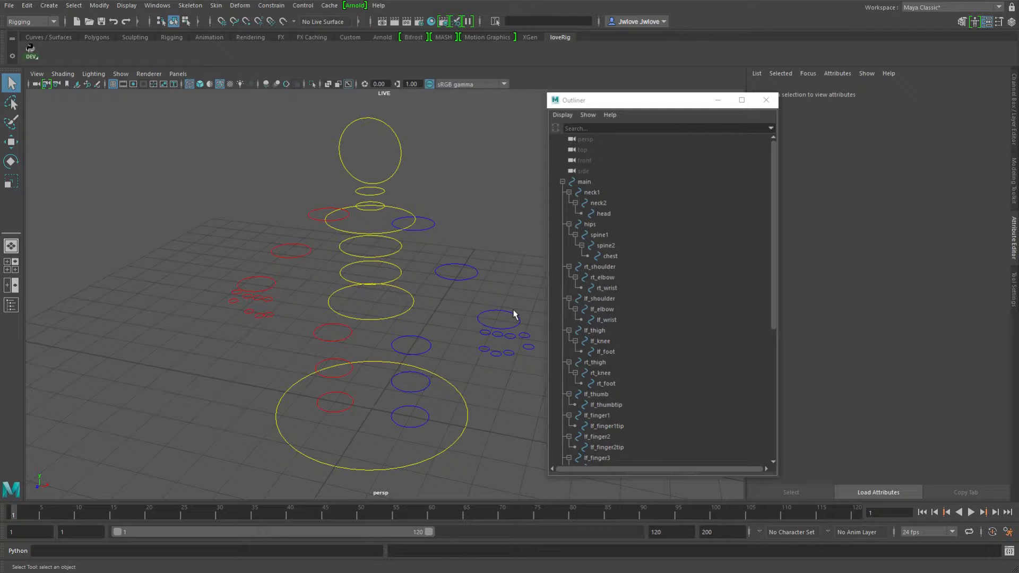
mouse_move(513, 311)
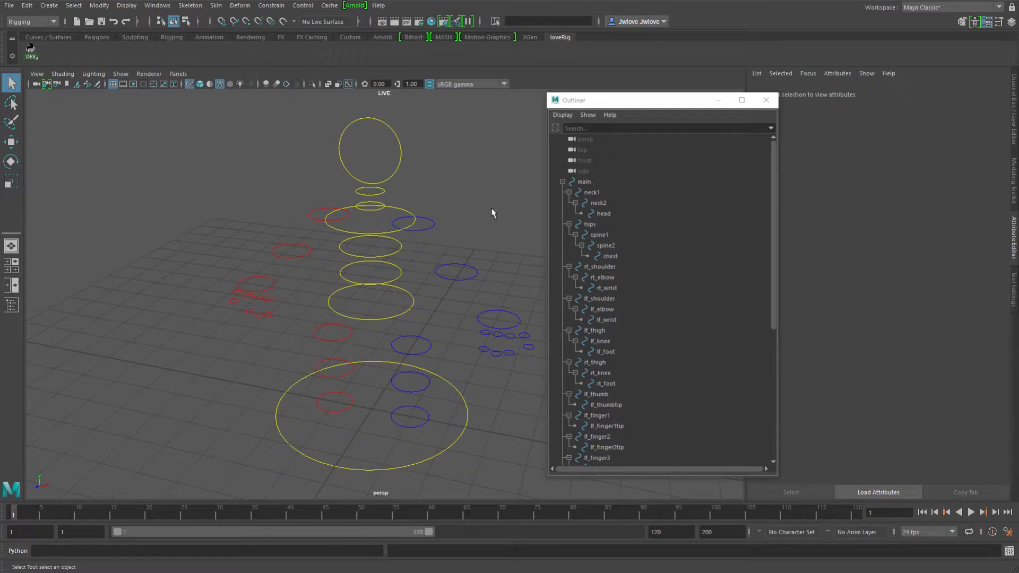
mouse_move(367, 407)
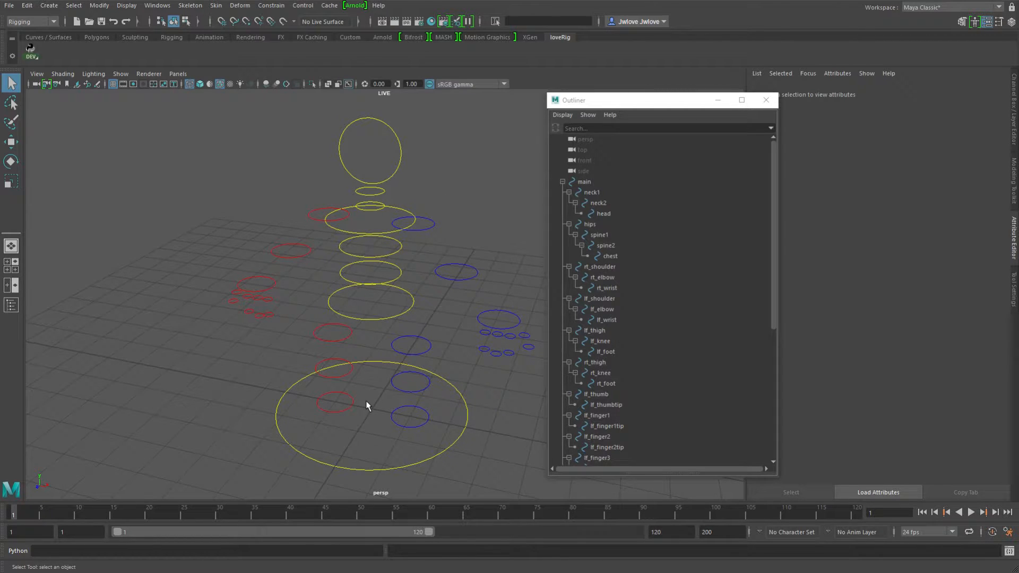
mouse_move(420, 271)
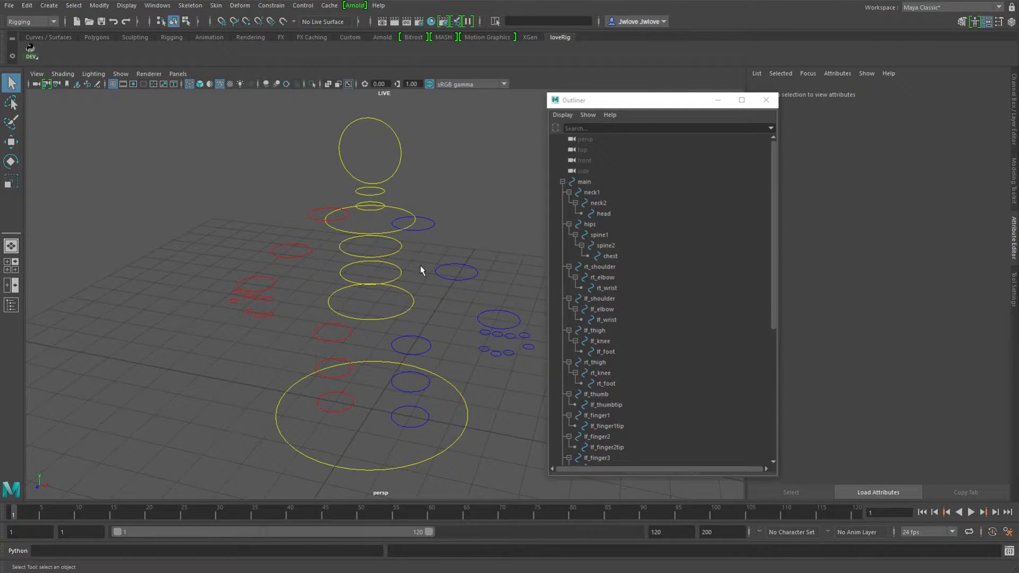
mouse_move(435, 226)
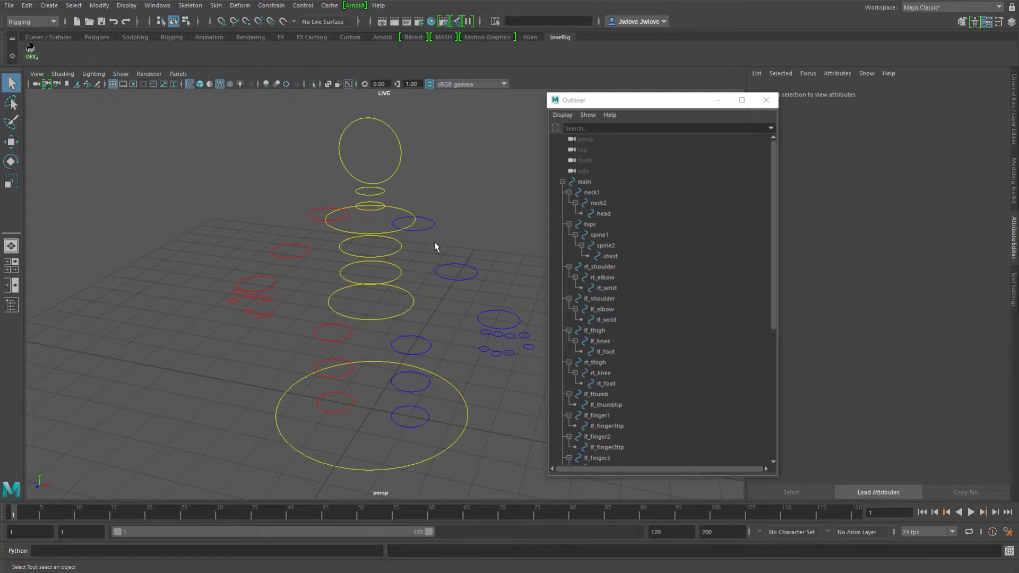
left_click(584, 182)
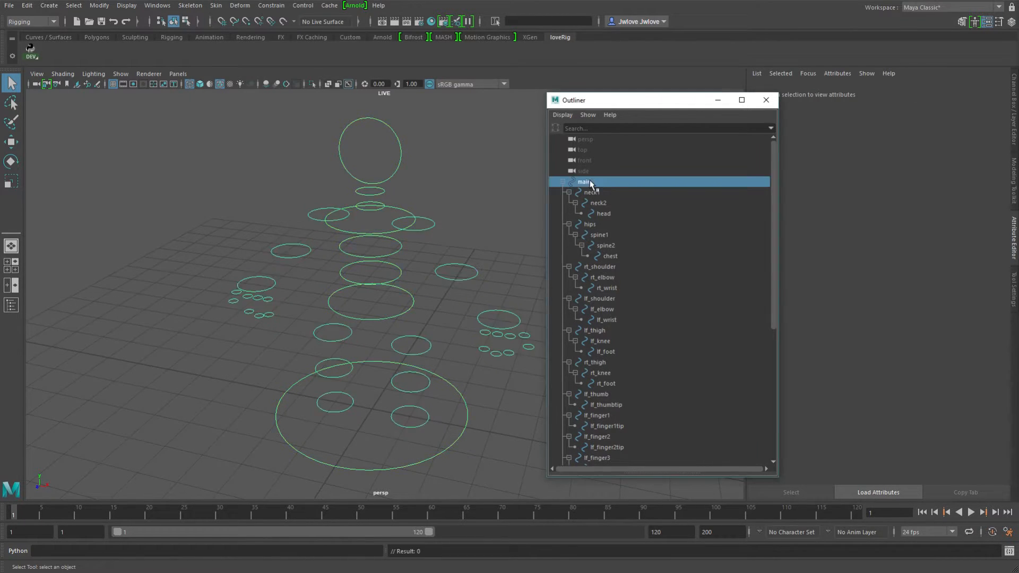
left_click(585, 181)
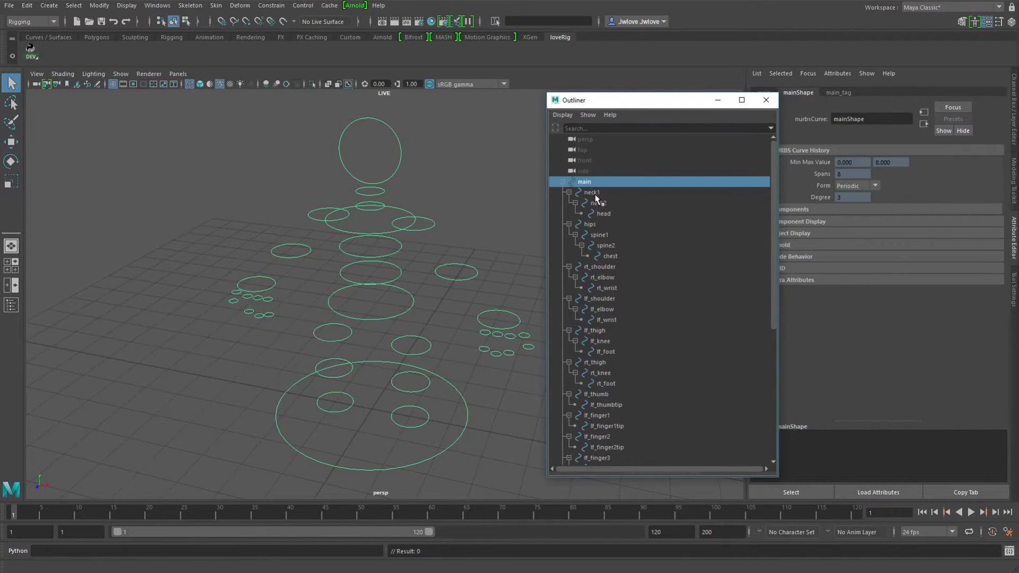
left_click(596, 202)
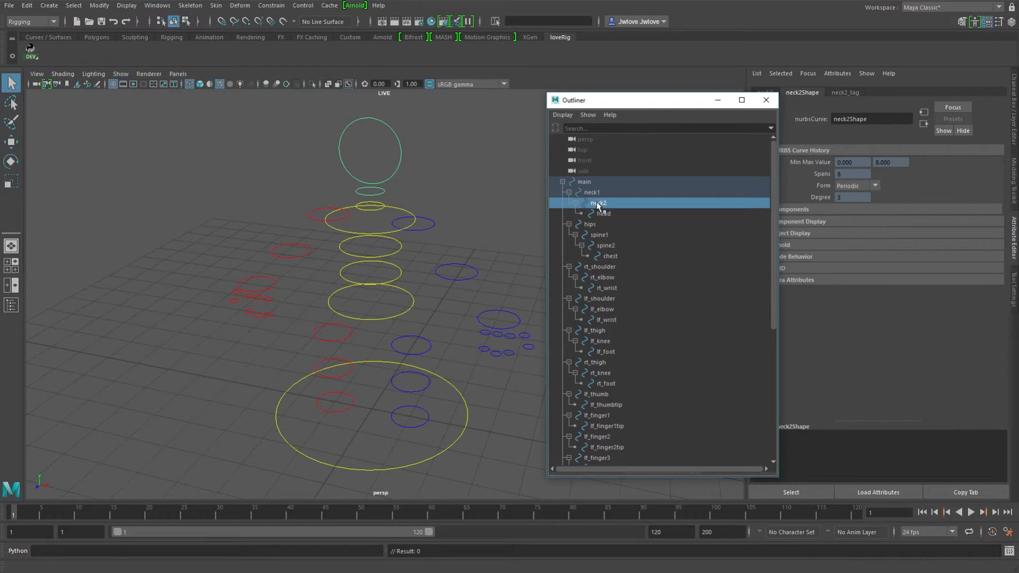
left_click(603, 213)
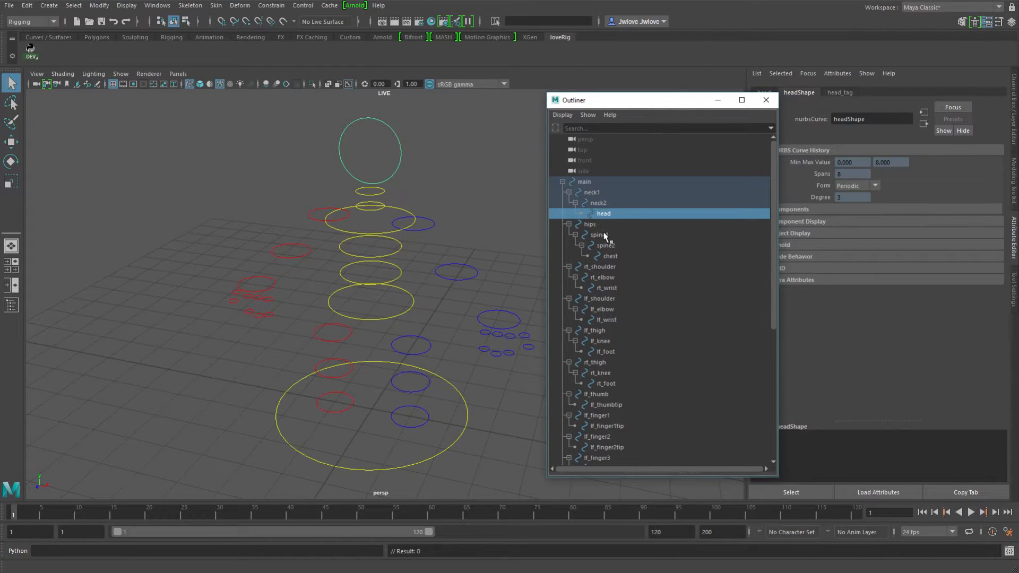
left_click(589, 224)
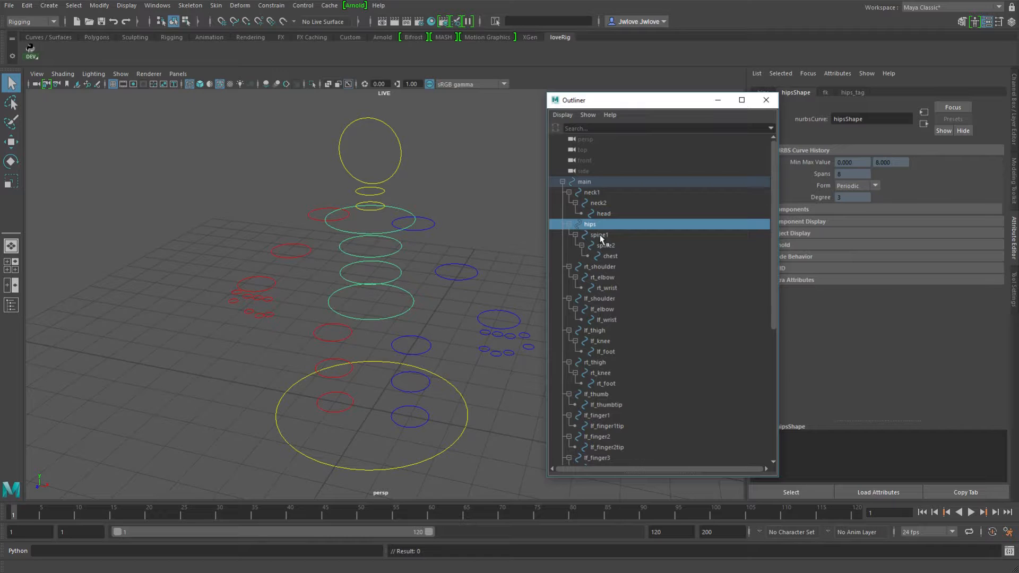
Step: Inspect the chest, rt_shoulder, lf_thigh, lf_finger1 and lf_finger2tip controls in turn
left_click(609, 256)
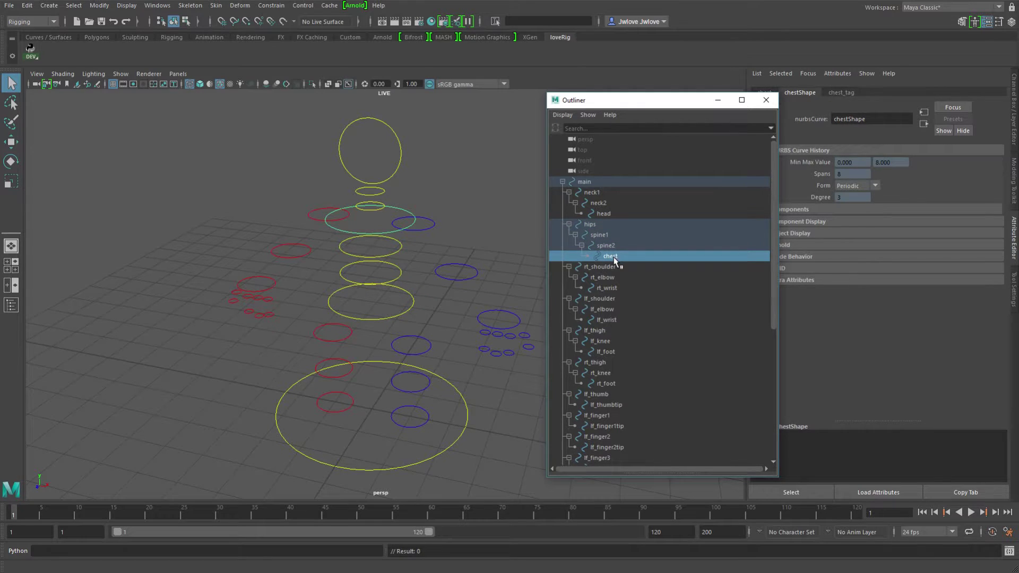
left_click(603, 266)
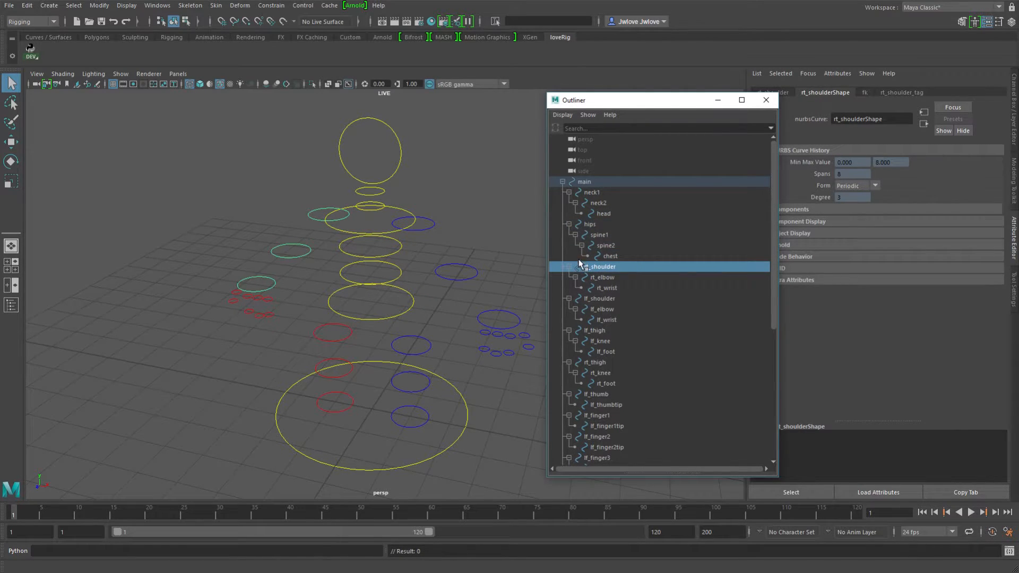
left_click(595, 330)
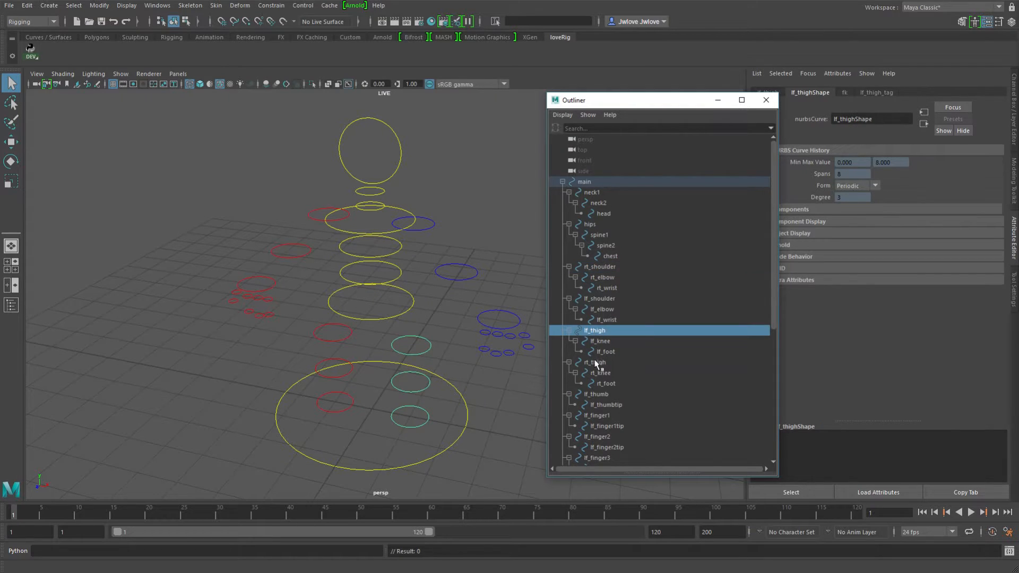
mouse_move(601, 395)
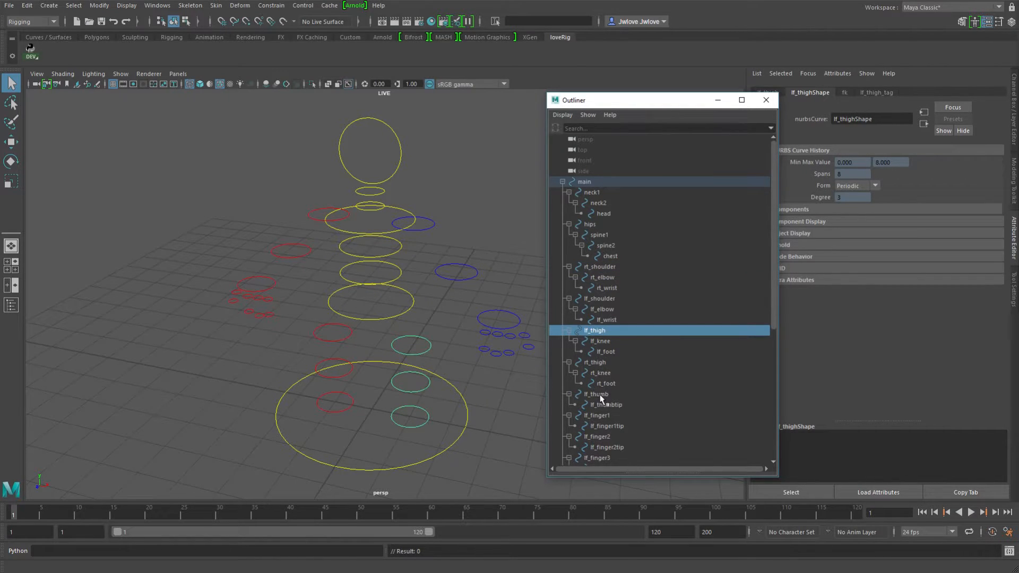
left_click(595, 415)
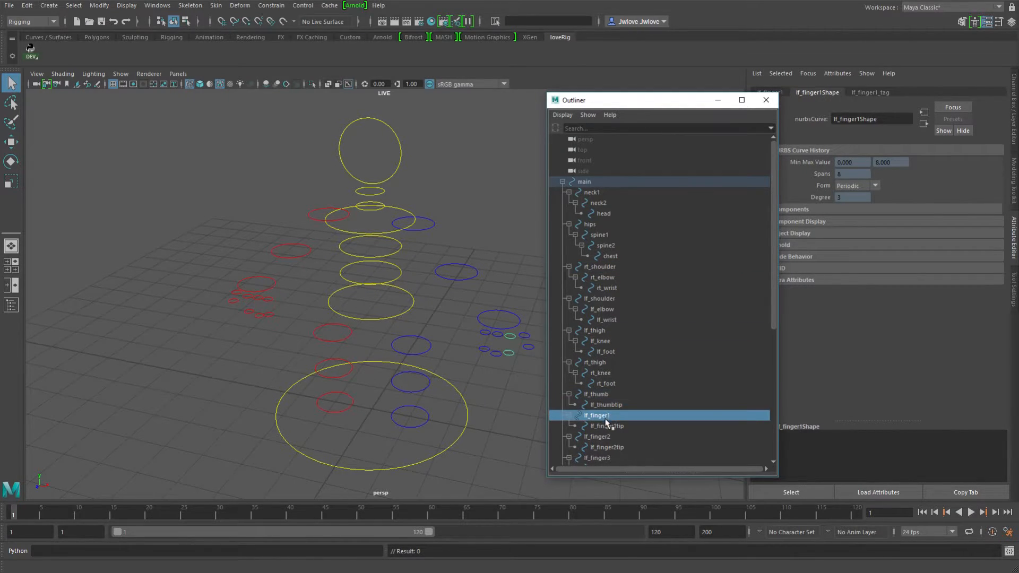
left_click(606, 447)
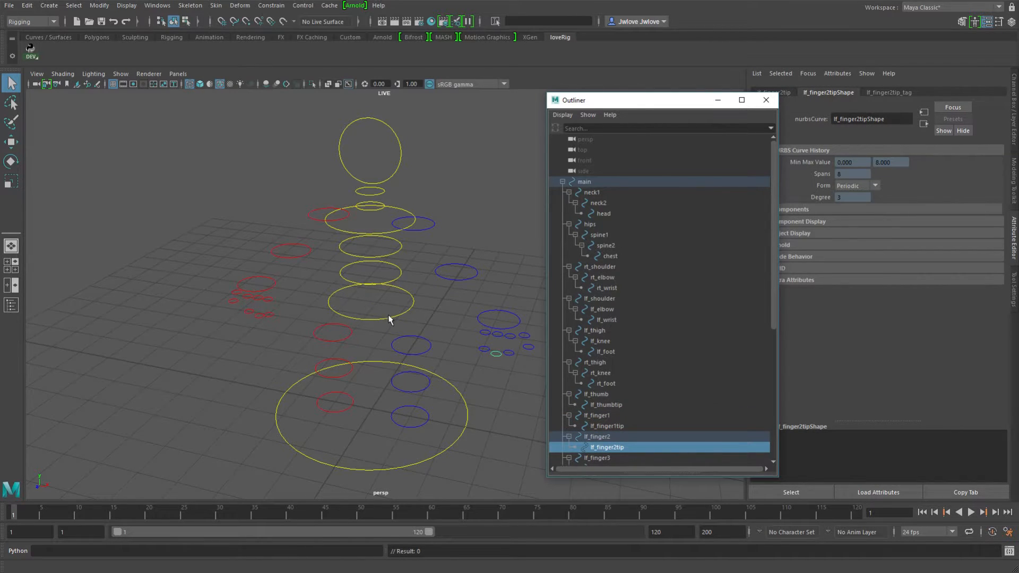
mouse_move(244, 305)
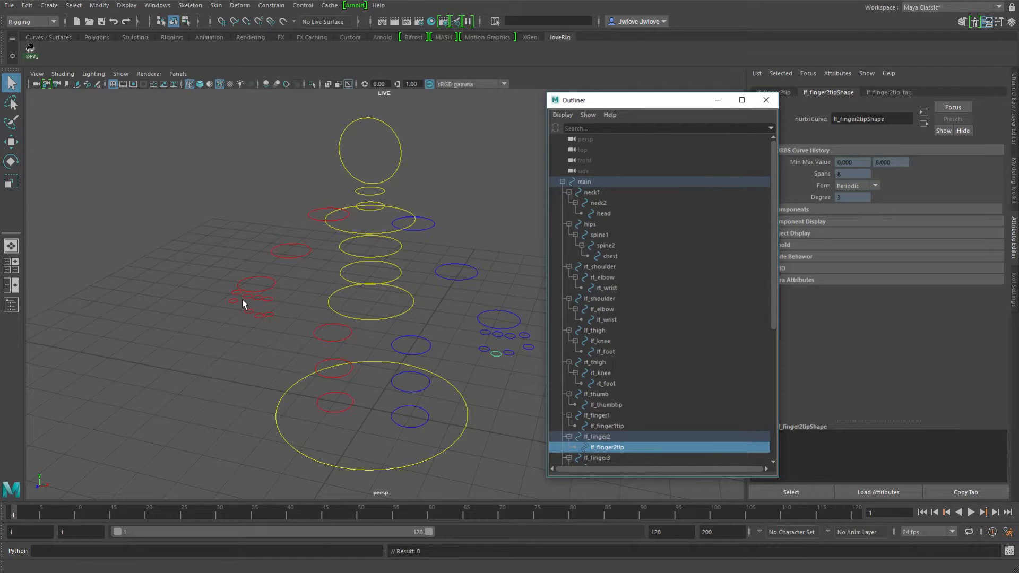
mouse_move(265, 287)
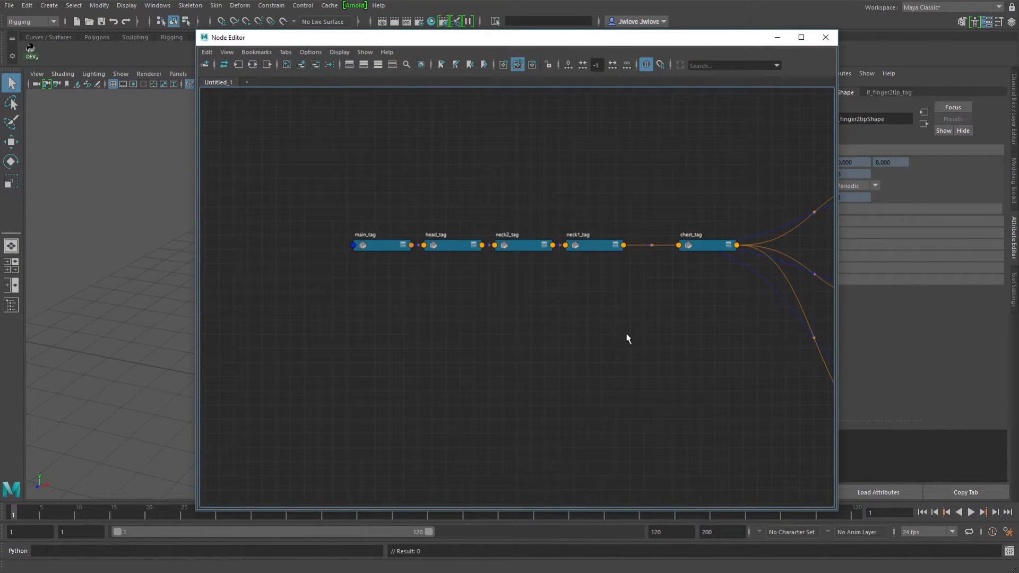
mouse_move(297, 13)
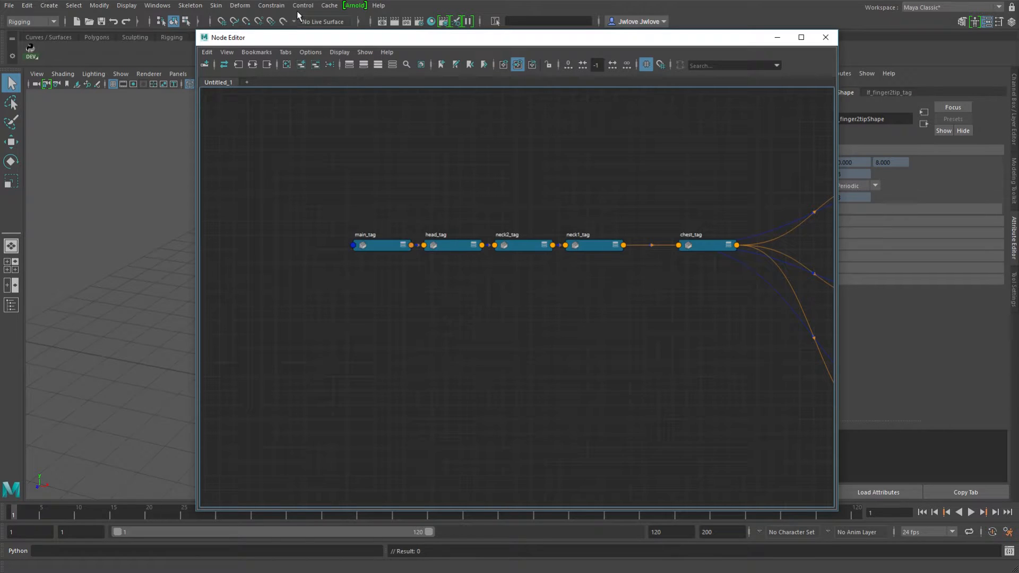
left_click(303, 6)
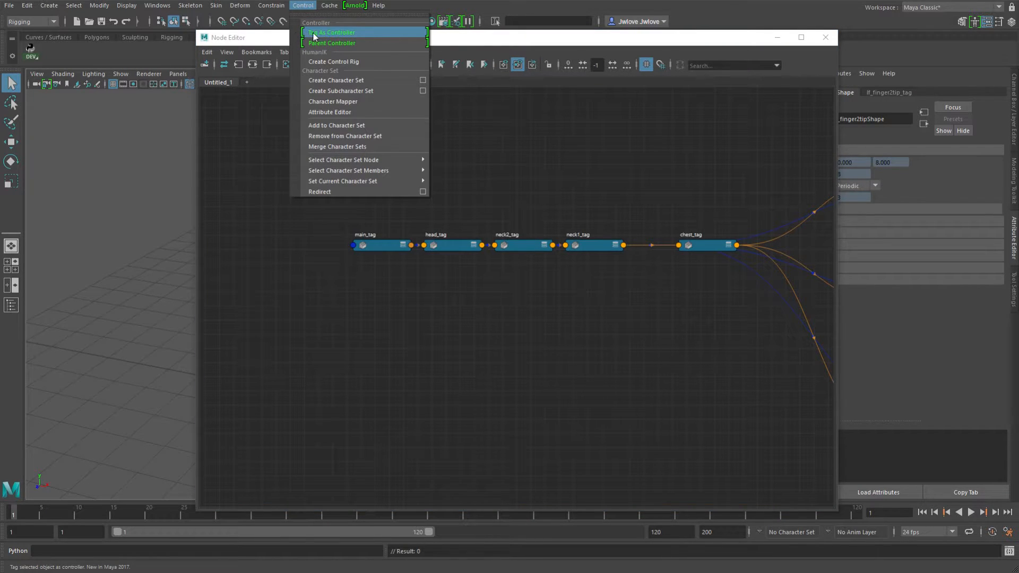
mouse_move(331, 43)
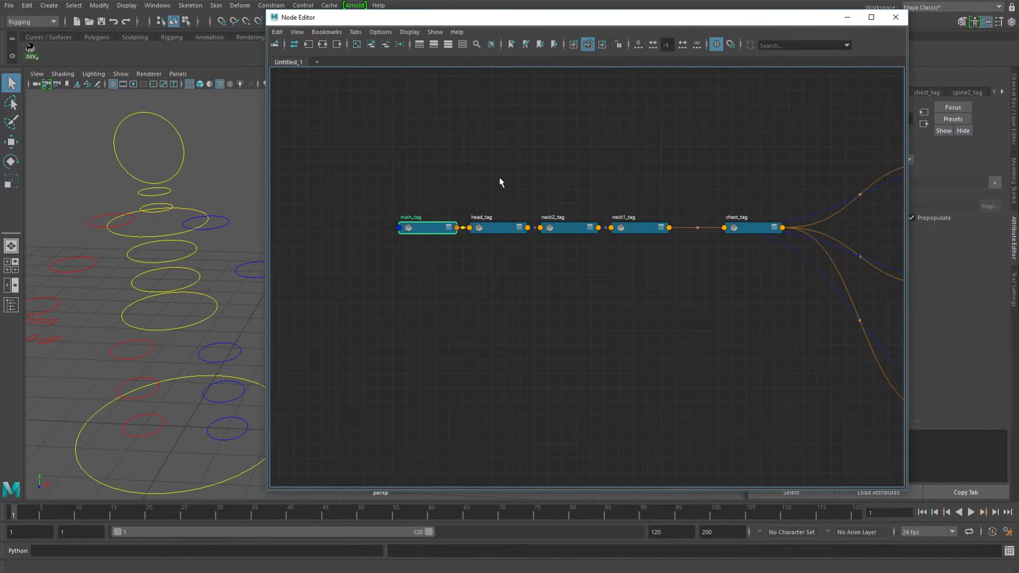
mouse_move(488, 225)
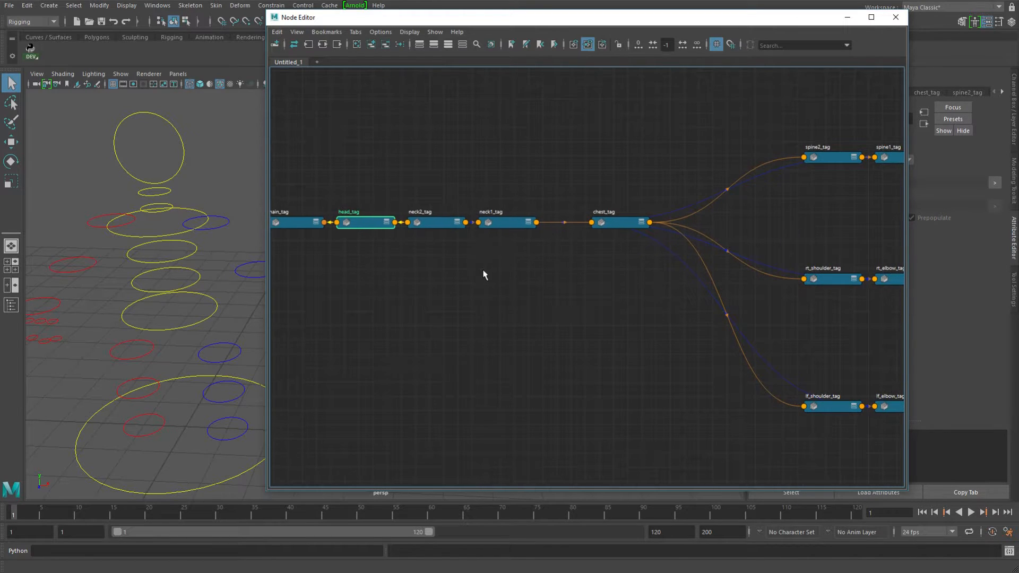
Step: Pan the Node Editor to reveal the chest_tag branches into spine, hips, legs, arms and fingers
left_click(436, 222)
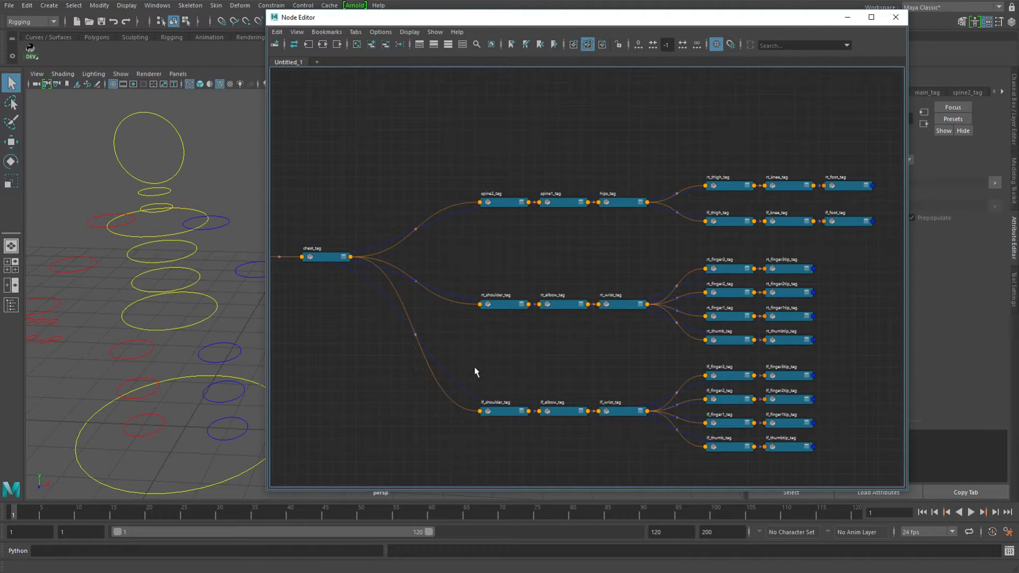
mouse_move(537, 237)
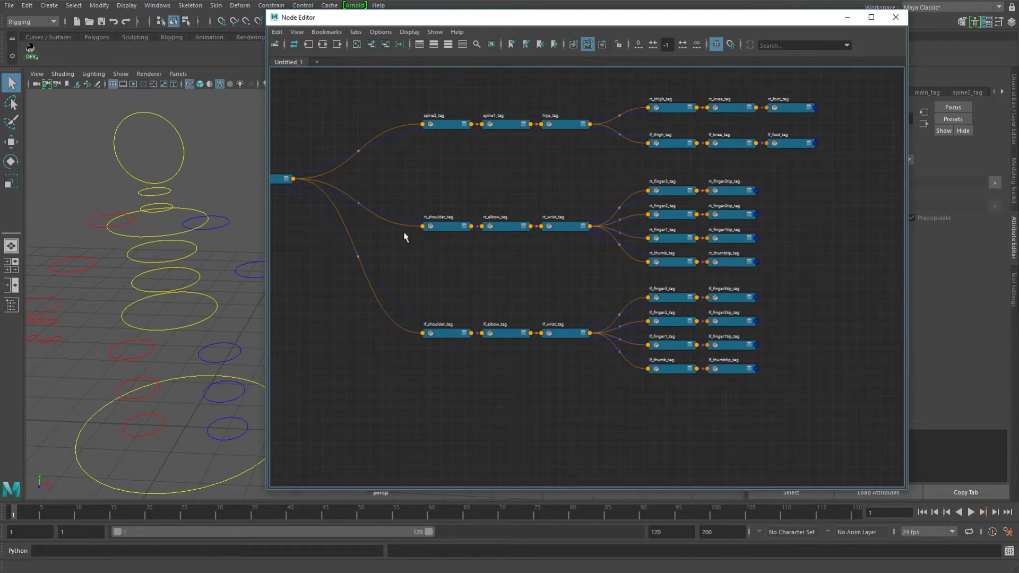
mouse_move(705, 181)
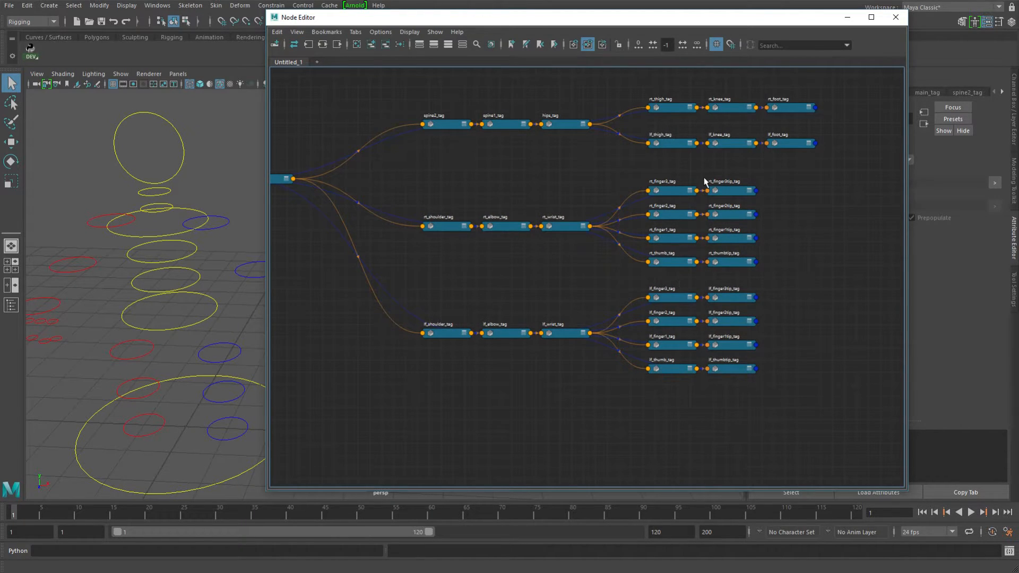
mouse_move(523, 123)
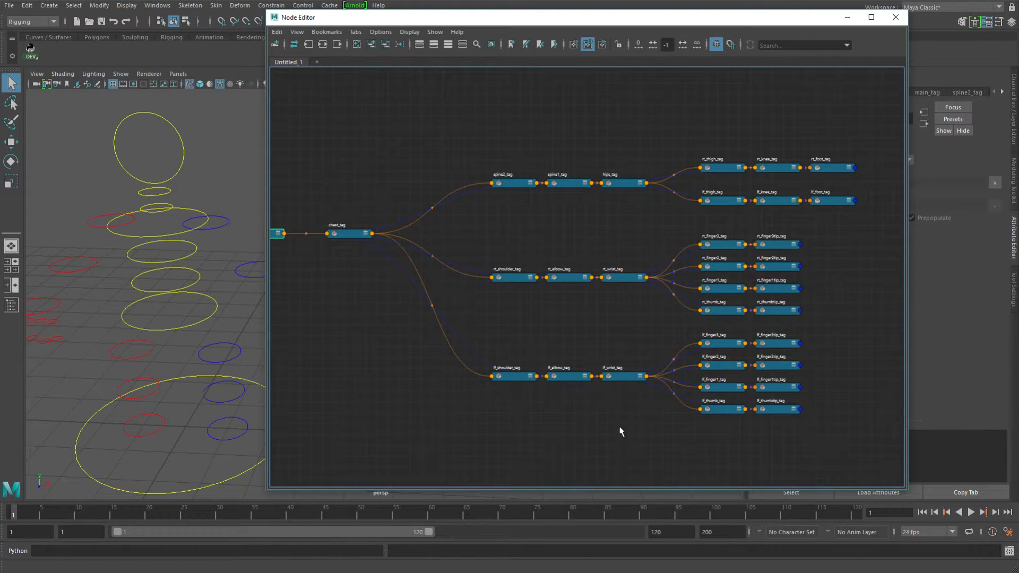
mouse_move(638, 320)
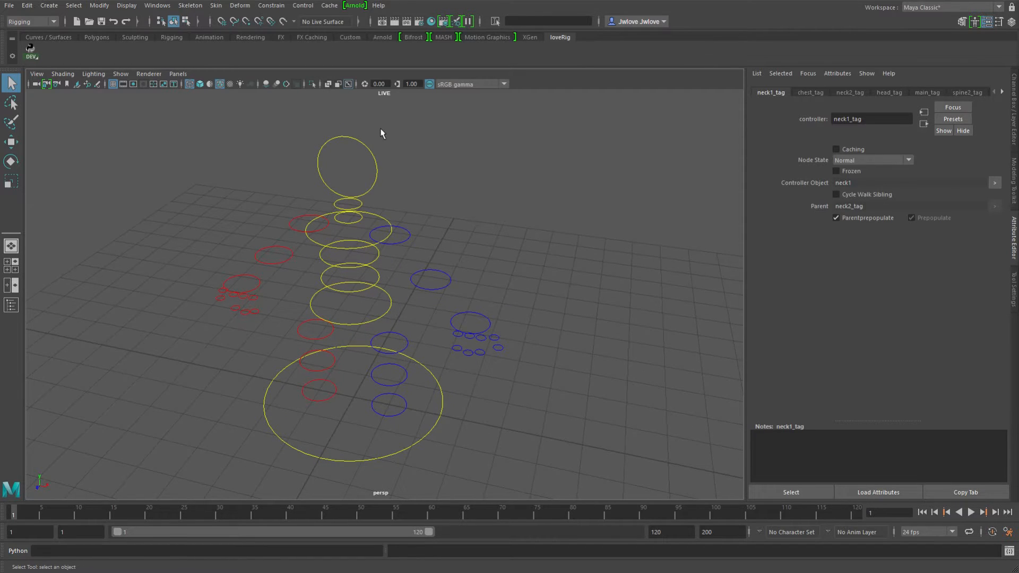
left_click(346, 165)
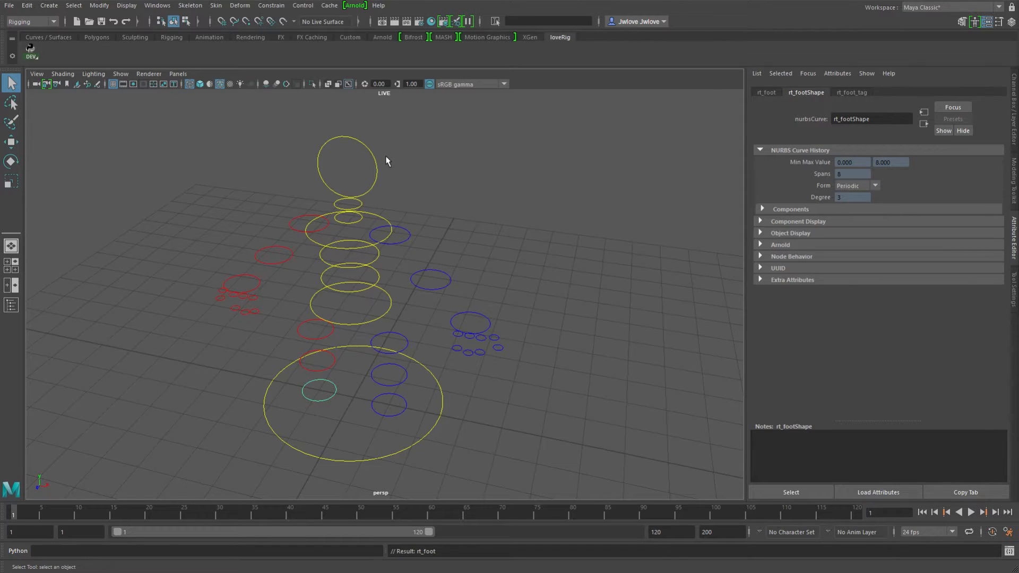
left_click(316, 359)
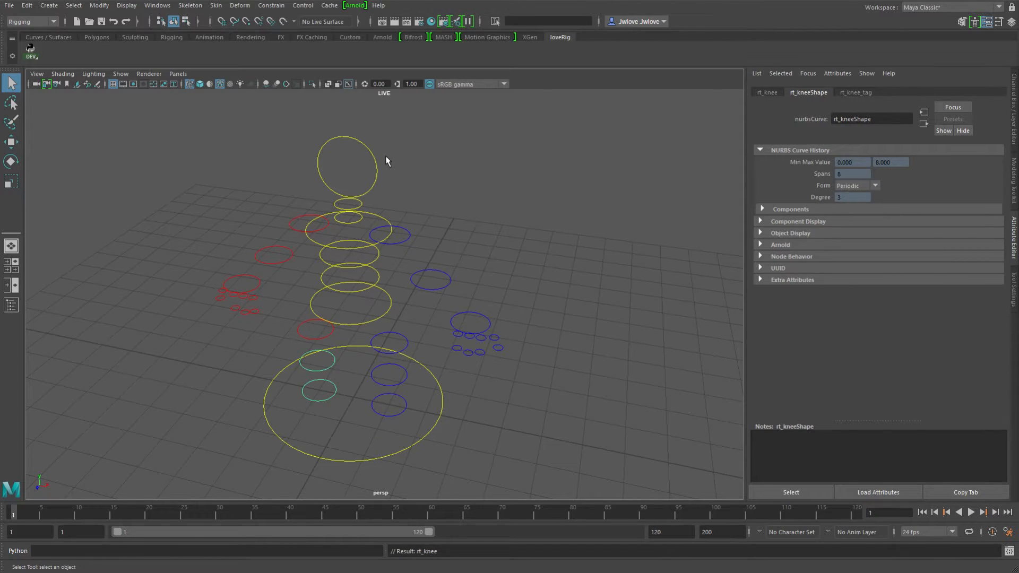
left_click(351, 276)
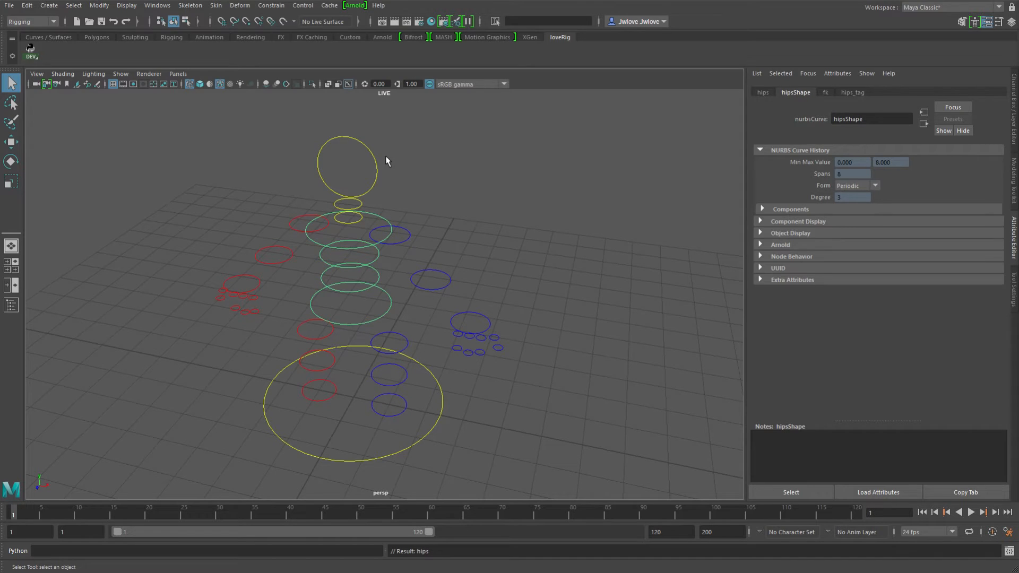
left_click(388, 234)
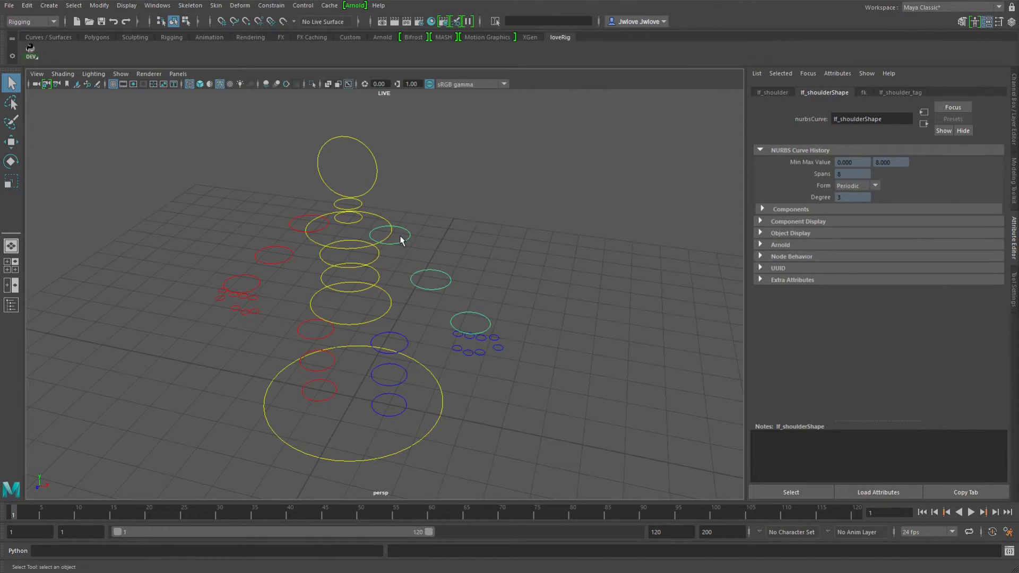
left_click(390, 233)
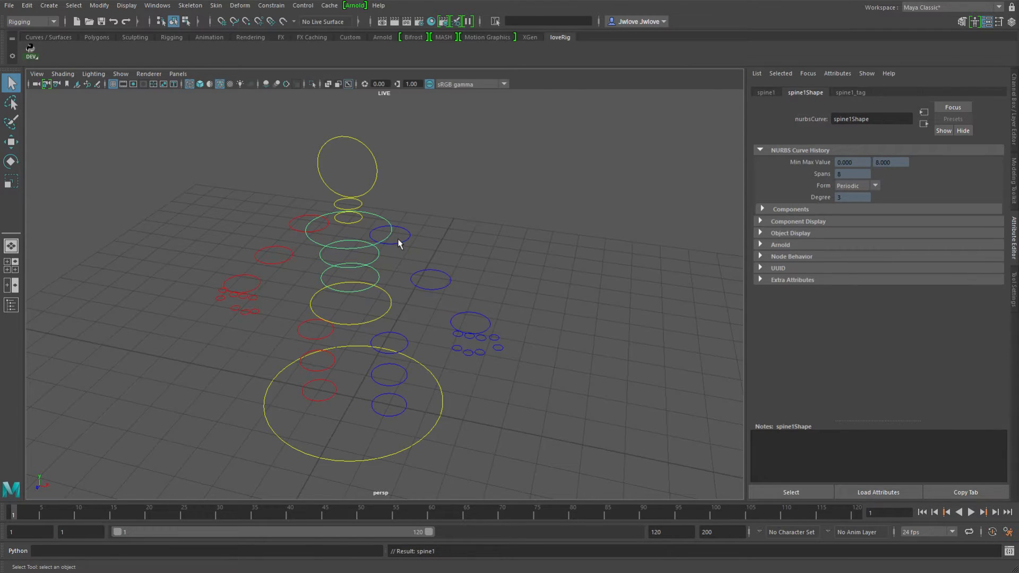
left_click(389, 234)
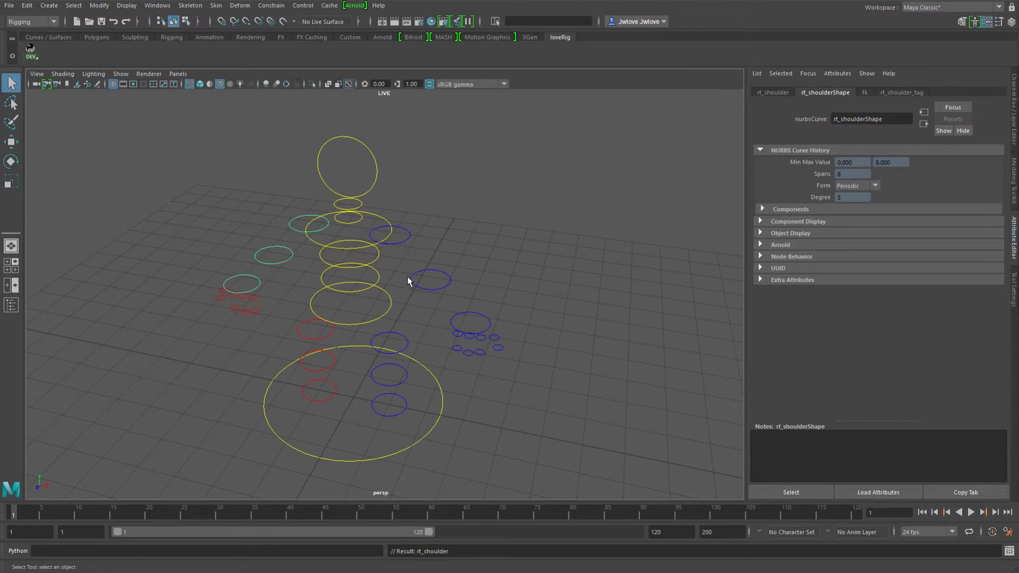
mouse_move(385, 280)
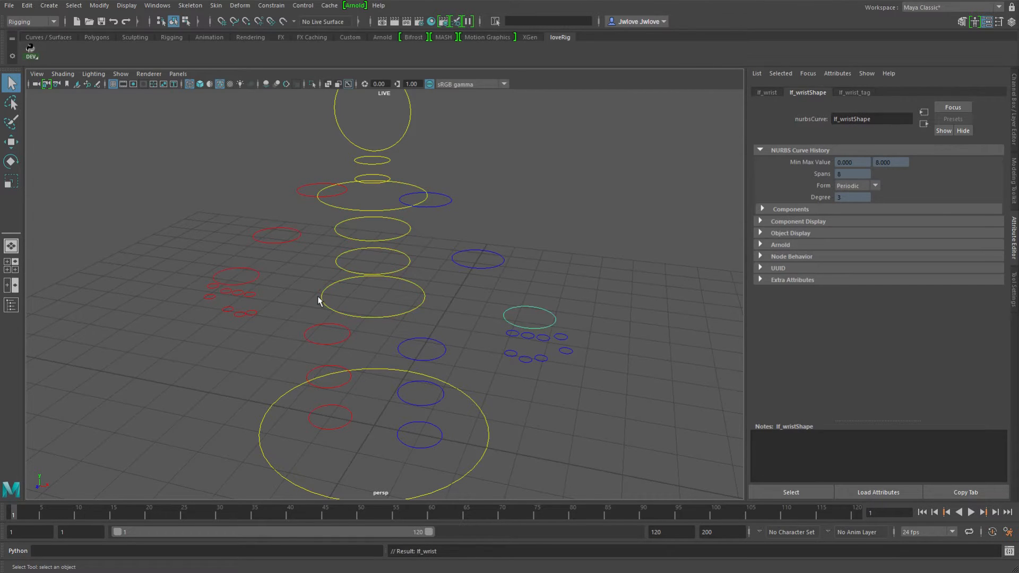
mouse_move(552, 317)
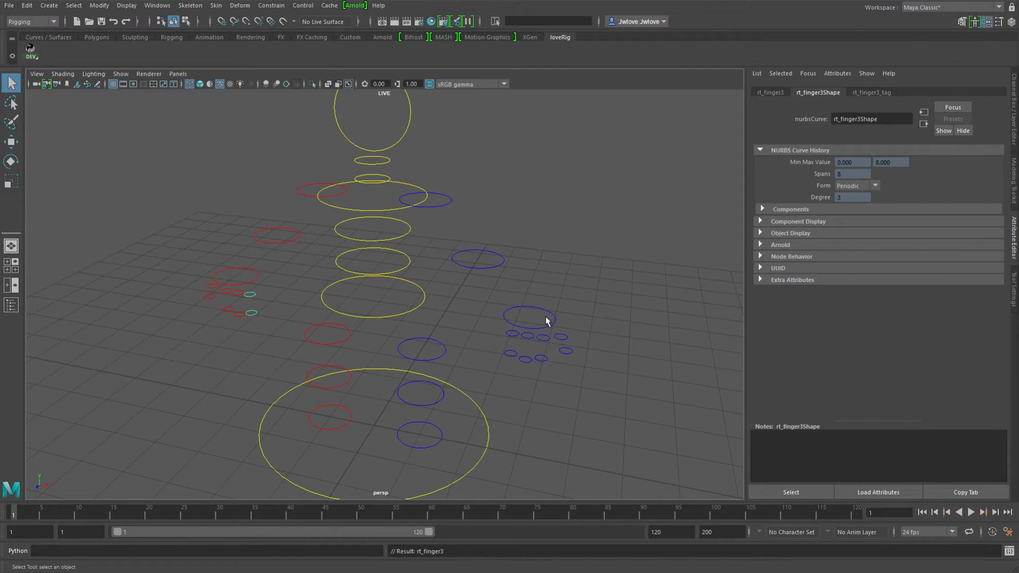
left_click(212, 296)
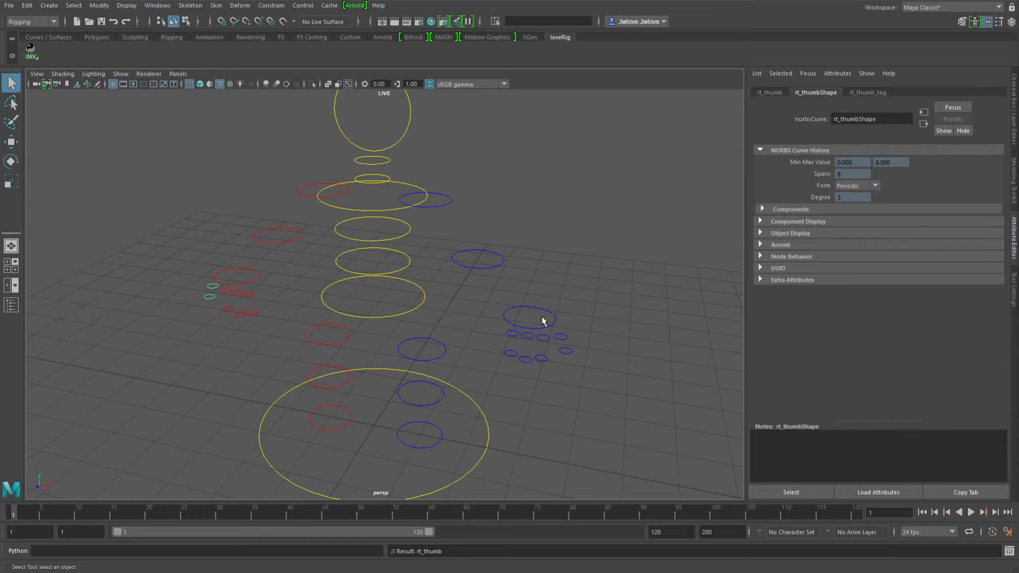
left_click(528, 337)
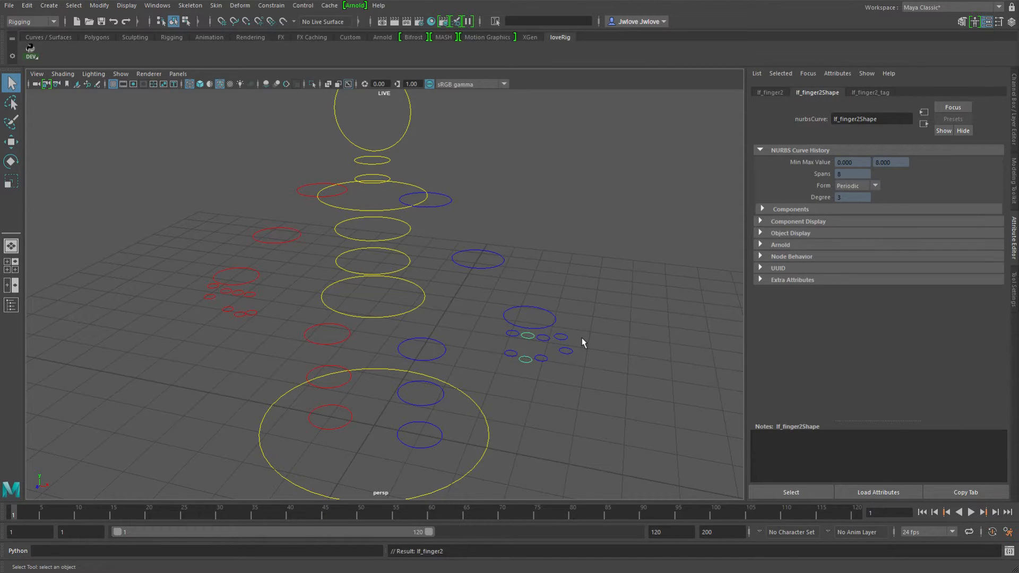
left_click(561, 337)
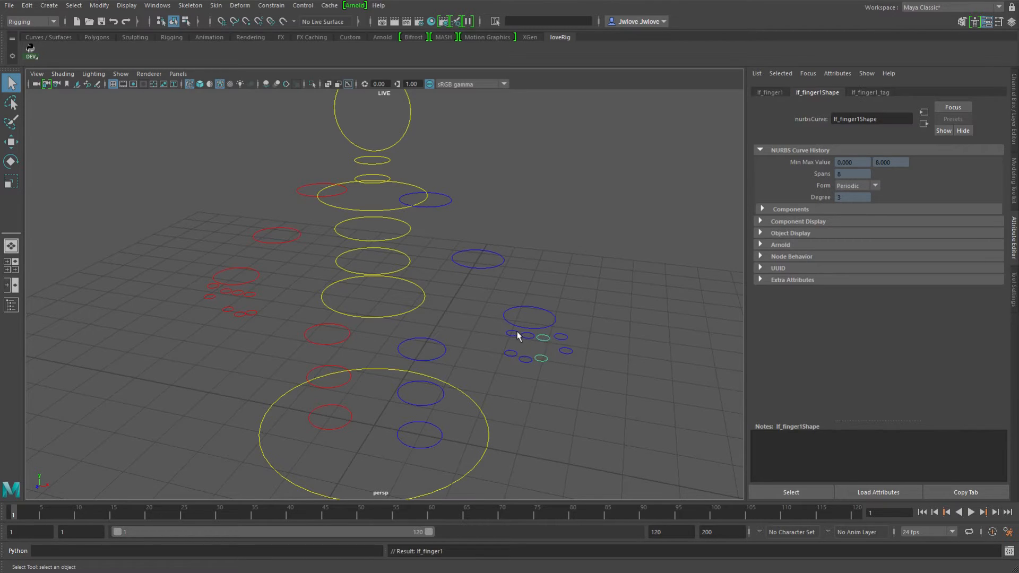
left_click(527, 336)
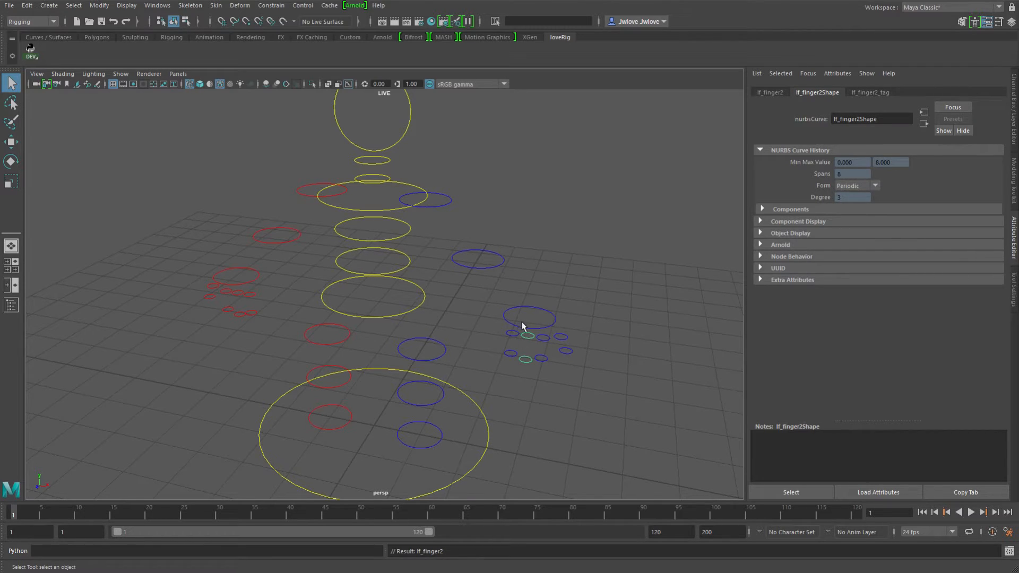
mouse_move(526, 336)
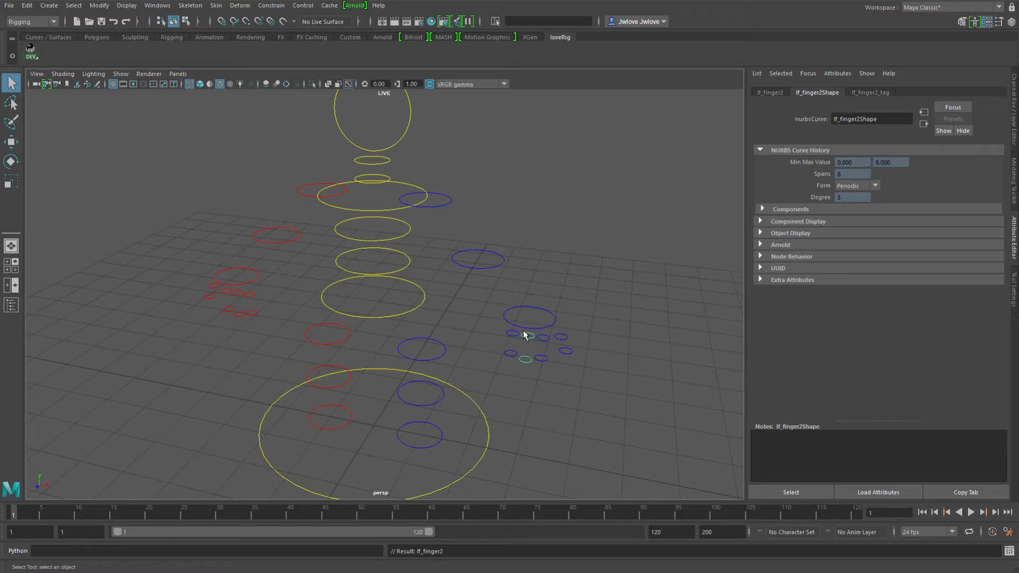
mouse_move(524, 339)
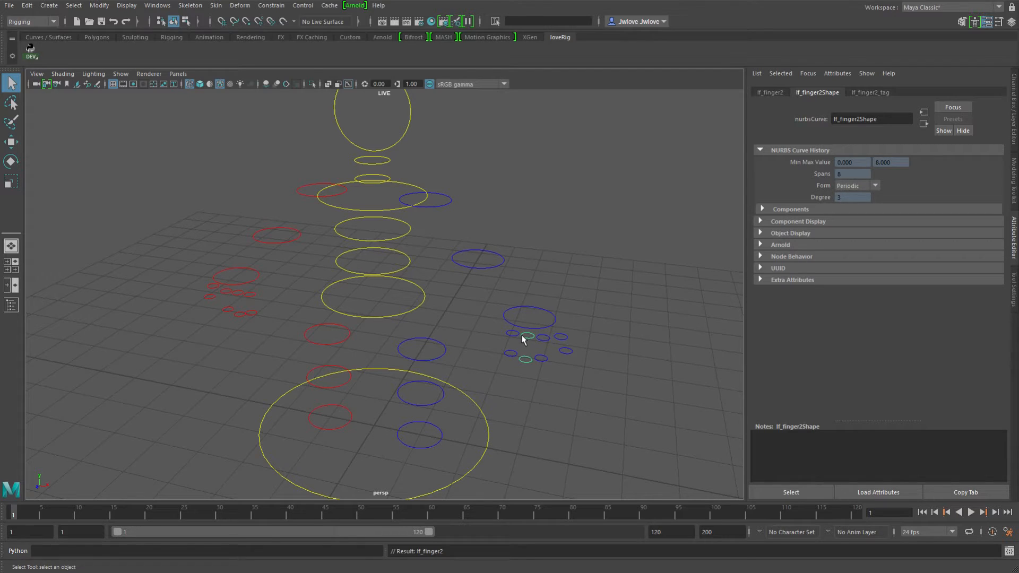
mouse_move(512, 340)
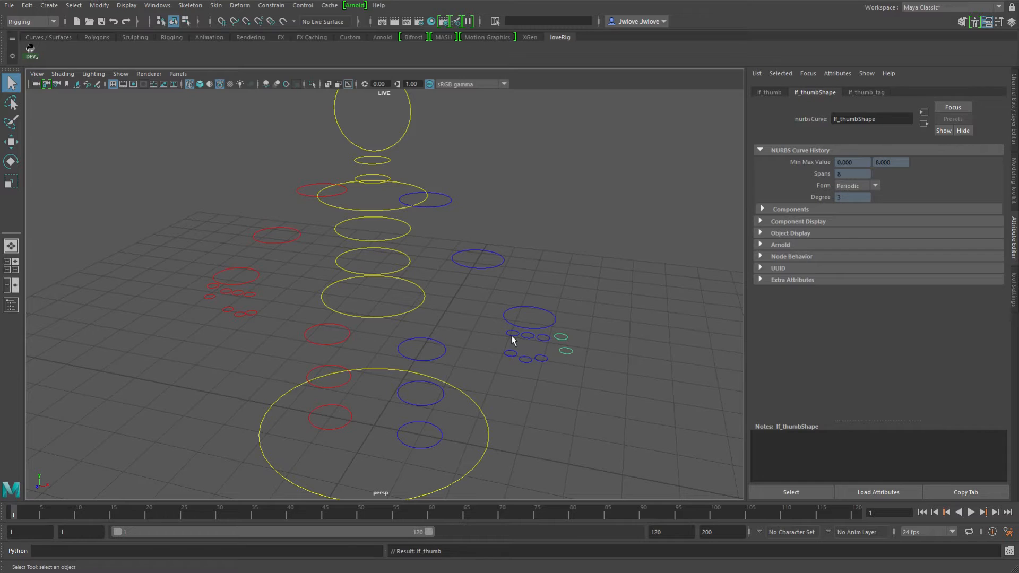
mouse_move(568, 340)
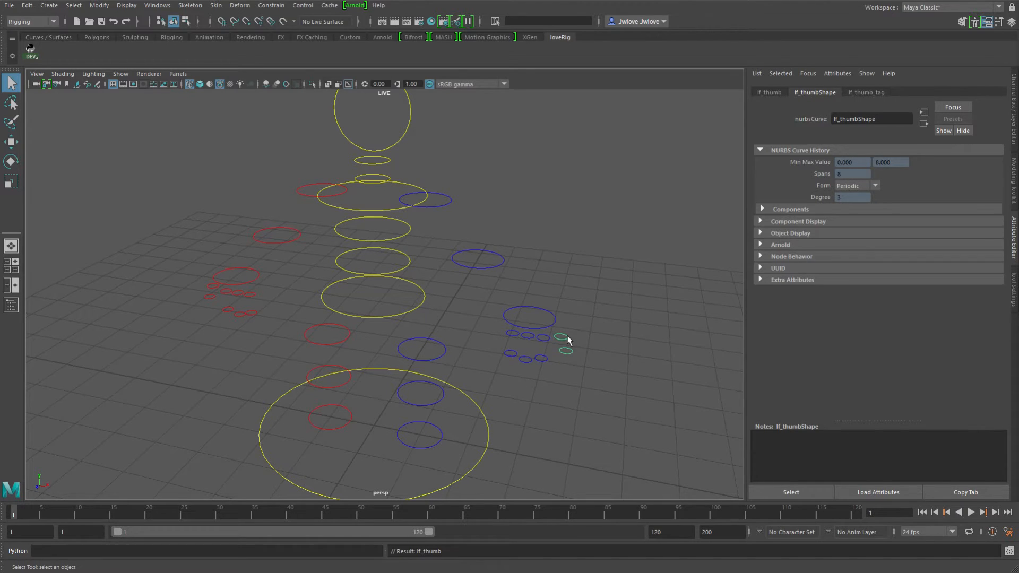
left_click(422, 349)
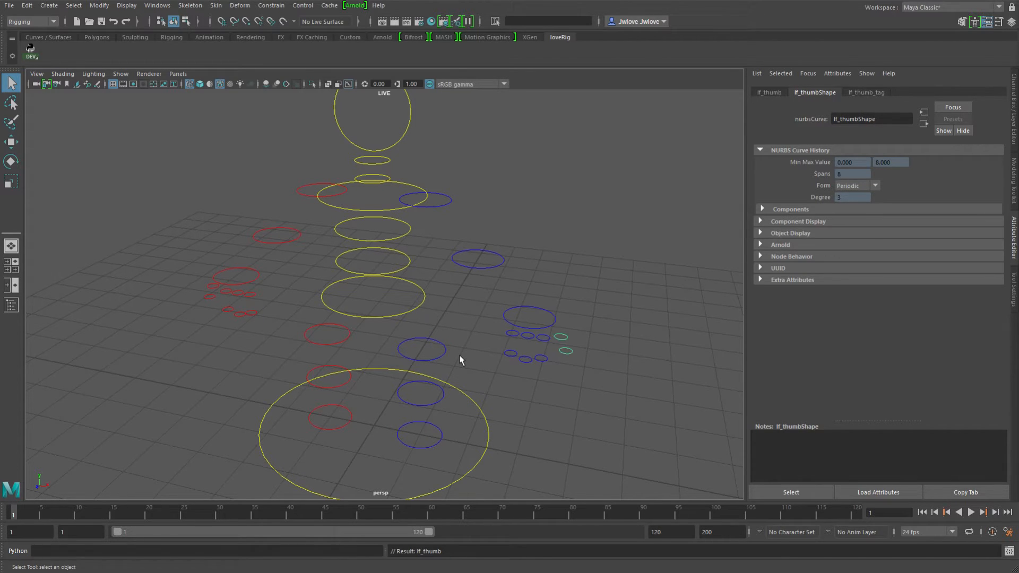
left_click(528, 337)
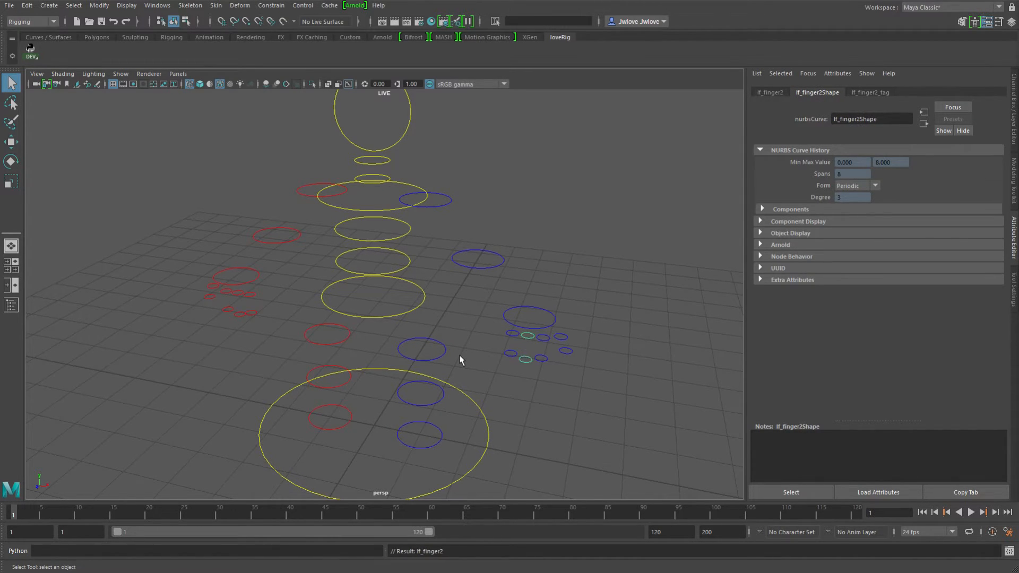
left_click(420, 350)
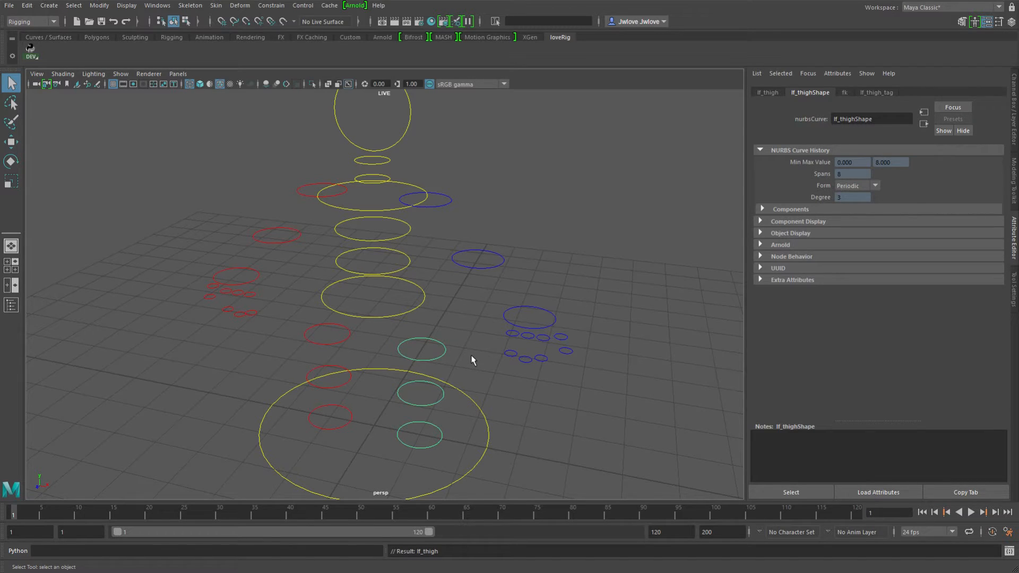
left_click(421, 348)
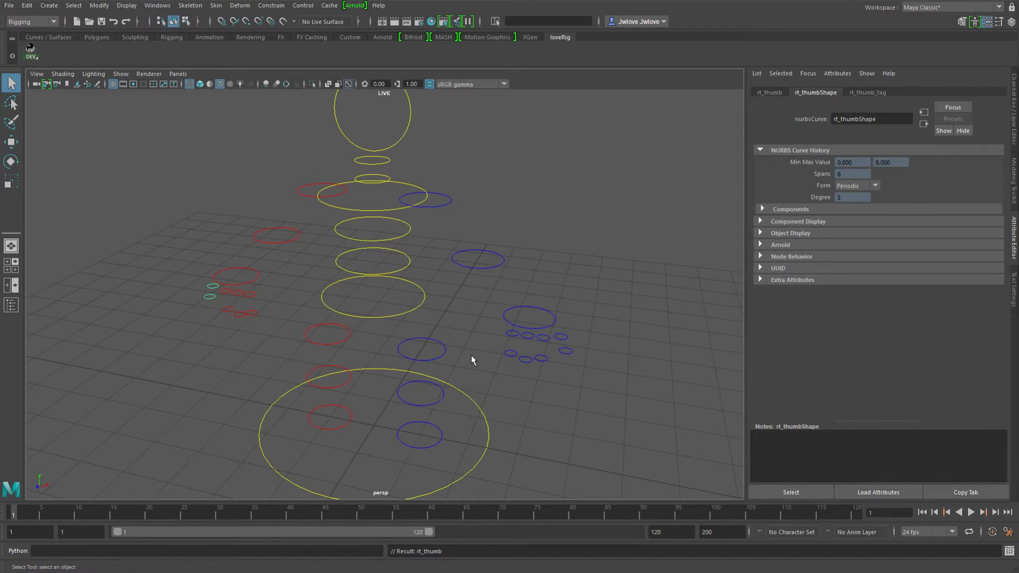
left_click(327, 333)
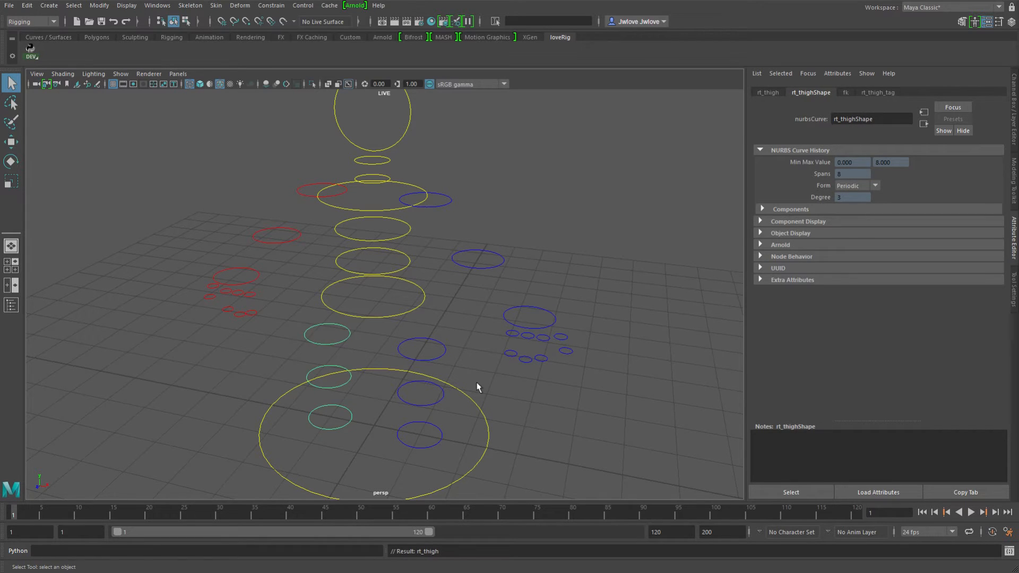
mouse_move(637, 378)
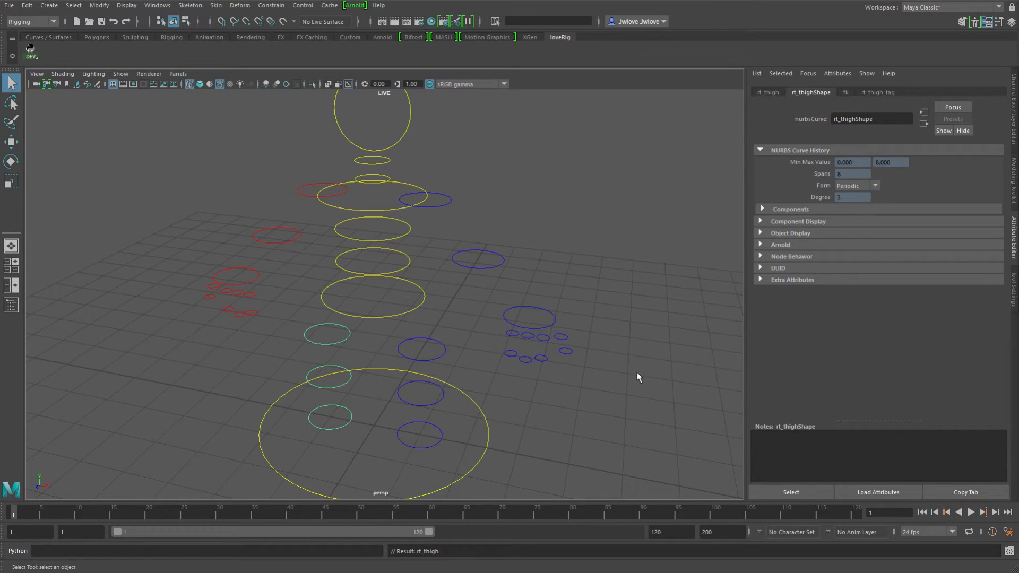
mouse_move(484, 369)
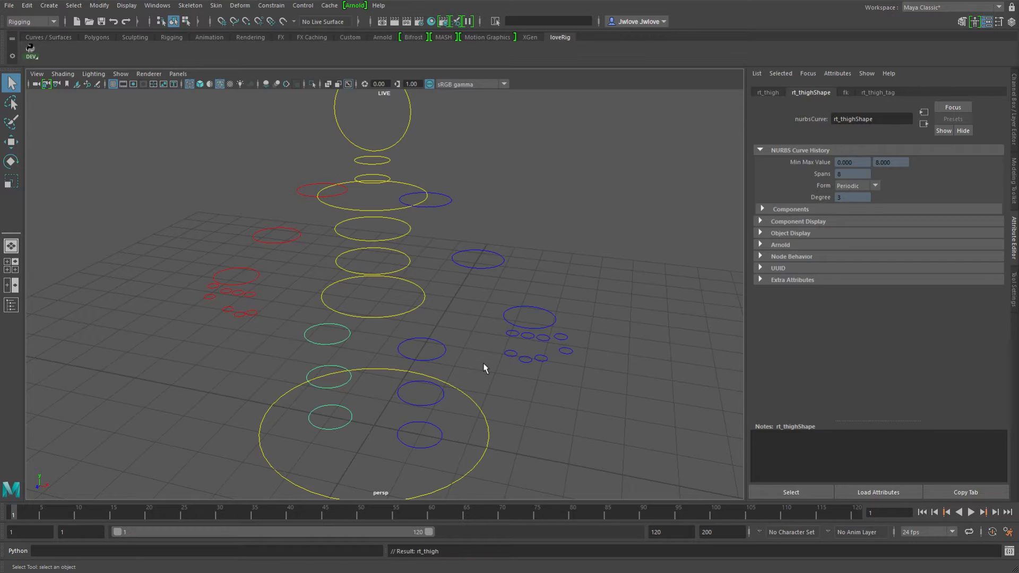
mouse_move(469, 354)
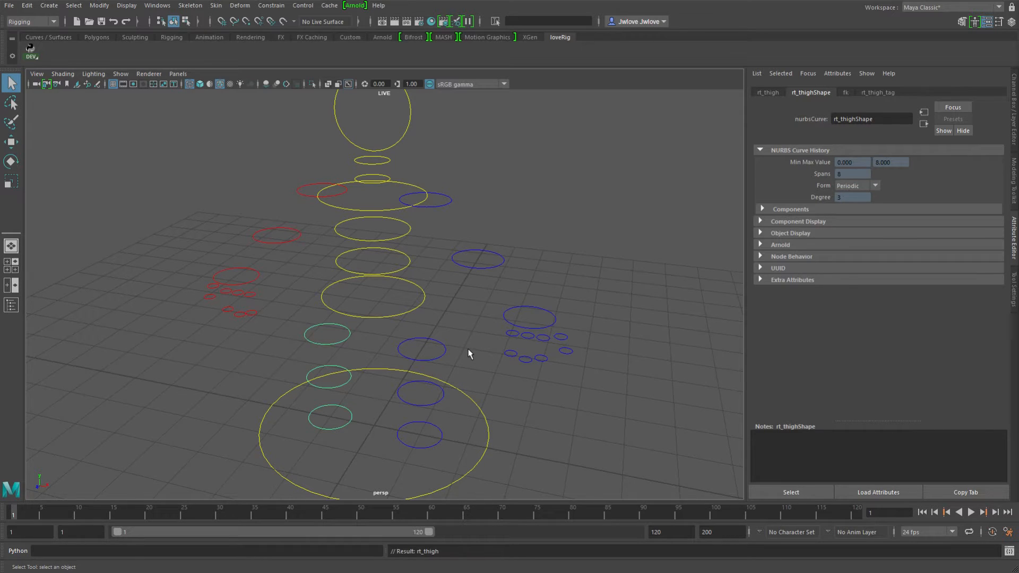
mouse_move(482, 285)
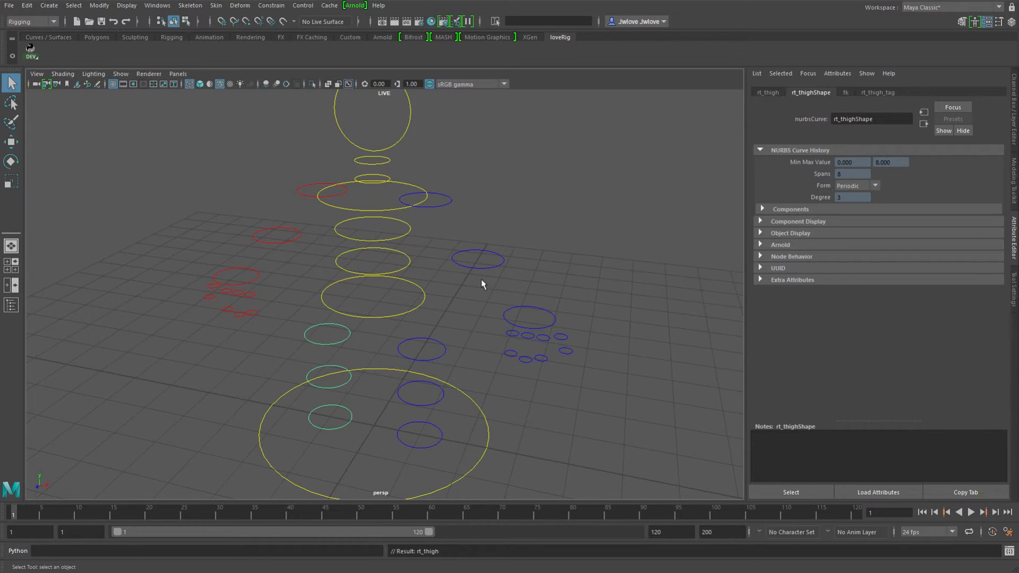
mouse_move(560, 338)
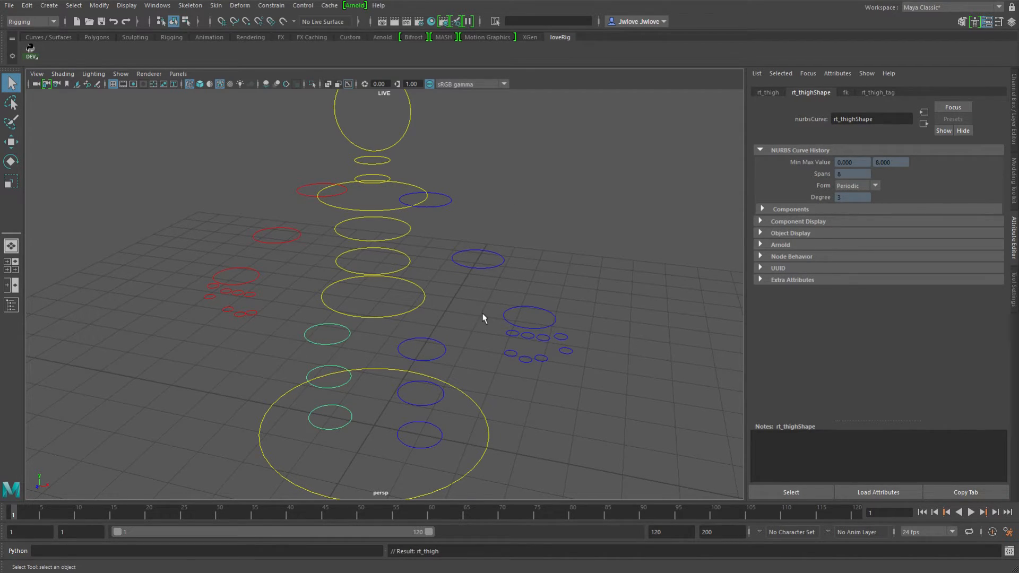
mouse_move(374, 345)
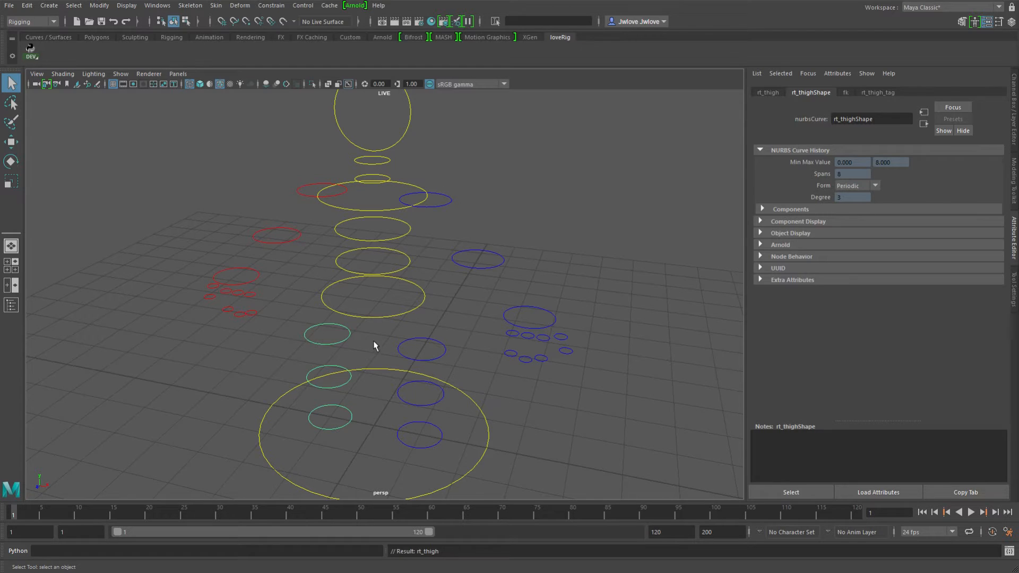
mouse_move(528, 311)
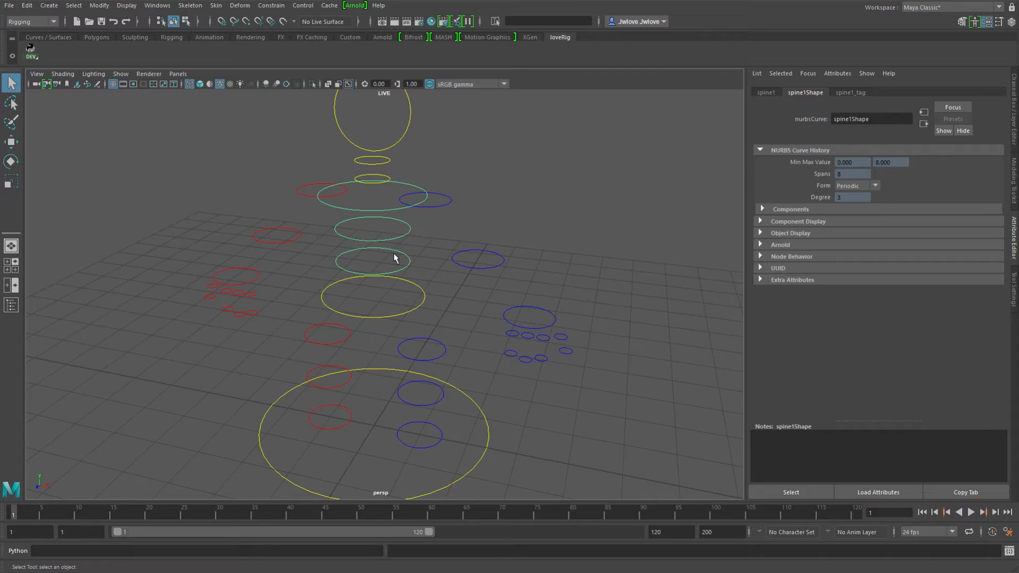
left_click(372, 297)
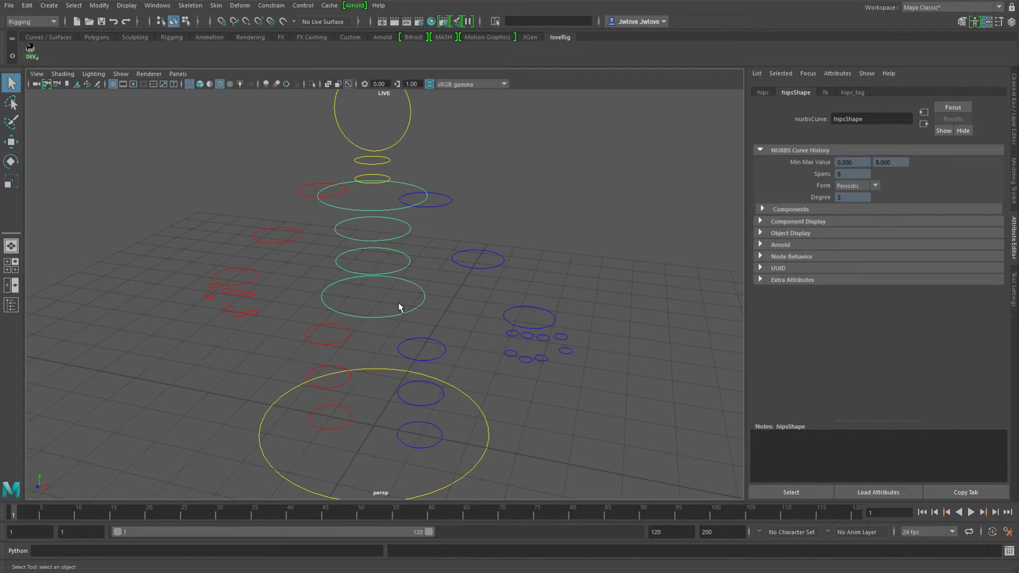
mouse_move(446, 129)
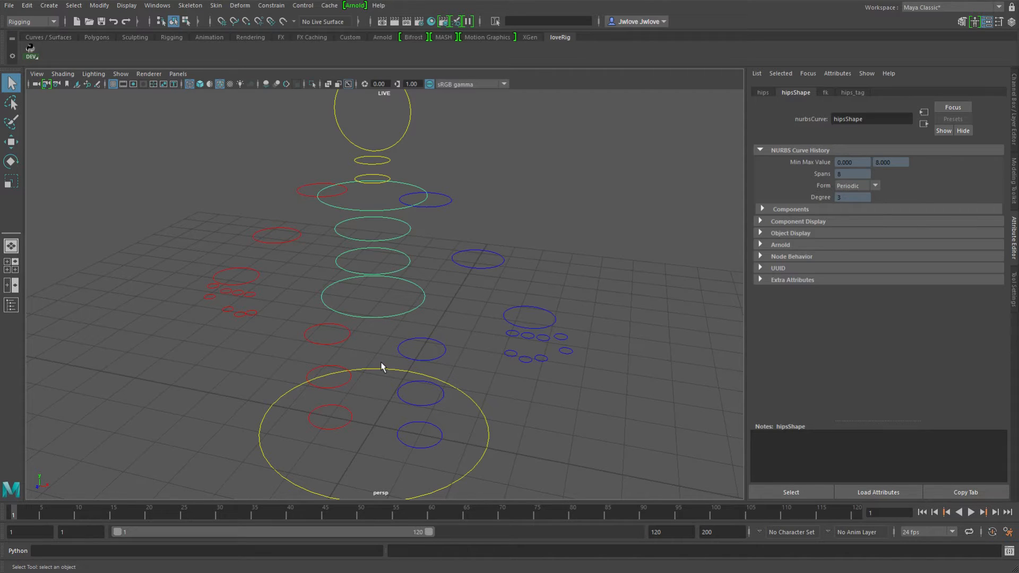
mouse_move(366, 360)
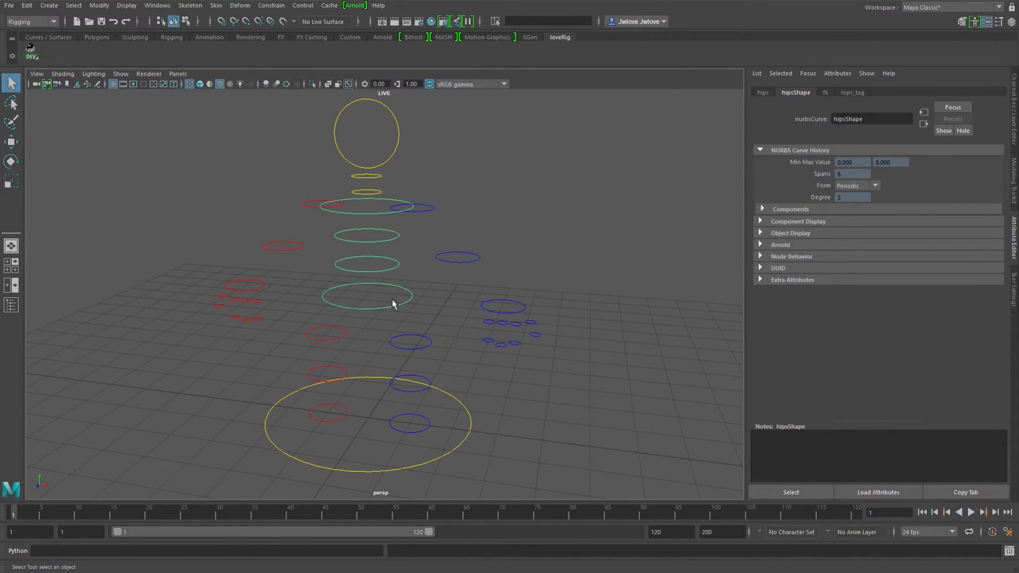
mouse_move(372, 243)
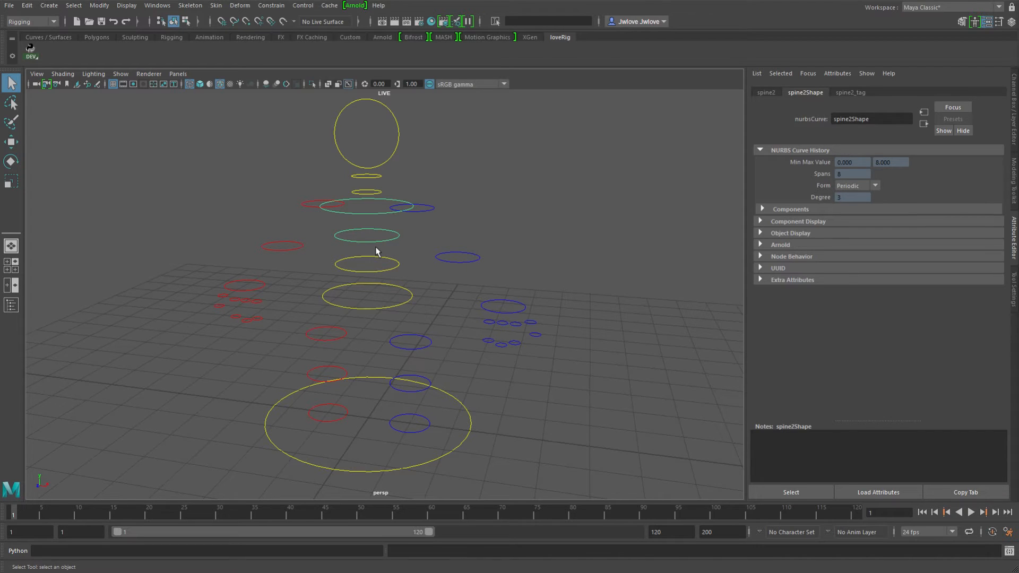
mouse_move(433, 346)
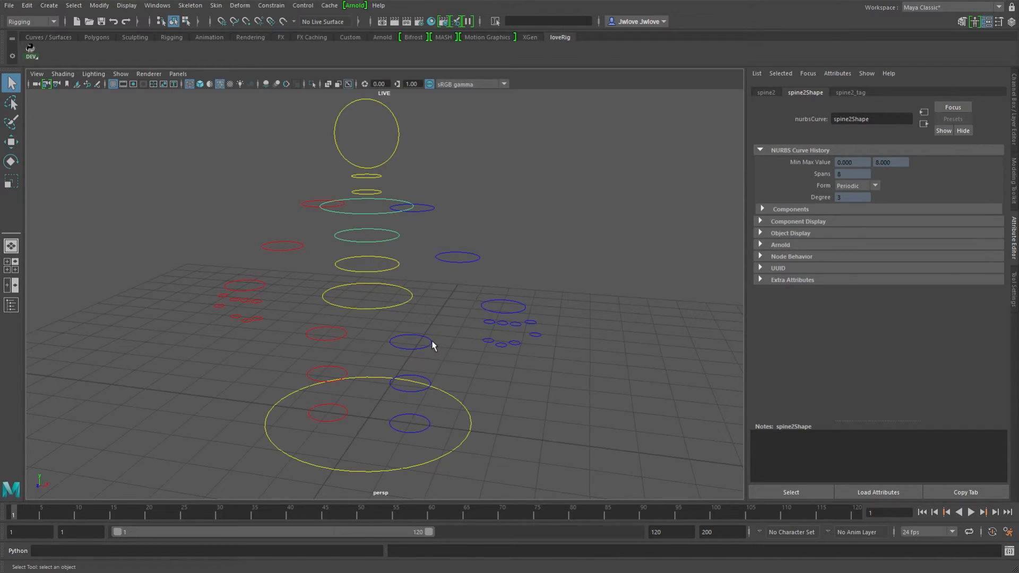
mouse_move(358, 310)
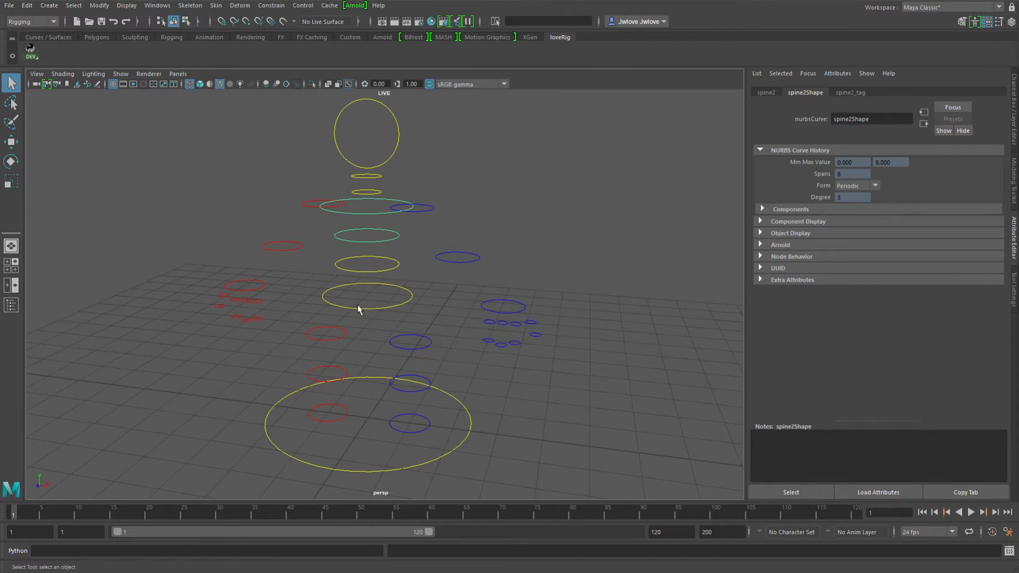
left_click(253, 301)
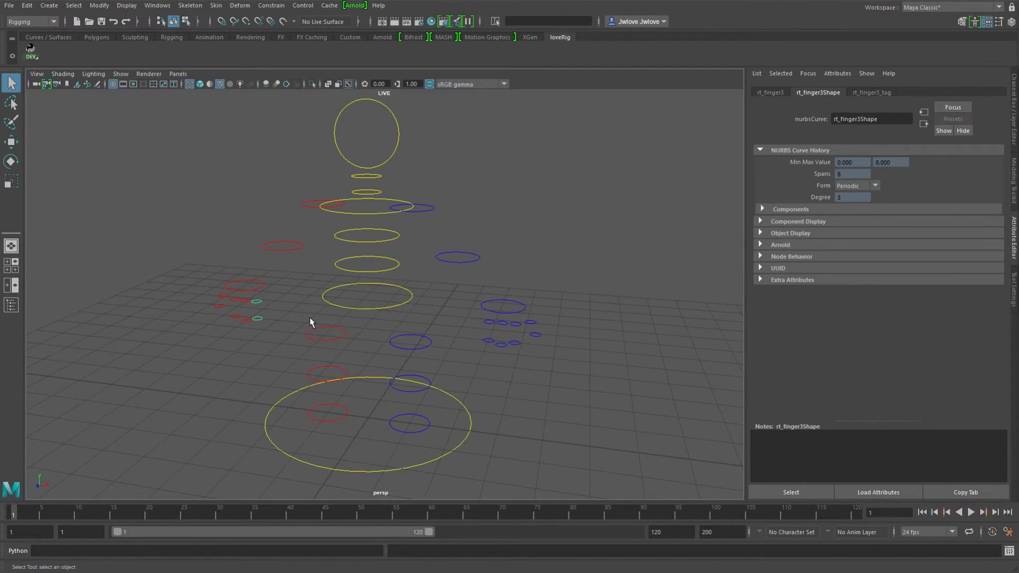
left_click(410, 343)
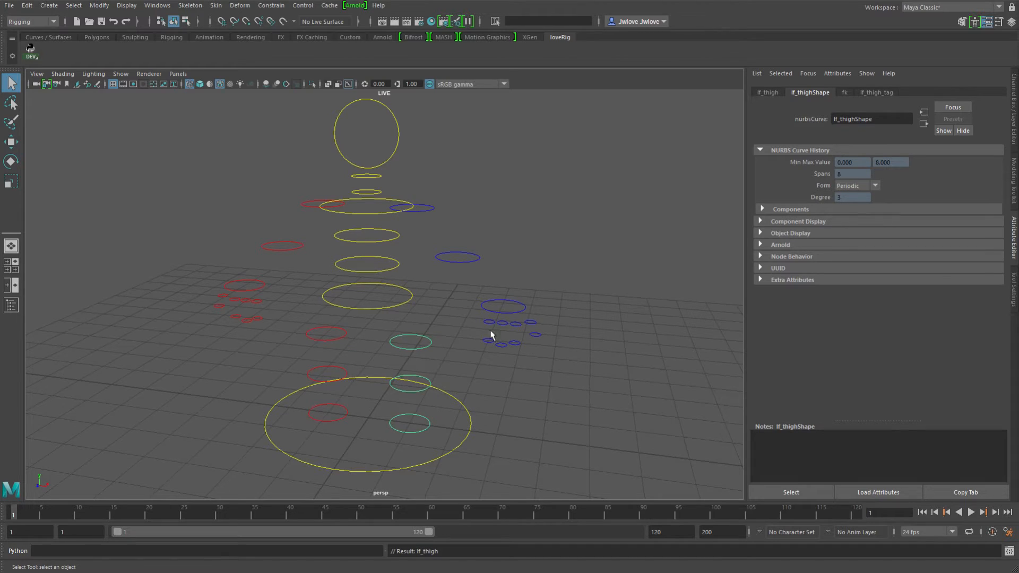
mouse_move(439, 363)
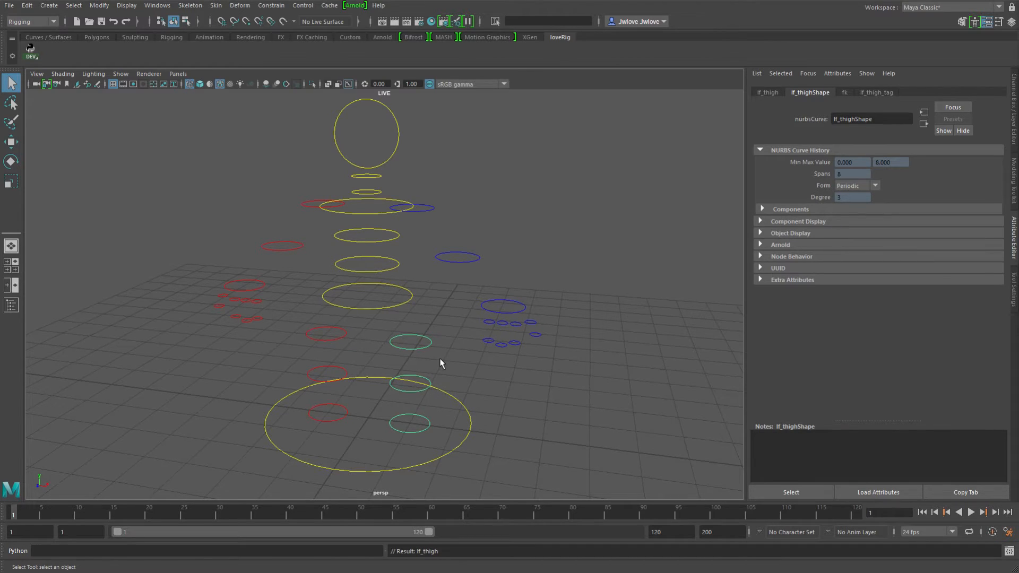
mouse_move(523, 317)
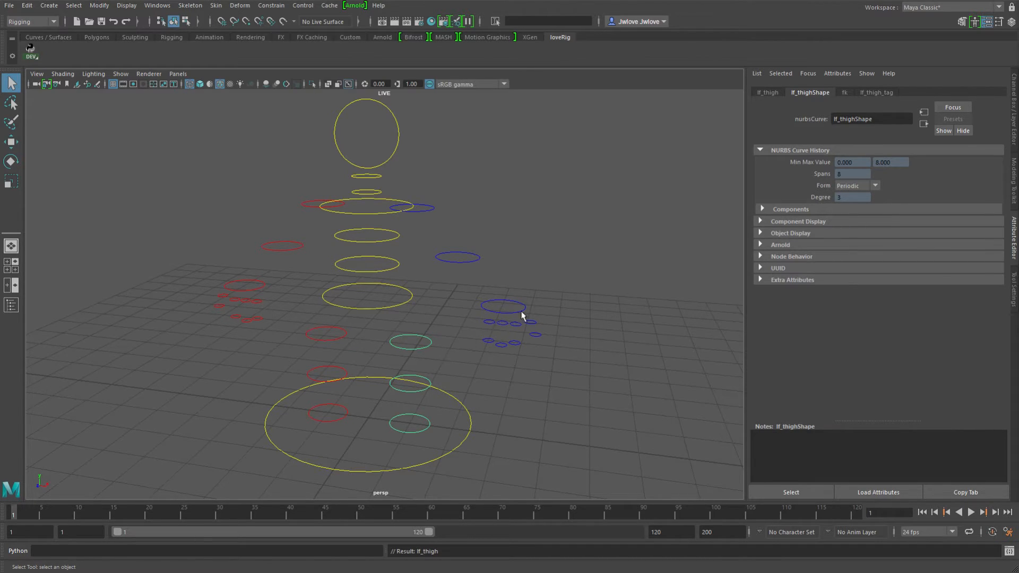
left_click(503, 307)
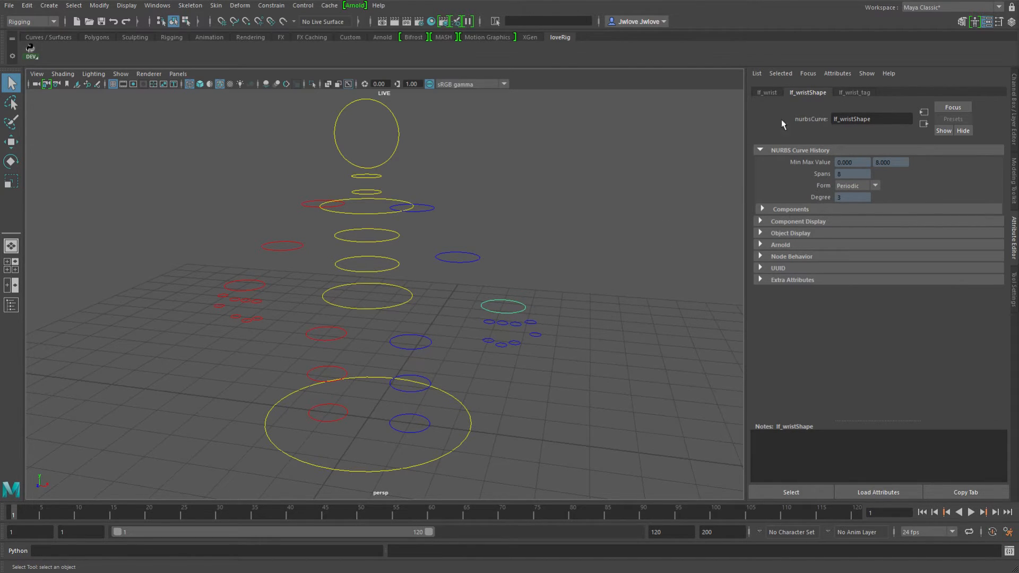
Step: Enable Cycle Walk Sibling on lf_wrist_tag and walk down to lf_thumb and lf_finger3 and back up
left_click(853, 93)
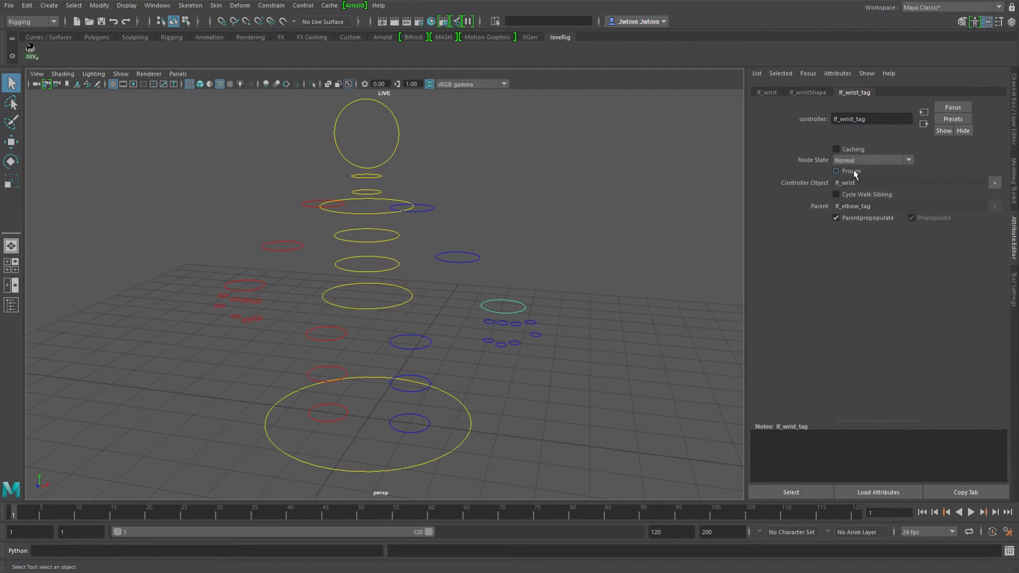
mouse_move(841, 201)
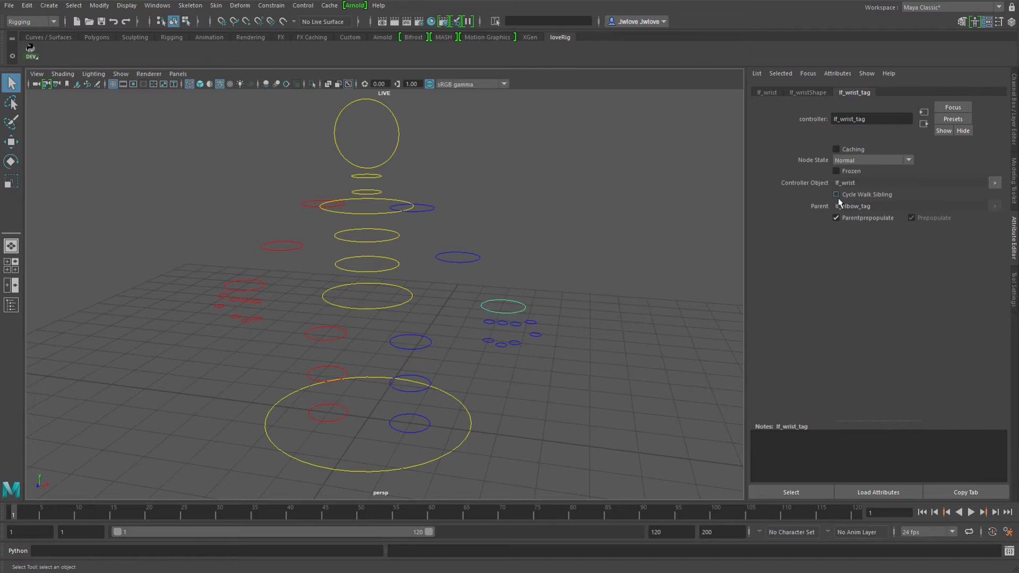
left_click(835, 194)
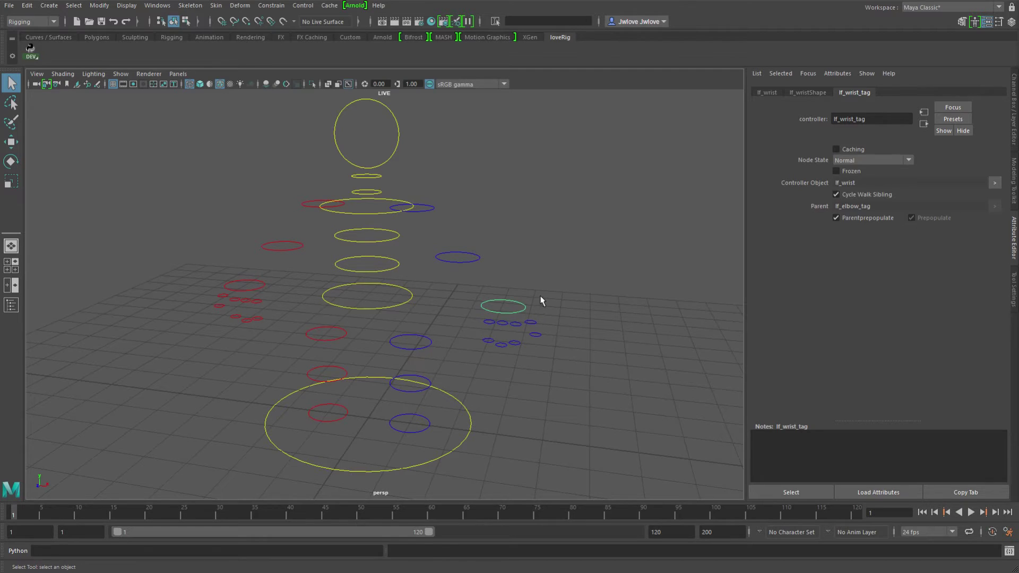
left_click(502, 306)
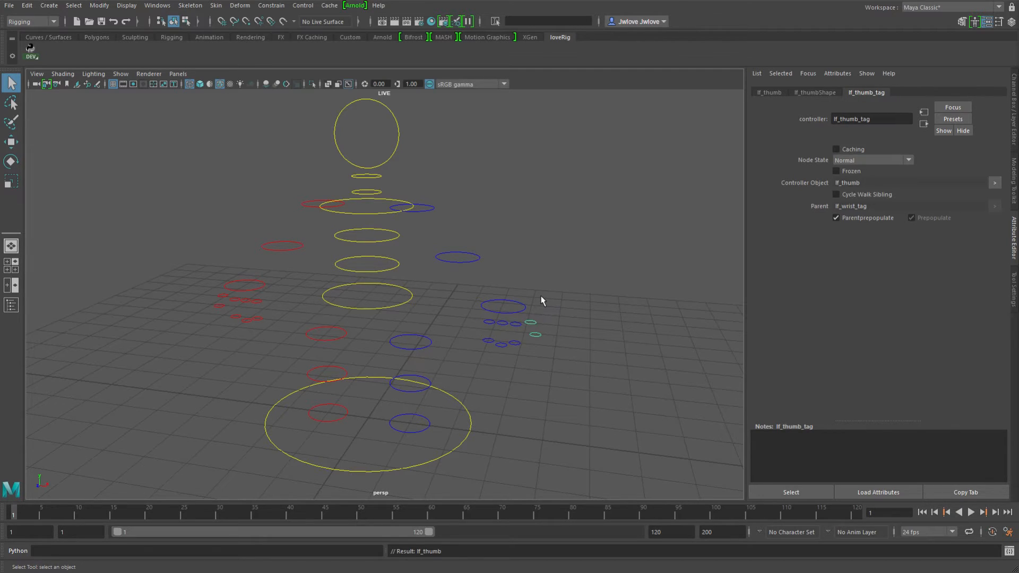
left_click(502, 306)
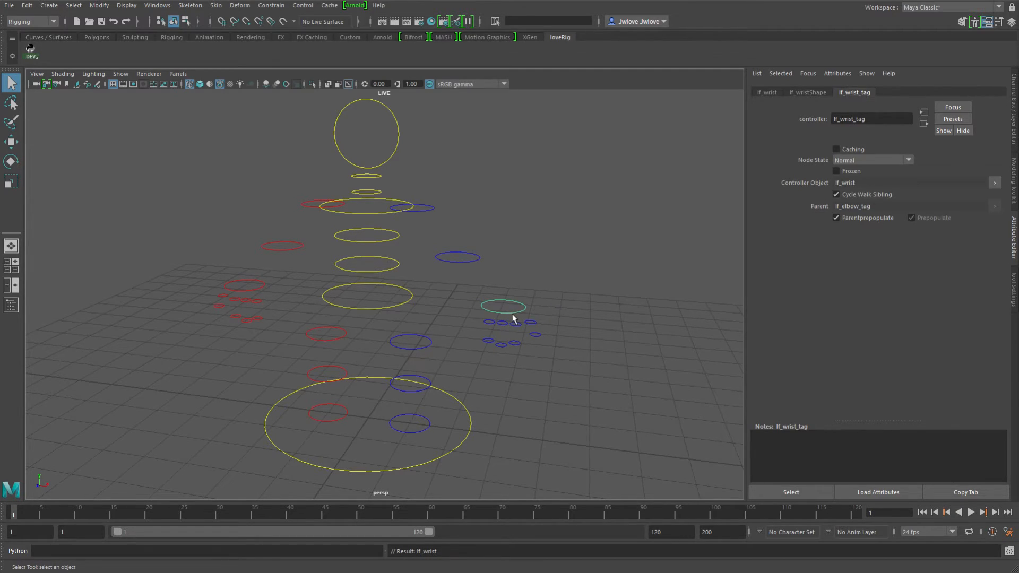
left_click(502, 307)
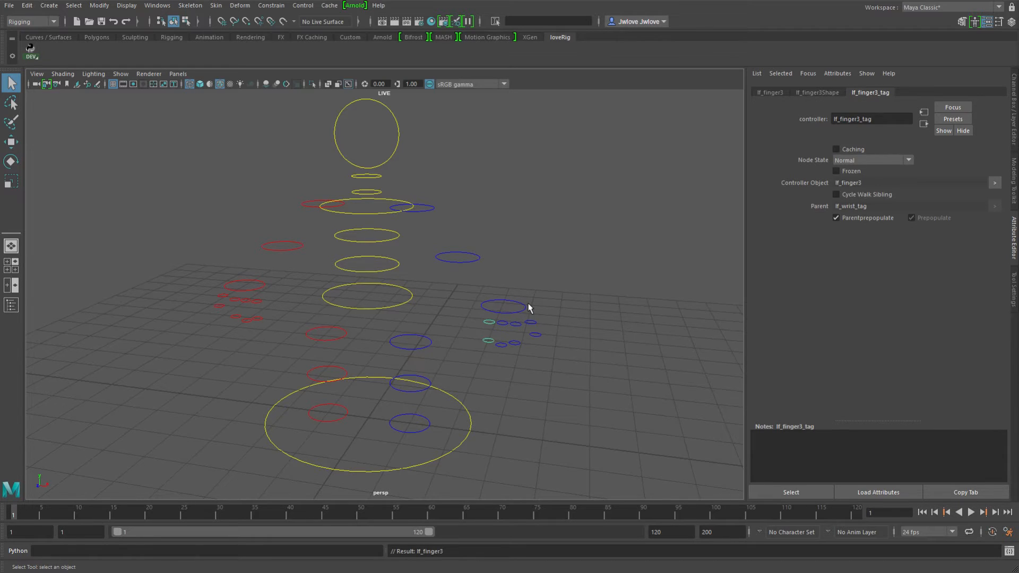
left_click(503, 307)
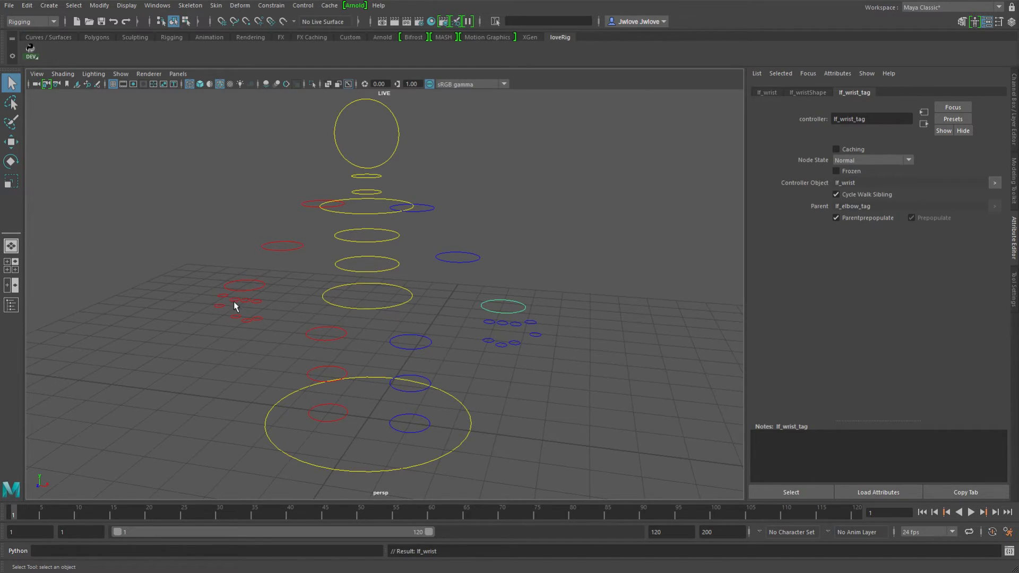
Step: Walk down to lf_finger3, step sideways to lf_thumb and back, then return up to lf_wrist
left_click(502, 306)
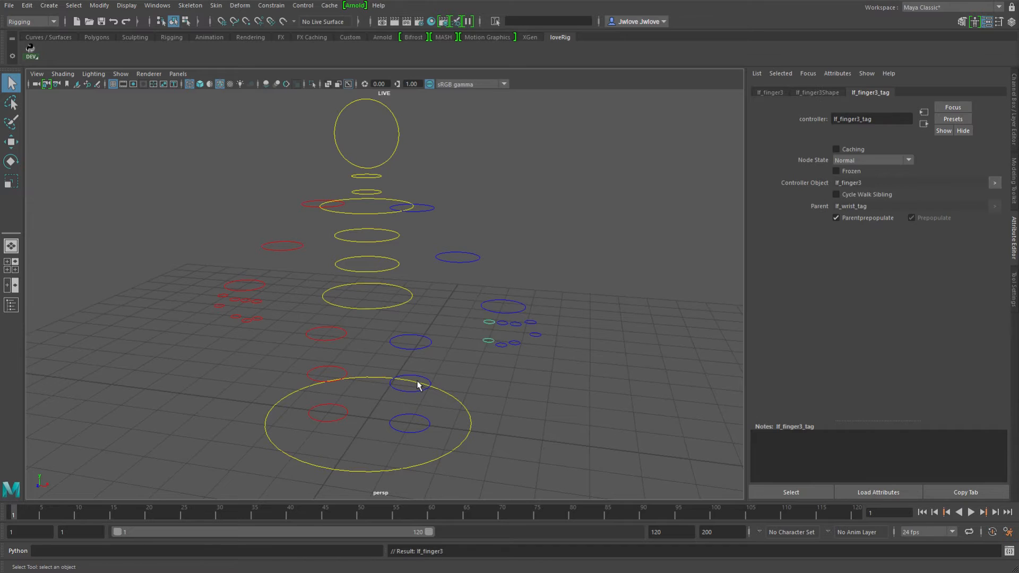
mouse_move(435, 369)
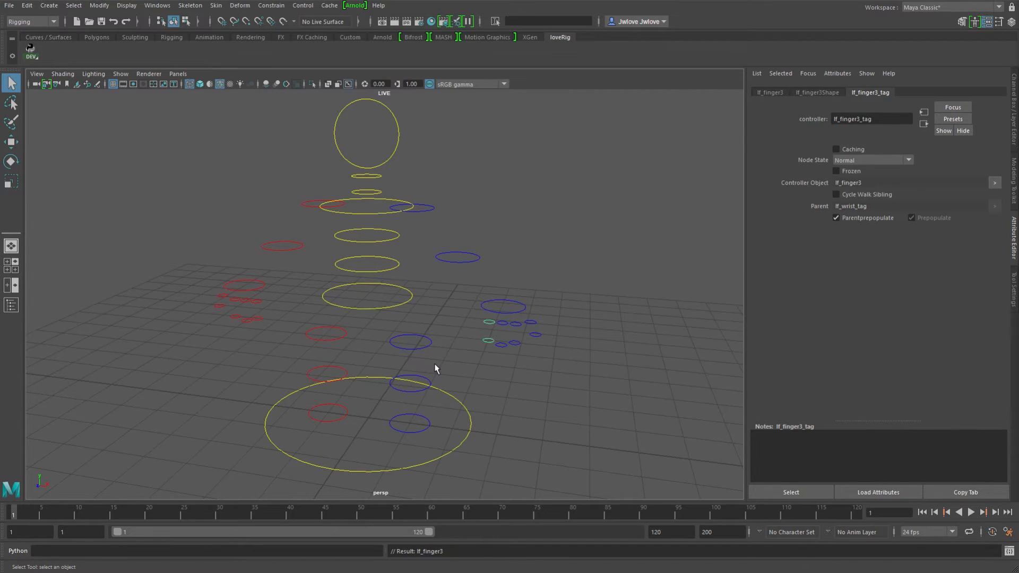
left_click(531, 332)
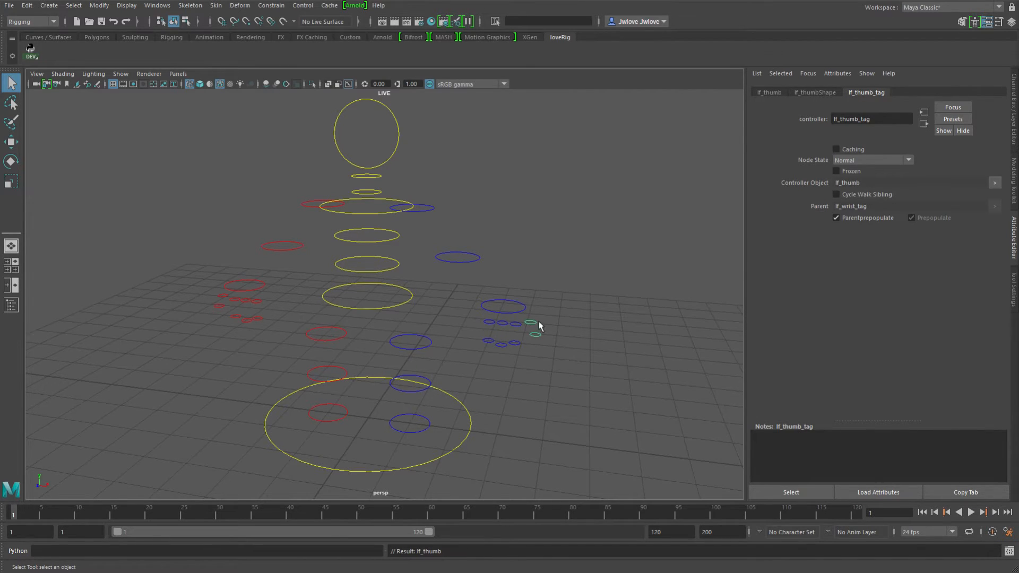
left_click(502, 305)
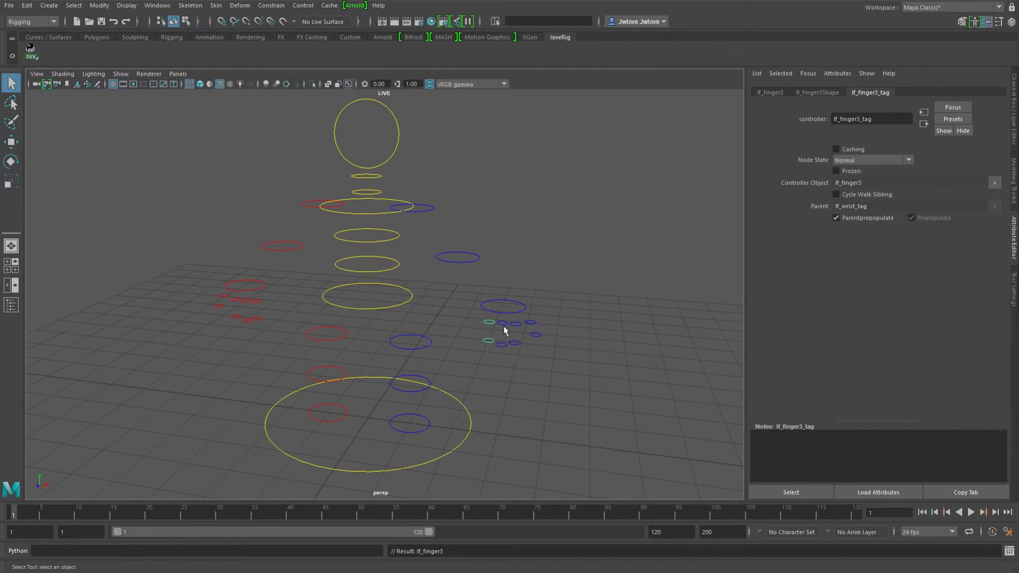
left_click(503, 306)
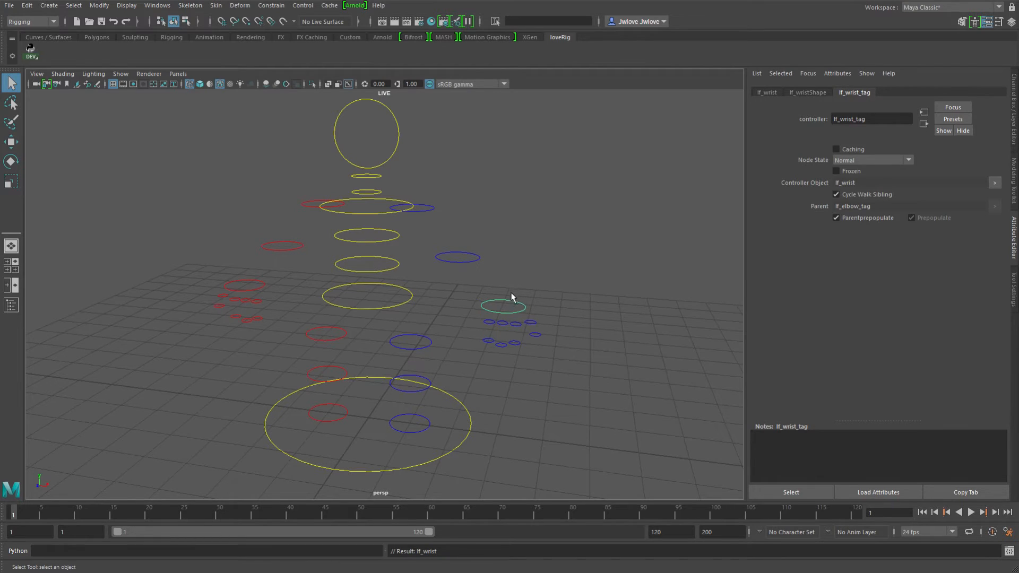
mouse_move(491, 328)
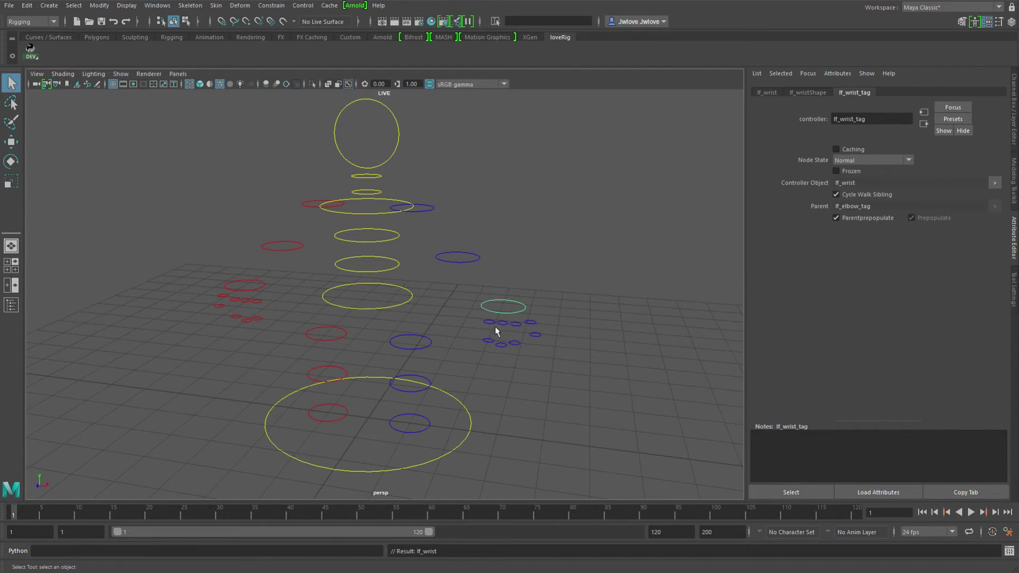
mouse_move(436, 300)
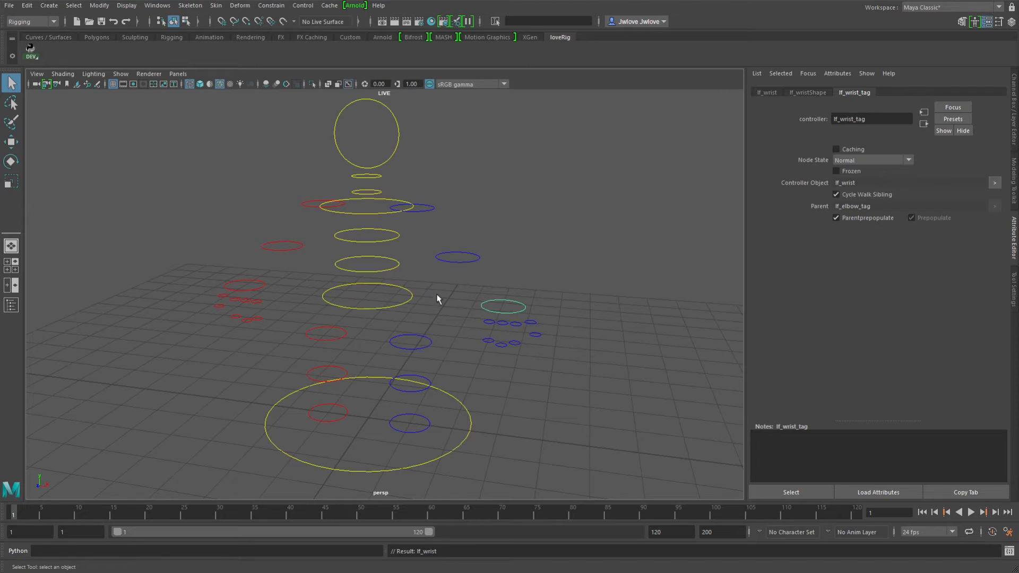
mouse_move(514, 324)
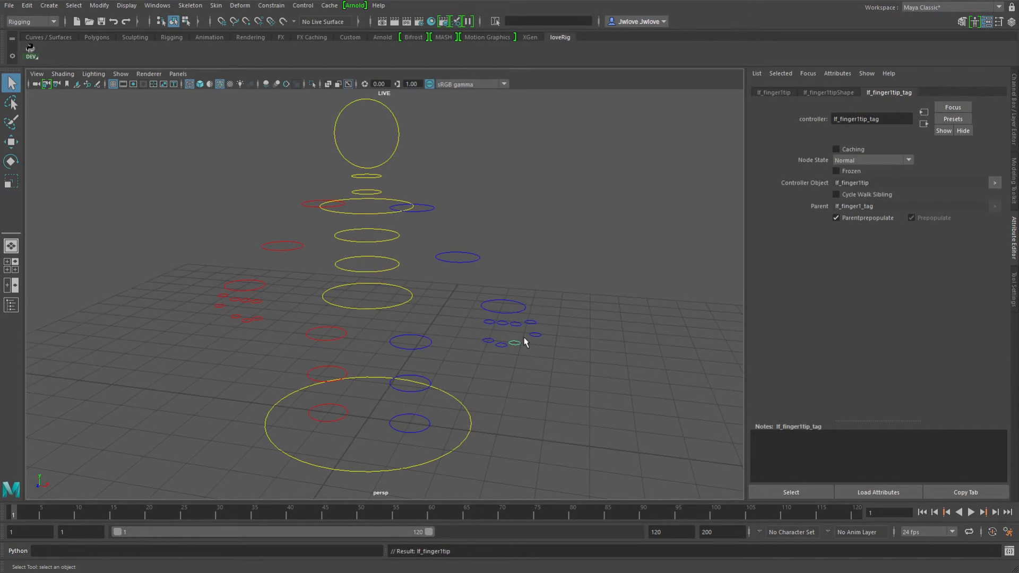
Step: Pickwalk across lf_finger1tip, lf_finger2tip and lf_finger3tip, then enable Cycle Walk Sibling on lf_finger3tip_tag
left_click(503, 342)
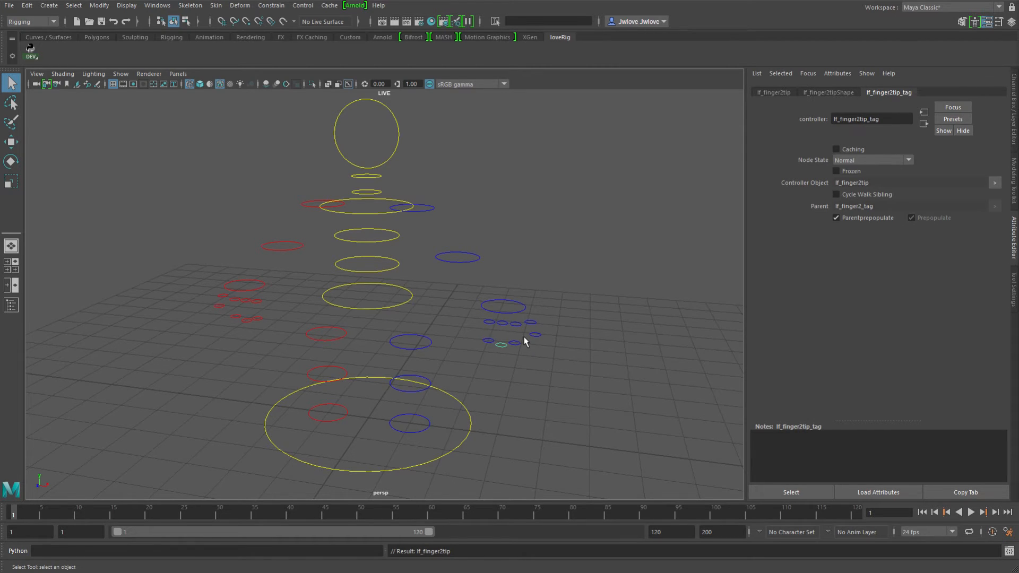
left_click(511, 343)
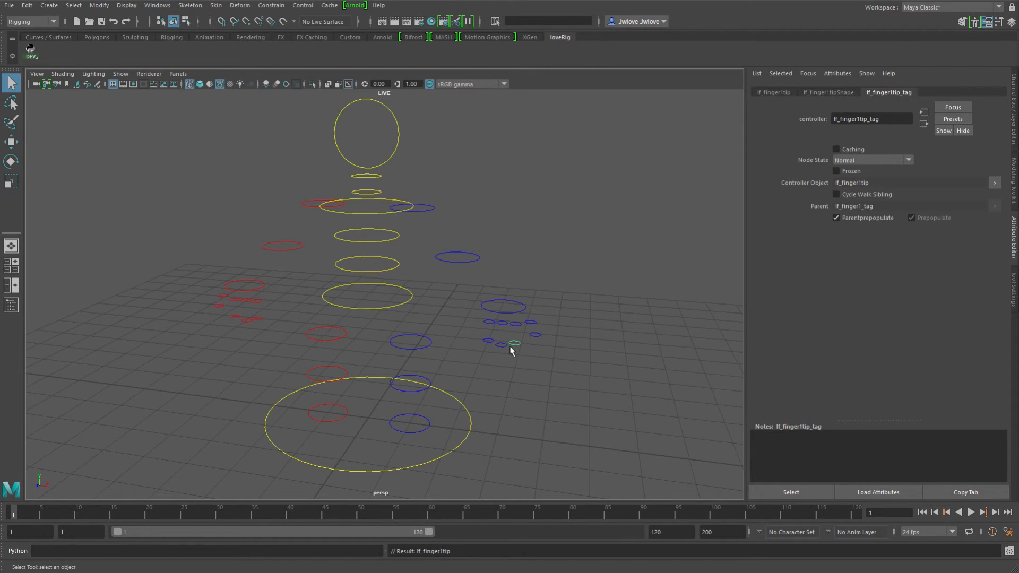
mouse_move(572, 326)
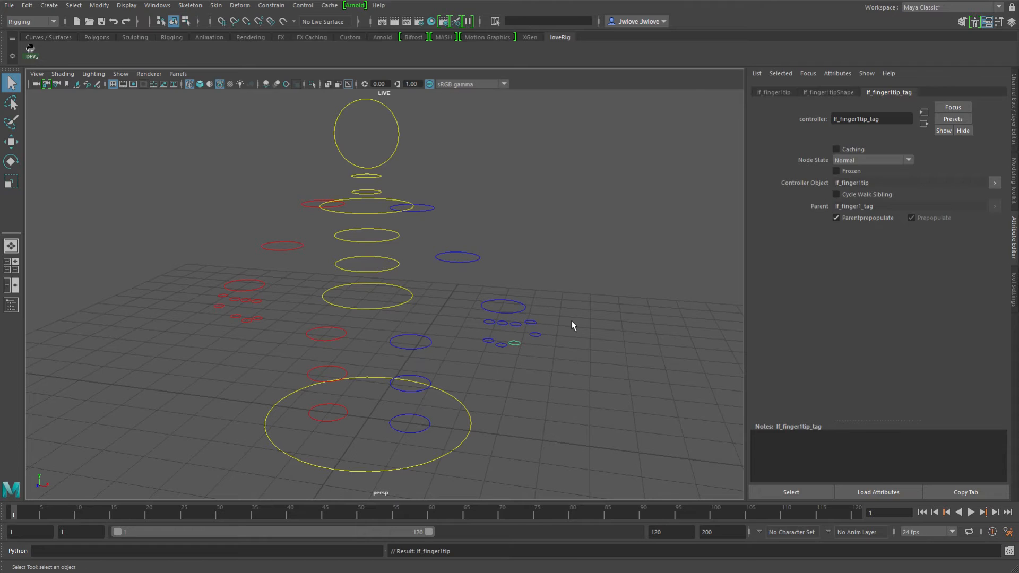
left_click(514, 344)
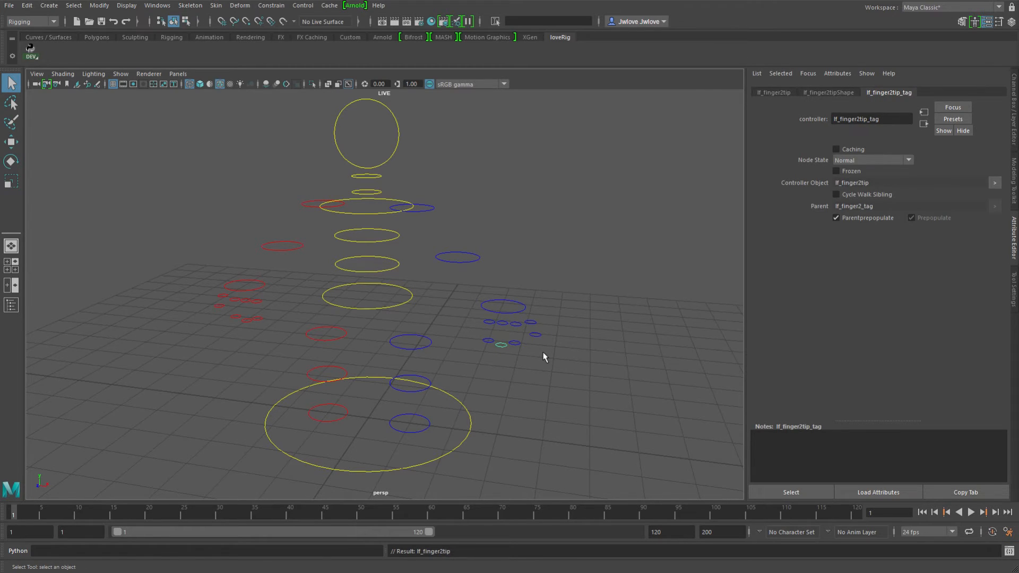
left_click(497, 343)
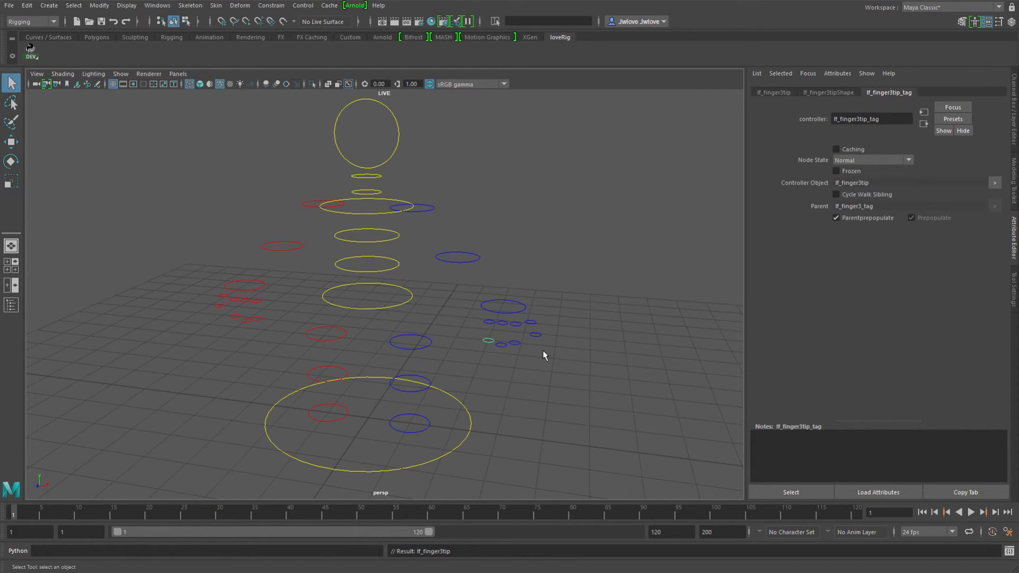
mouse_move(839, 207)
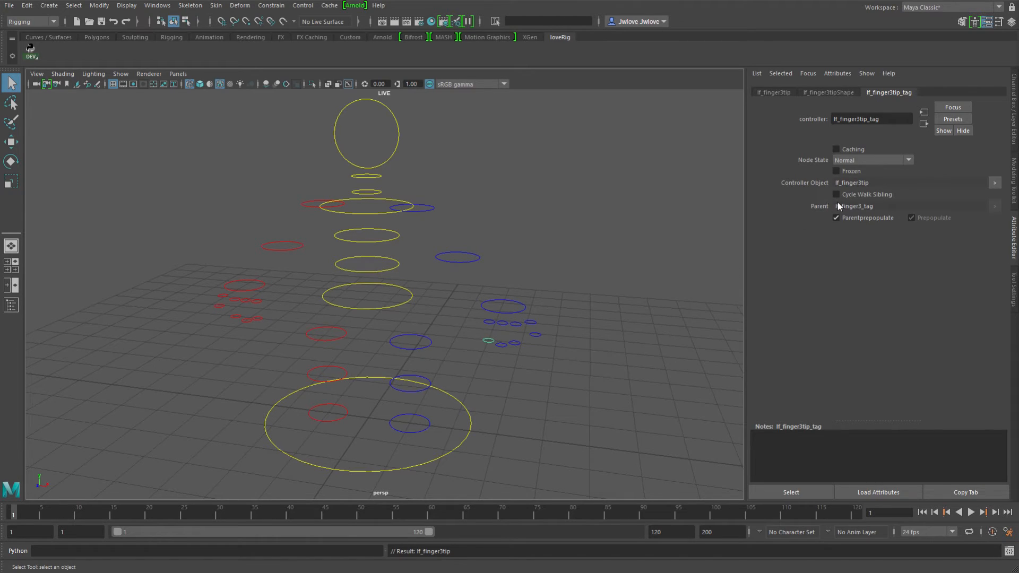
left_click(835, 194)
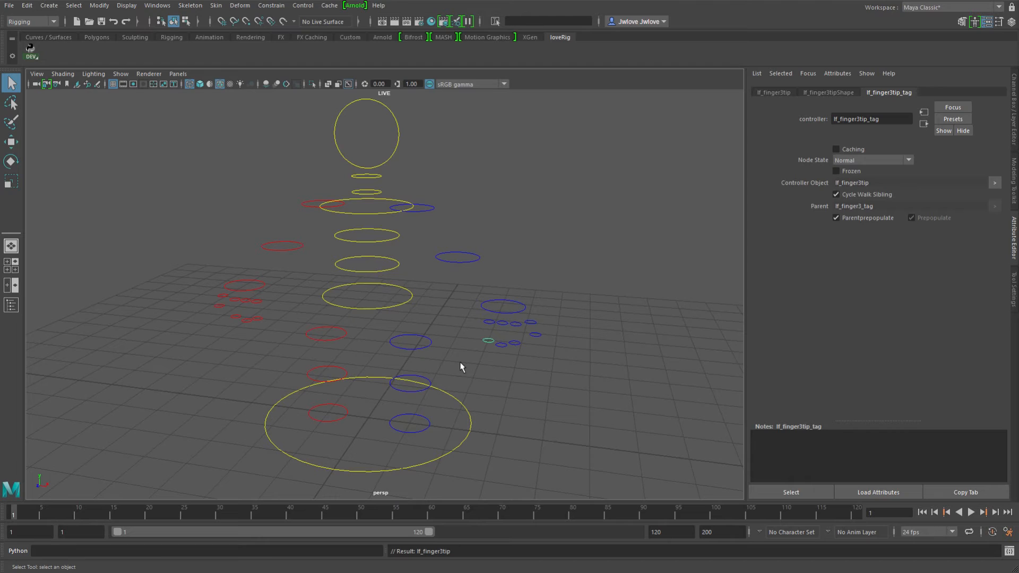
mouse_move(453, 326)
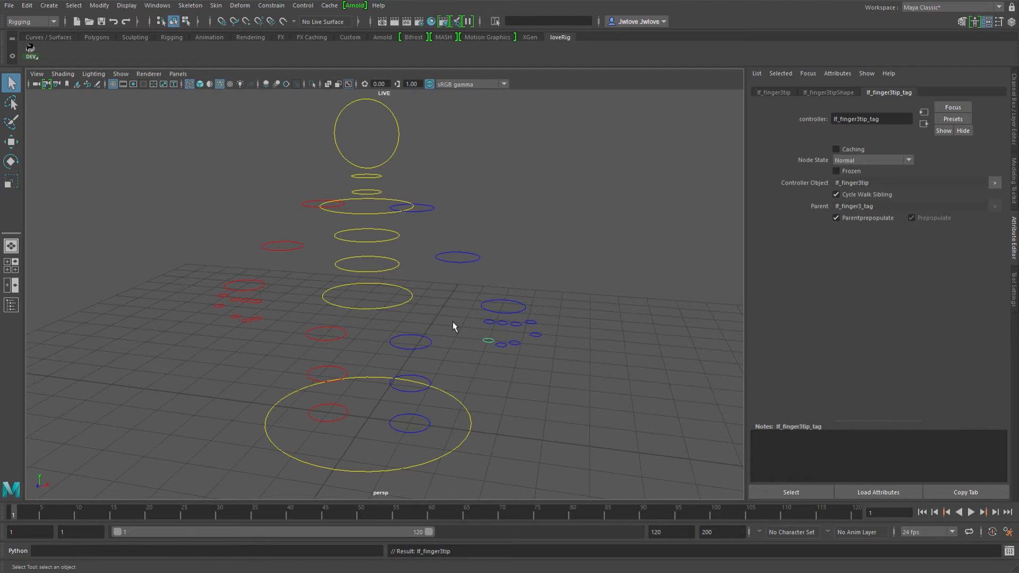
mouse_move(450, 325)
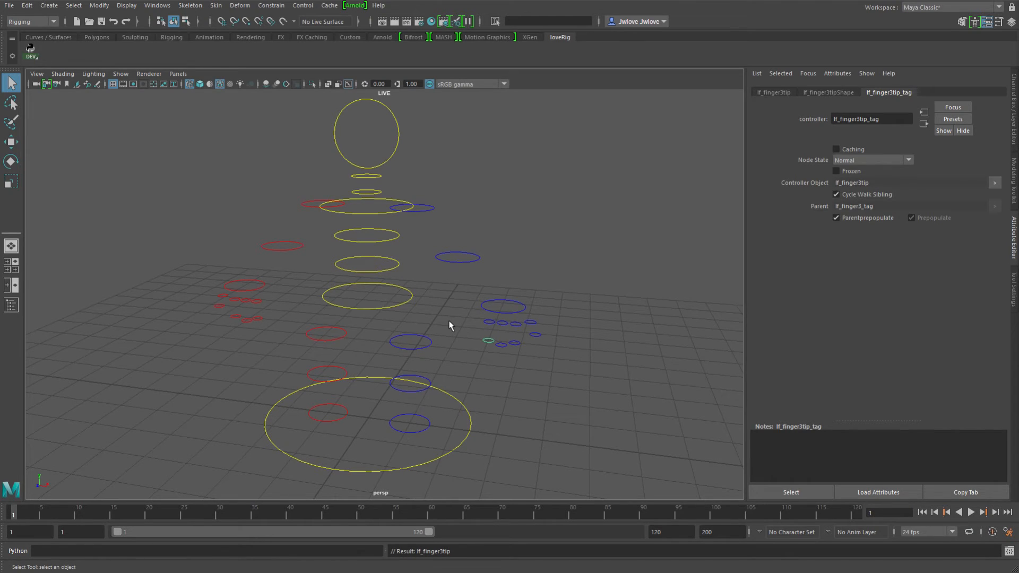
mouse_move(421, 301)
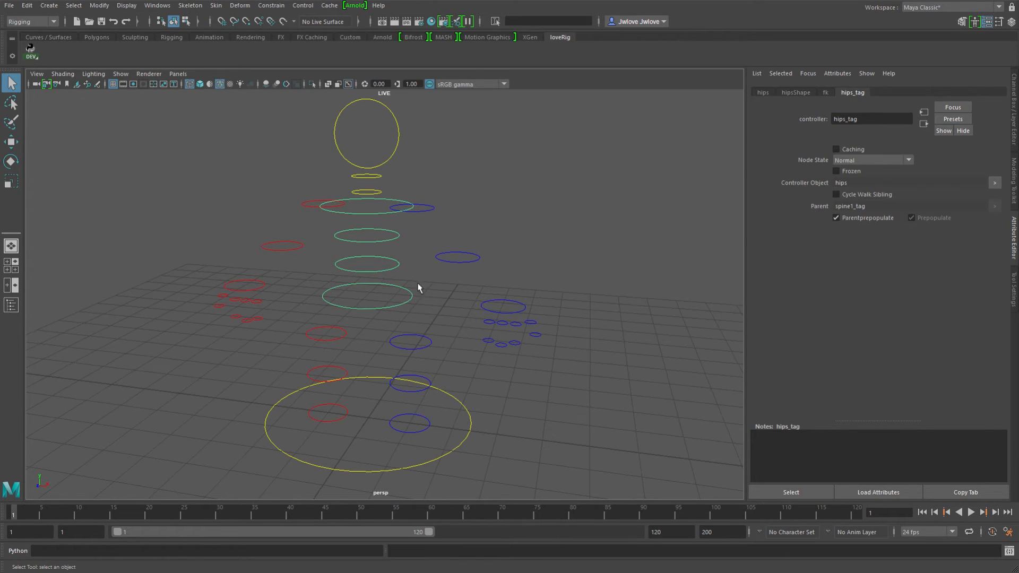
mouse_move(392, 314)
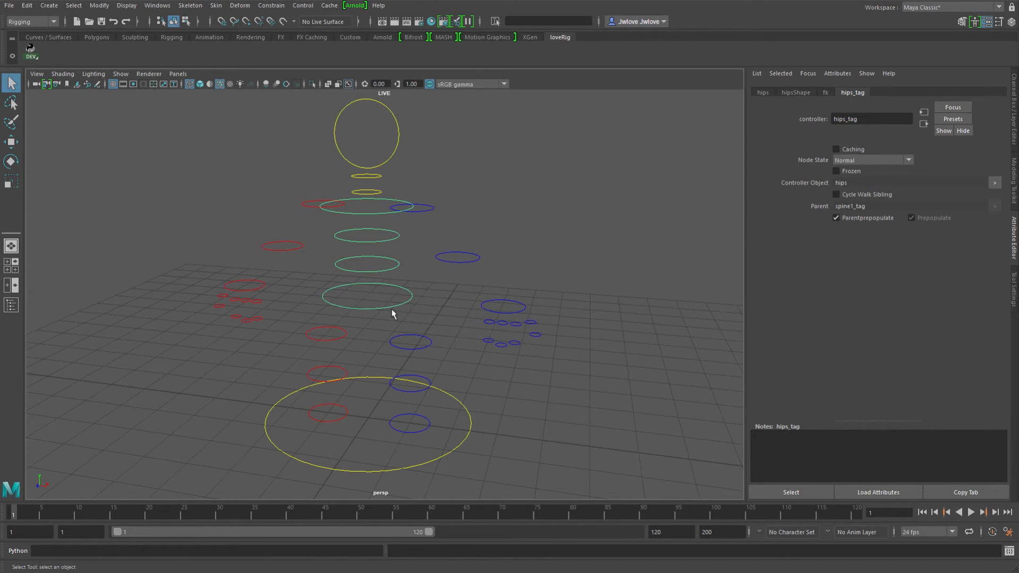
left_click(503, 307)
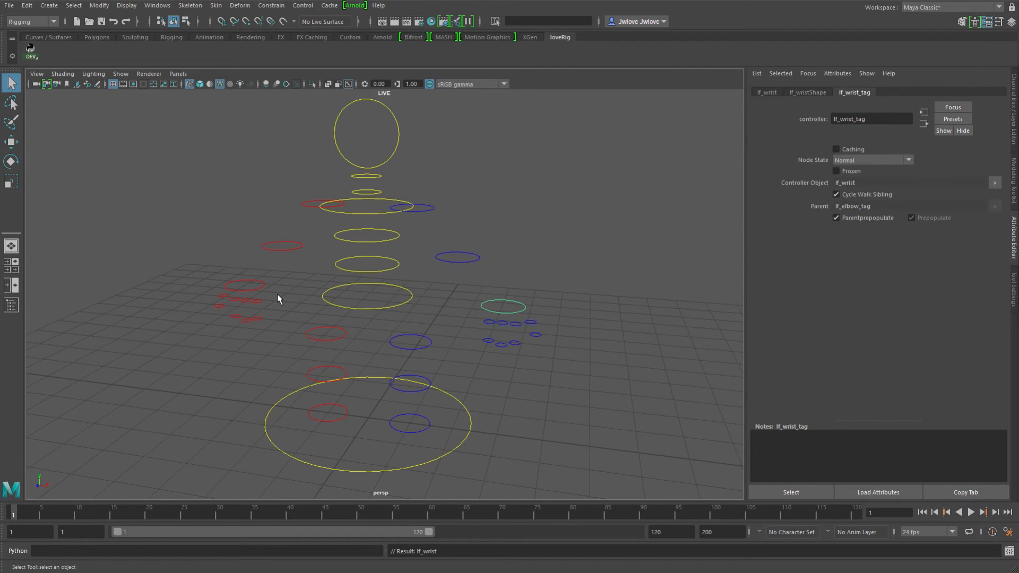
mouse_move(388, 311)
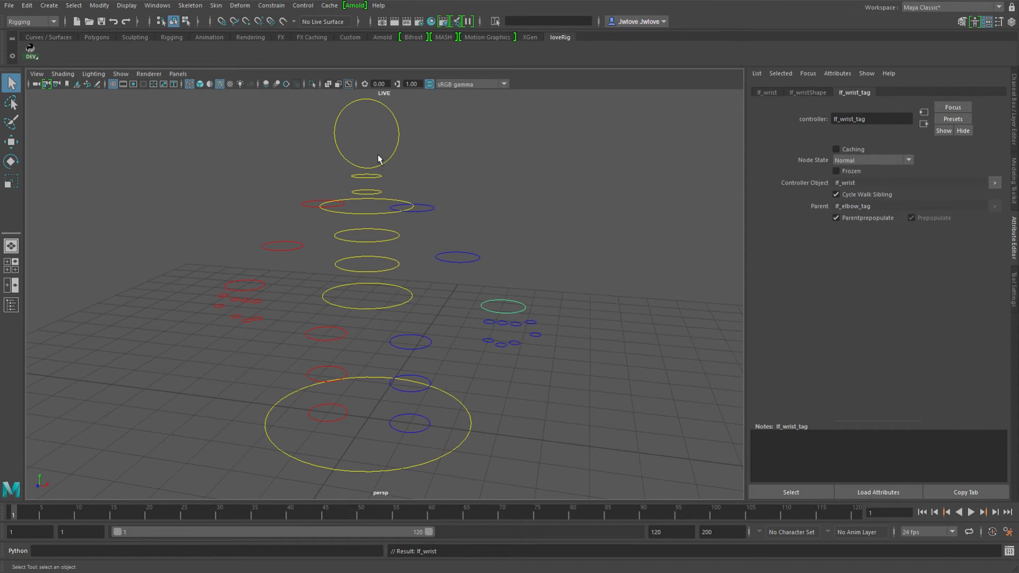
mouse_move(416, 299)
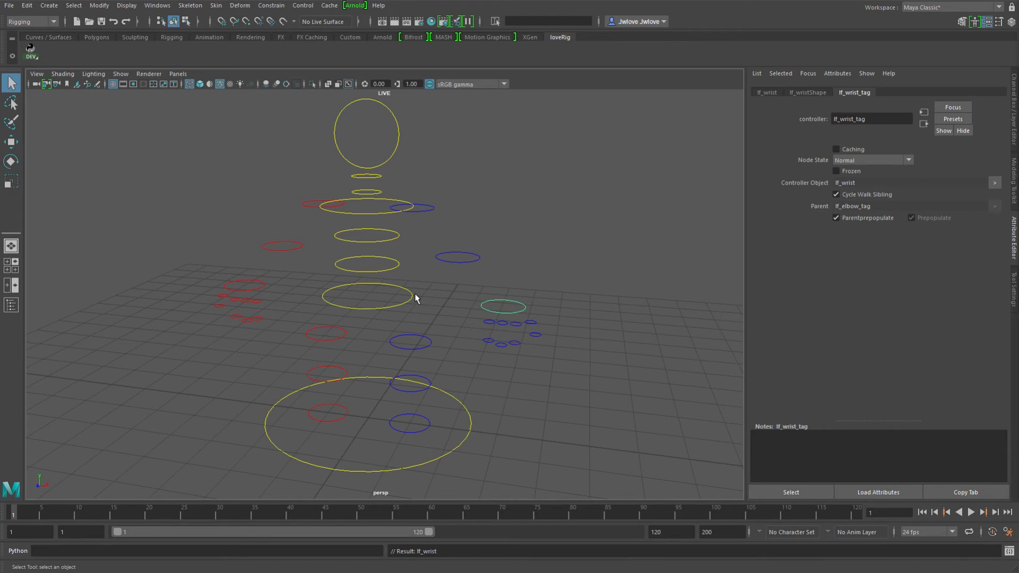
mouse_move(234, 278)
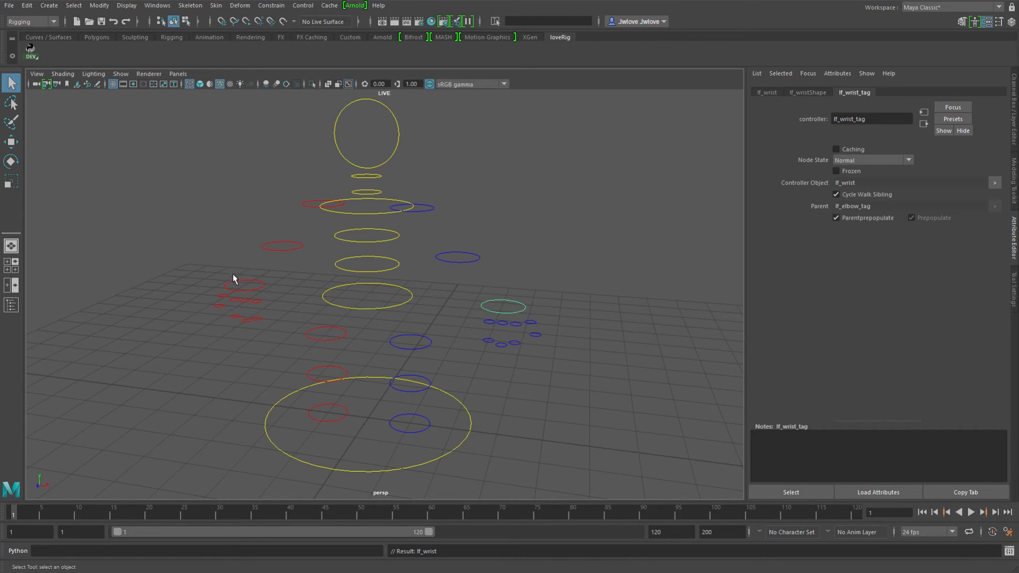
mouse_move(395, 313)
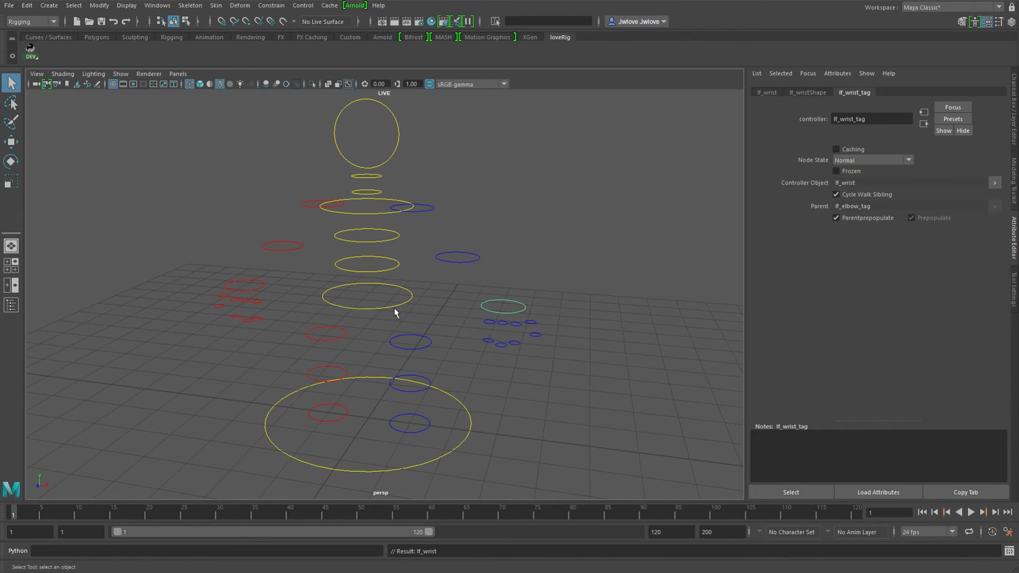
mouse_move(393, 268)
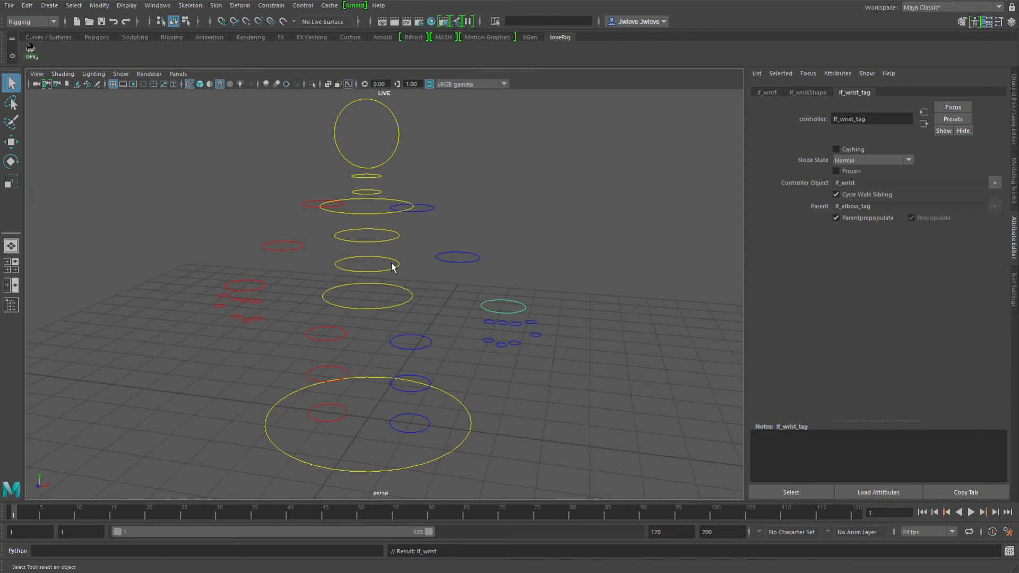
mouse_move(398, 225)
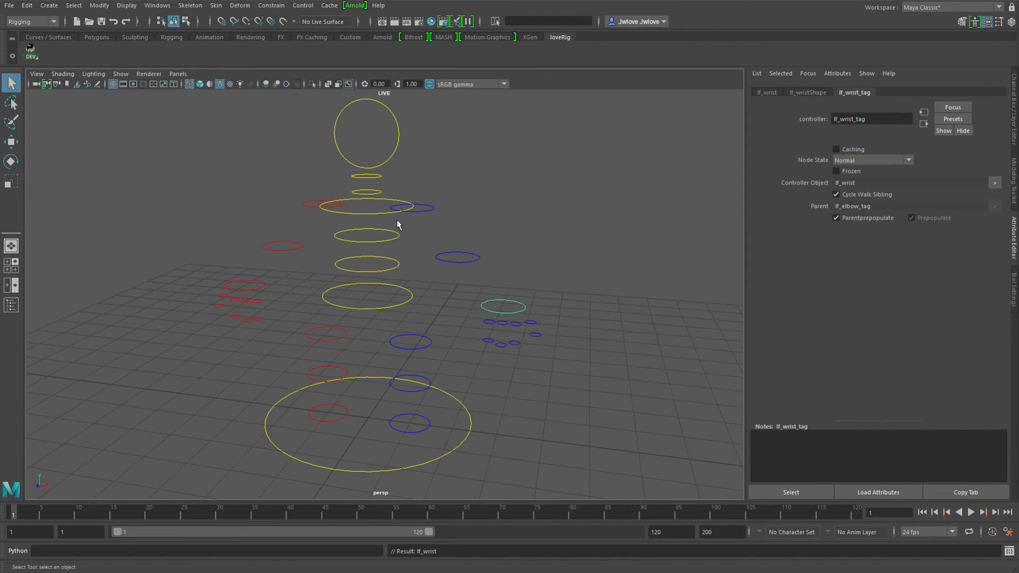
mouse_move(338, 254)
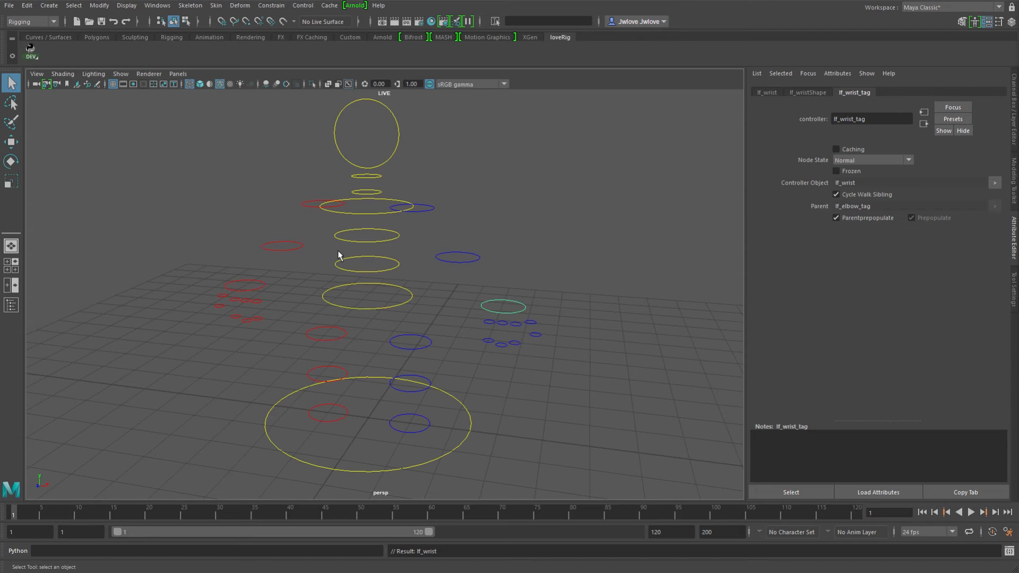
mouse_move(490, 265)
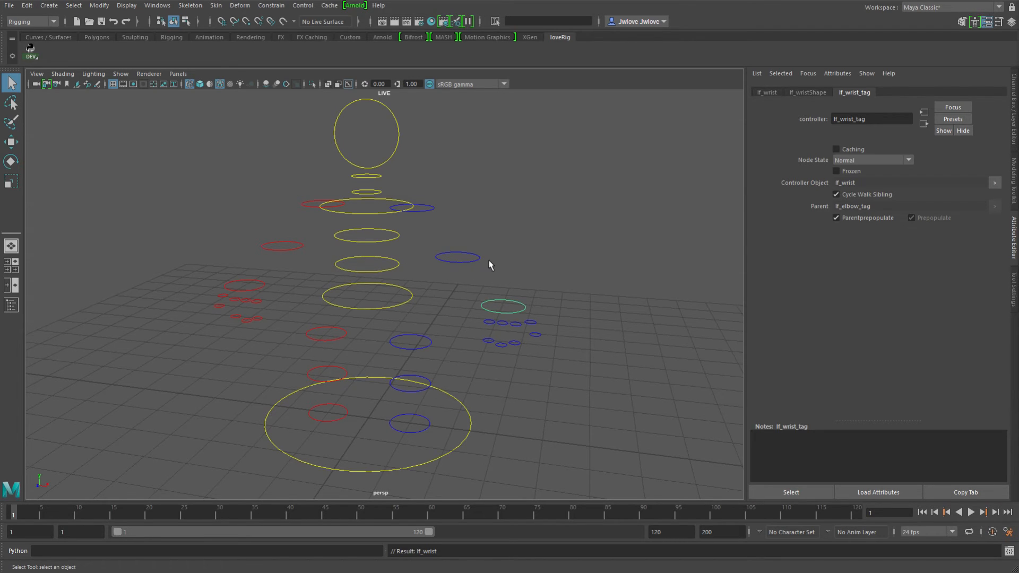
mouse_move(457, 257)
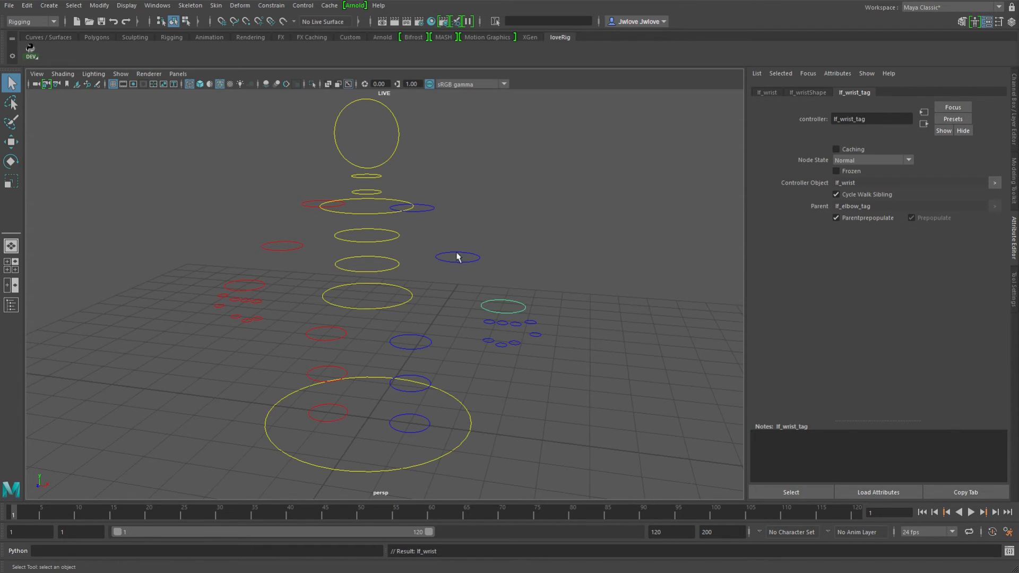
mouse_move(490, 319)
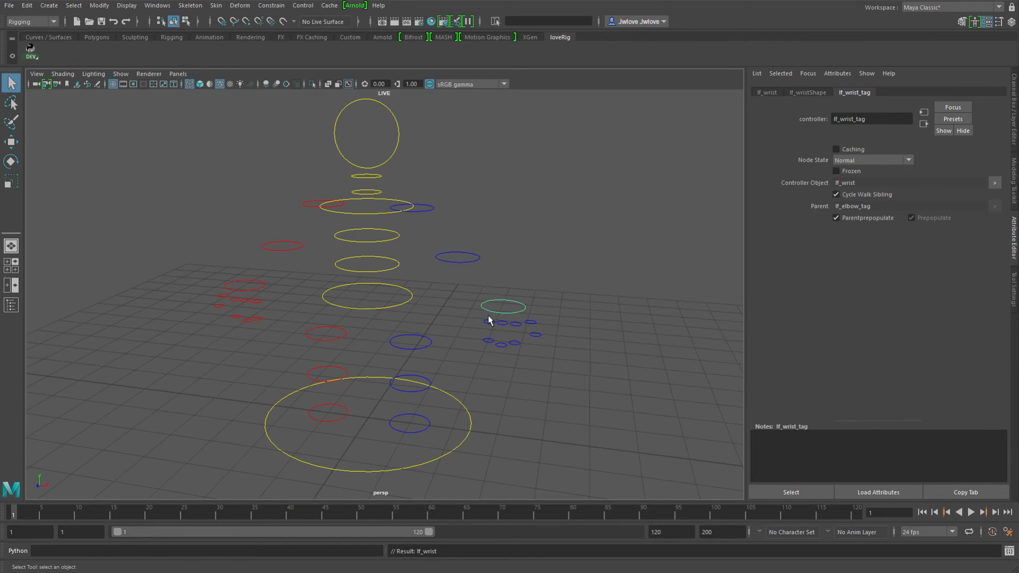
mouse_move(459, 312)
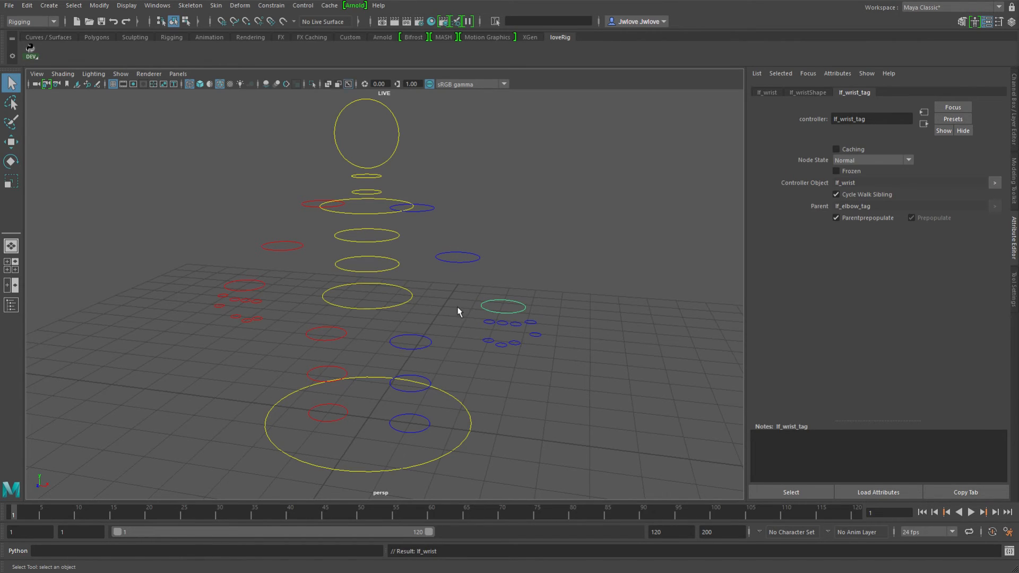
mouse_move(401, 291)
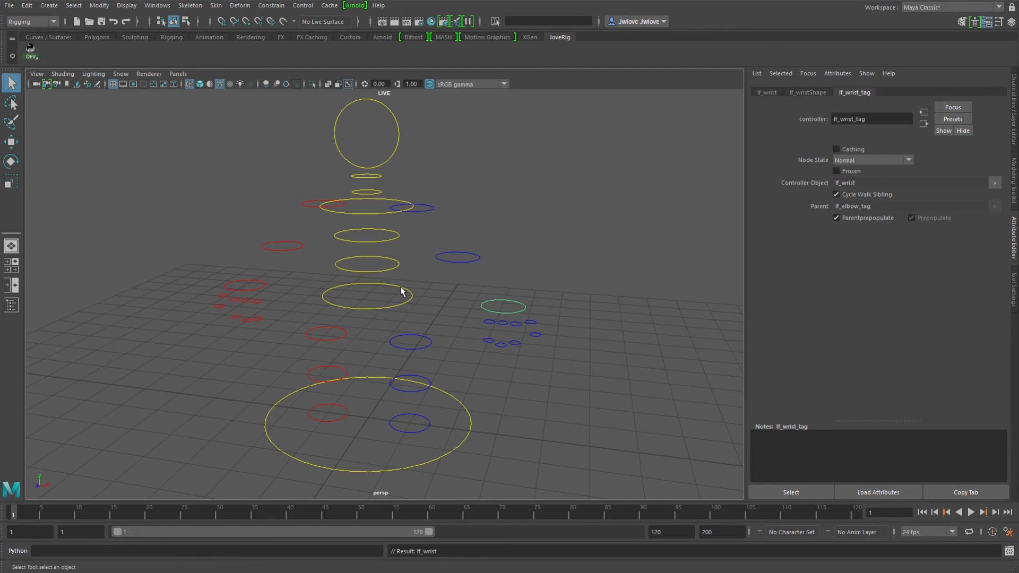
mouse_move(448, 306)
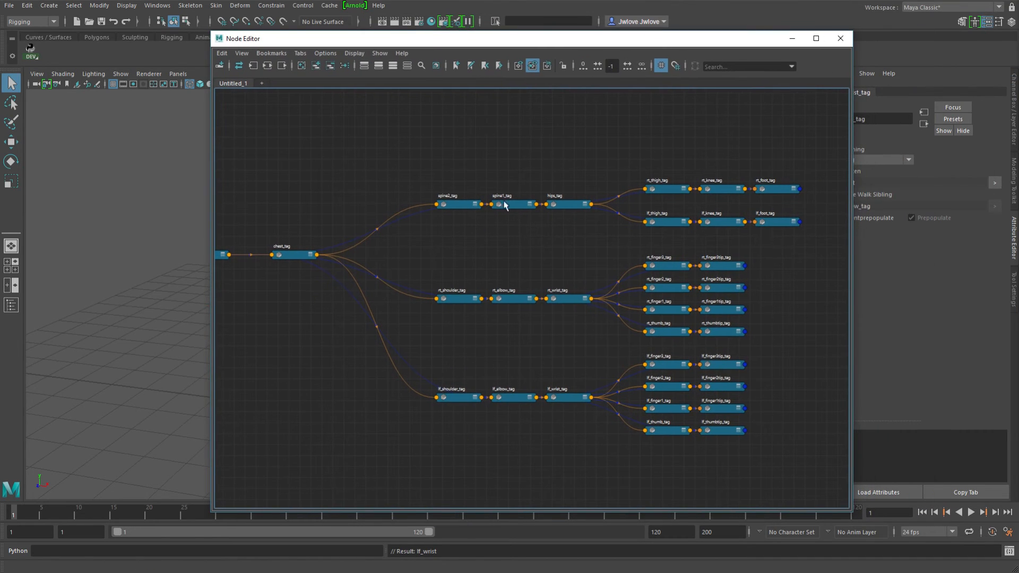
mouse_move(560, 213)
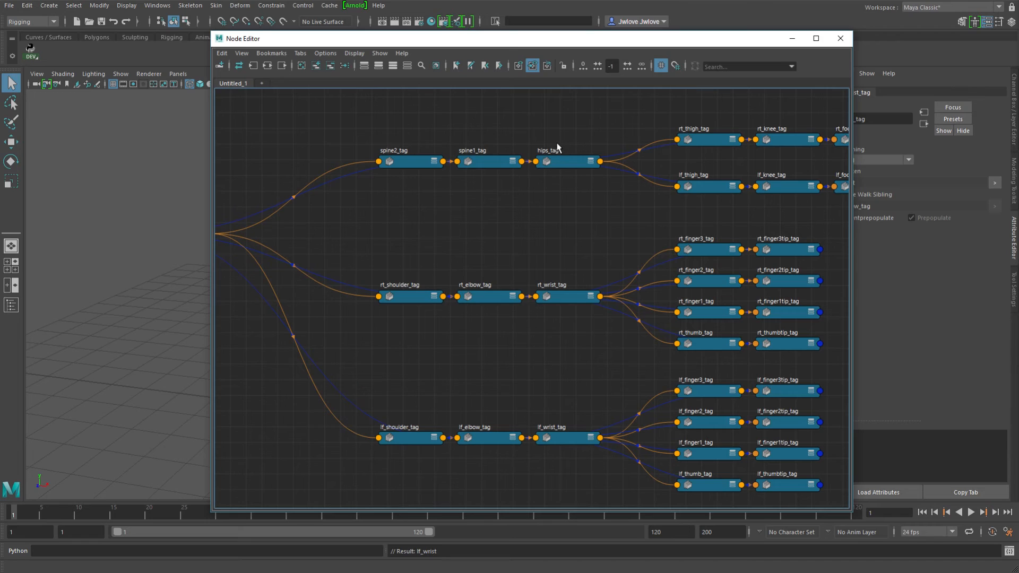
mouse_move(566, 194)
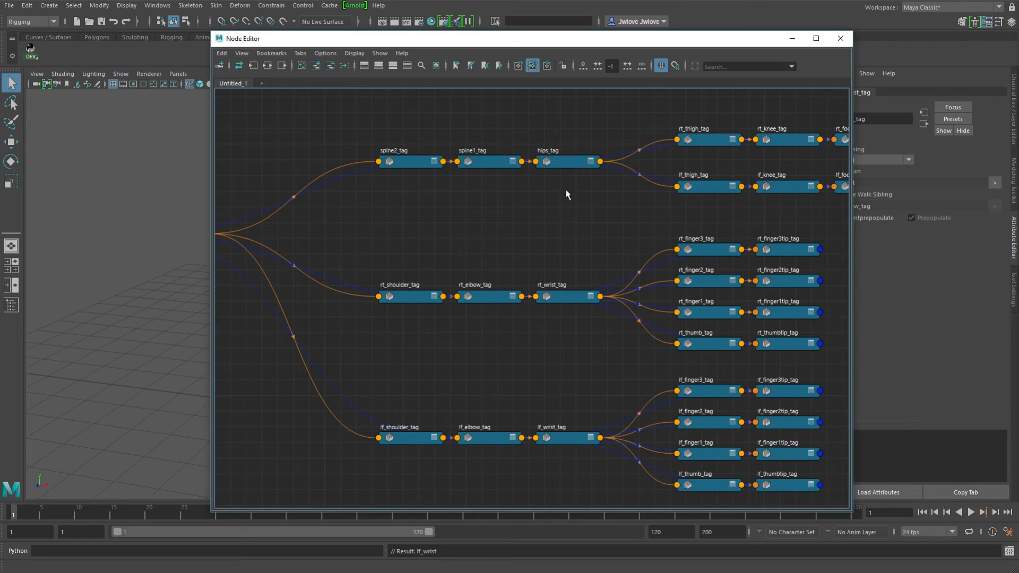
mouse_move(571, 158)
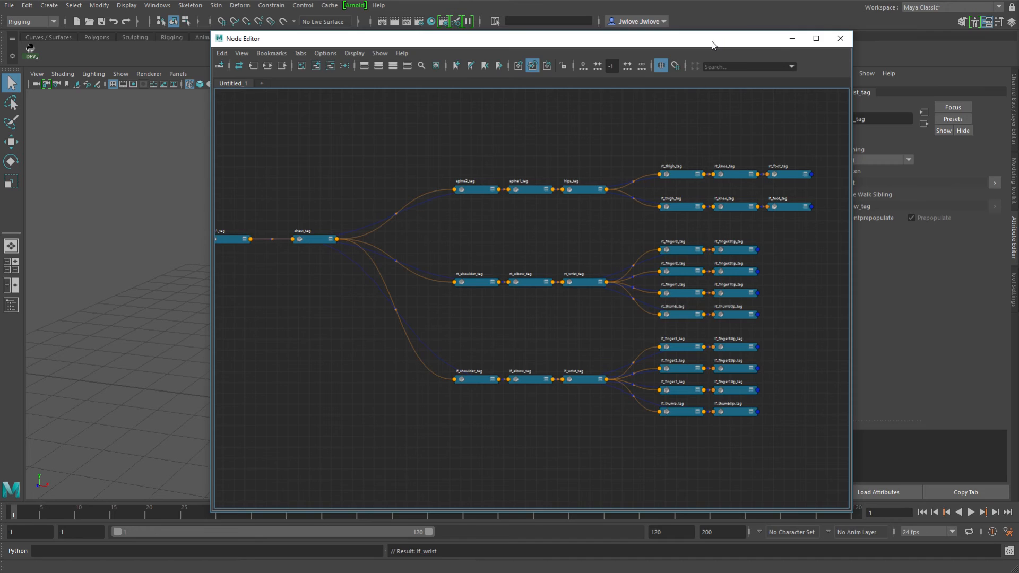
left_click(840, 38)
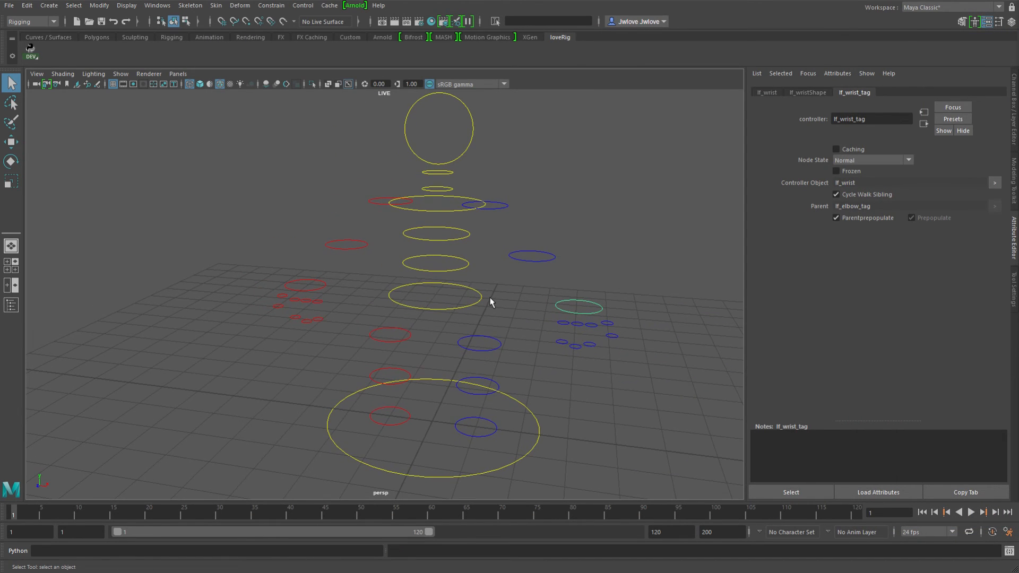
mouse_move(445, 291)
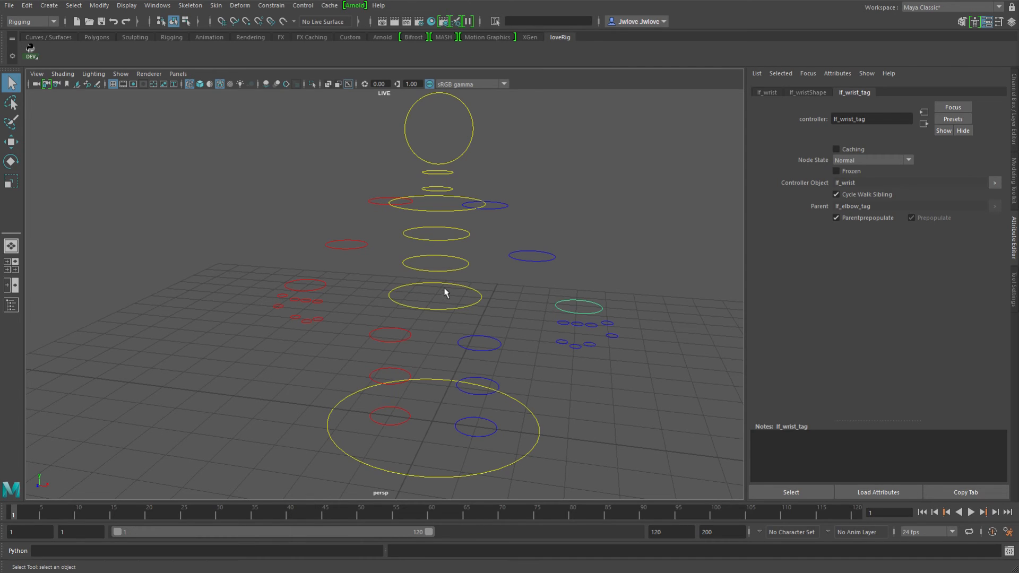
mouse_move(478, 309)
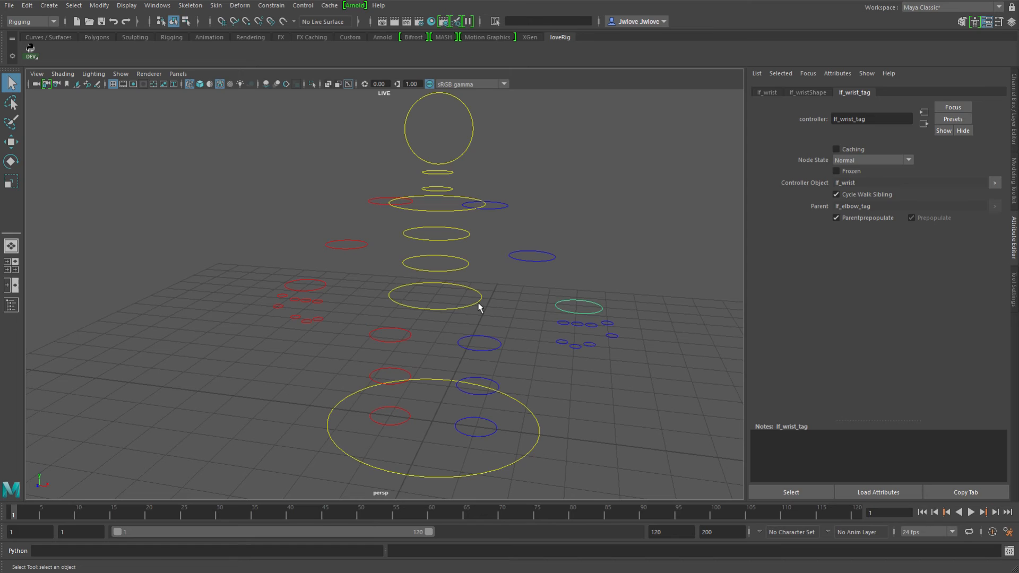
mouse_move(469, 305)
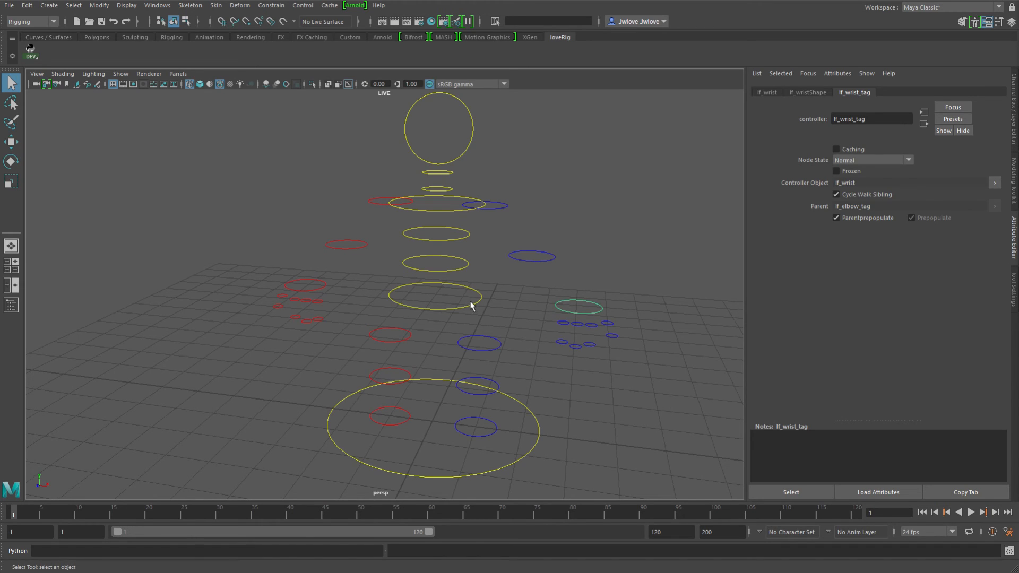
mouse_move(458, 283)
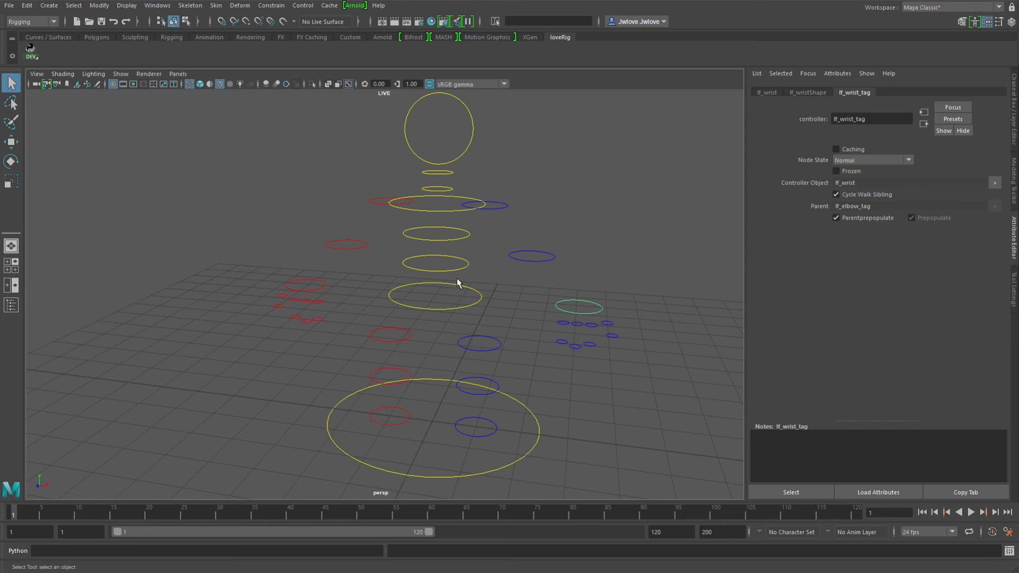
mouse_move(491, 308)
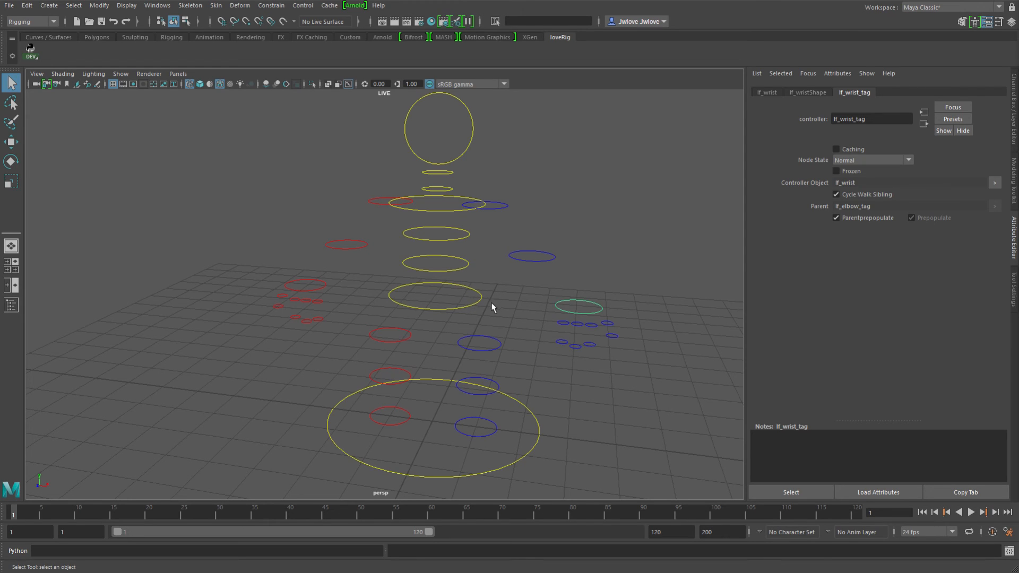
mouse_move(390, 359)
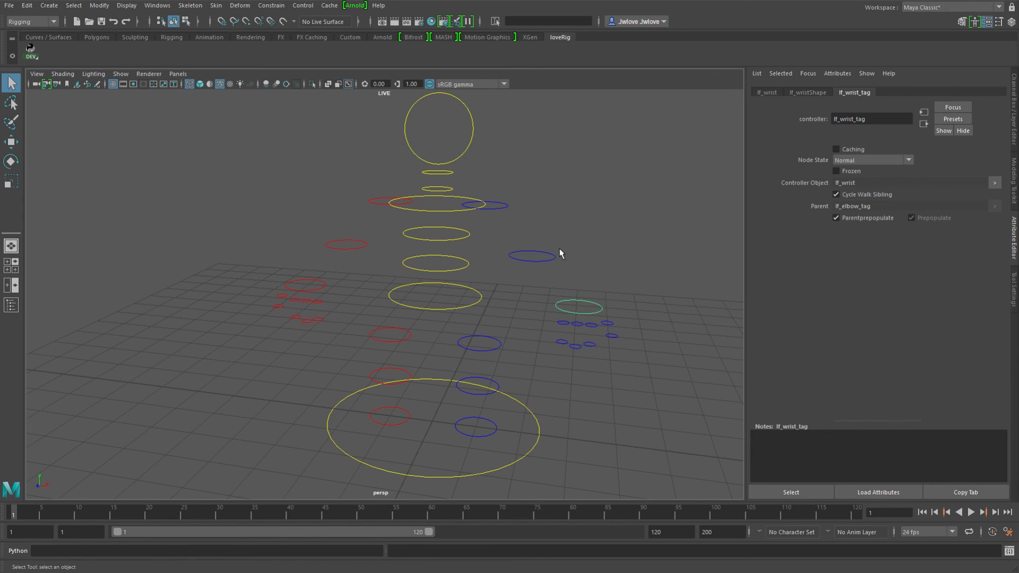
mouse_move(571, 274)
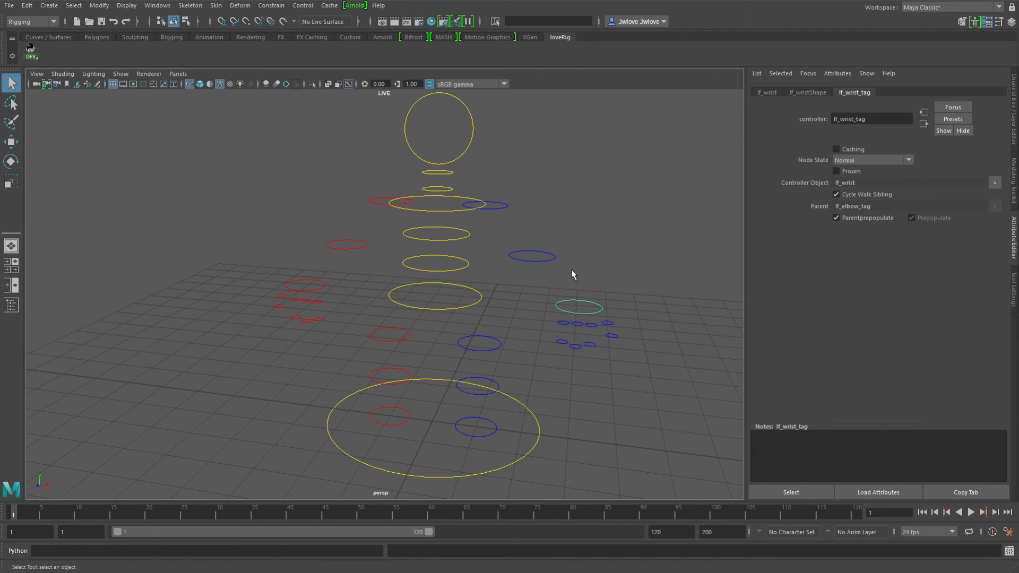
mouse_move(621, 276)
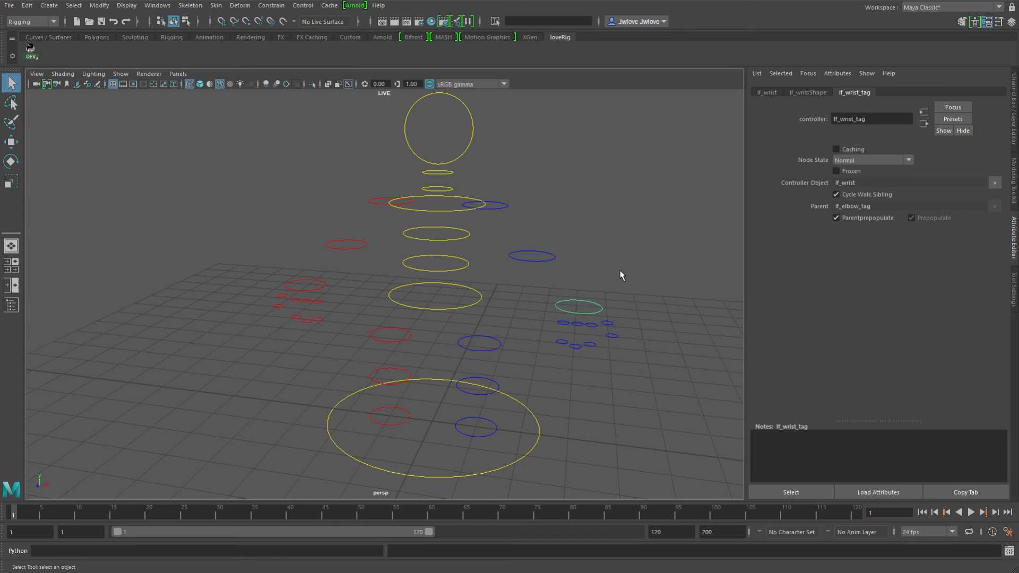
mouse_move(587, 158)
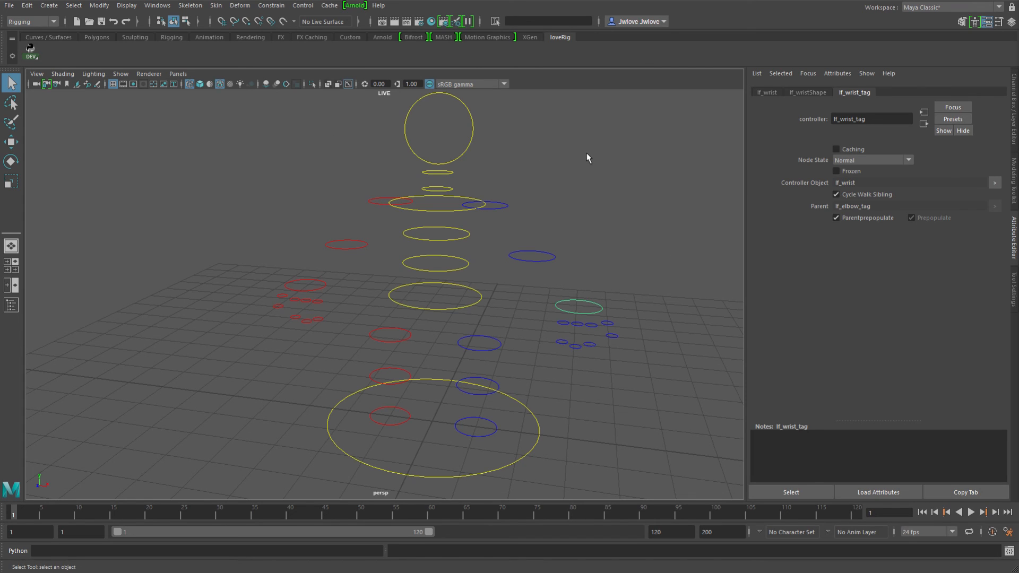
mouse_move(592, 207)
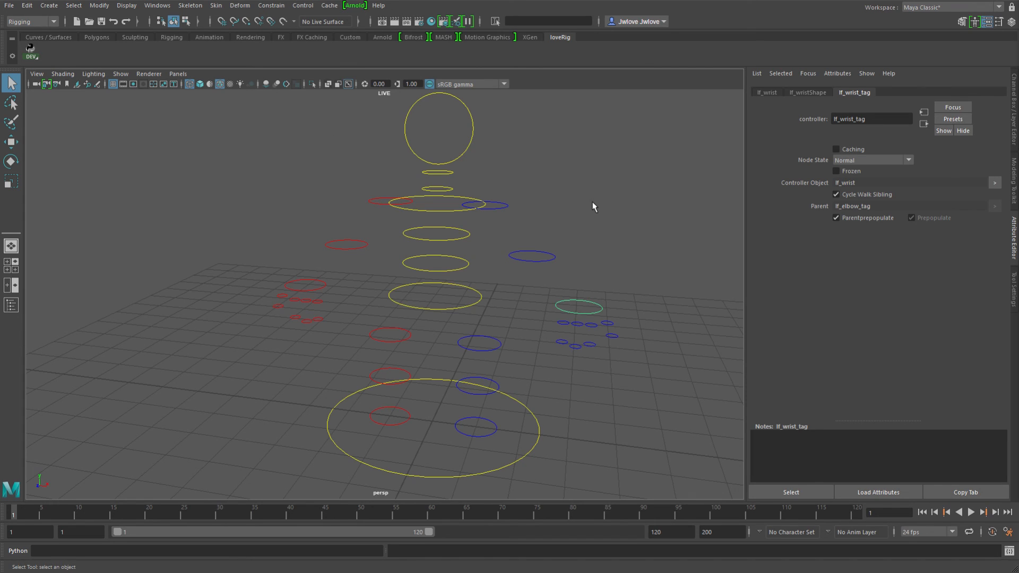
mouse_move(571, 207)
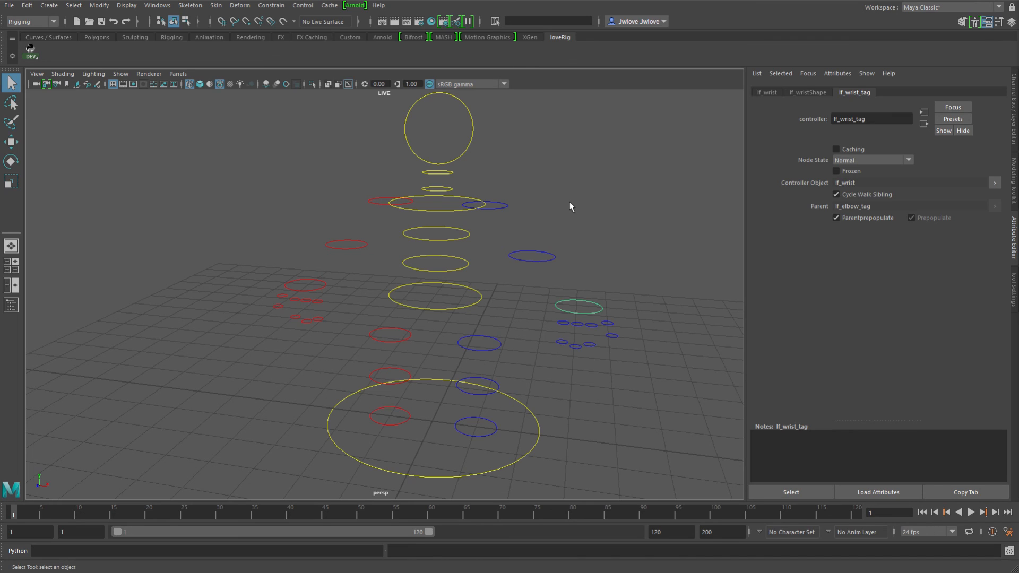
mouse_move(549, 220)
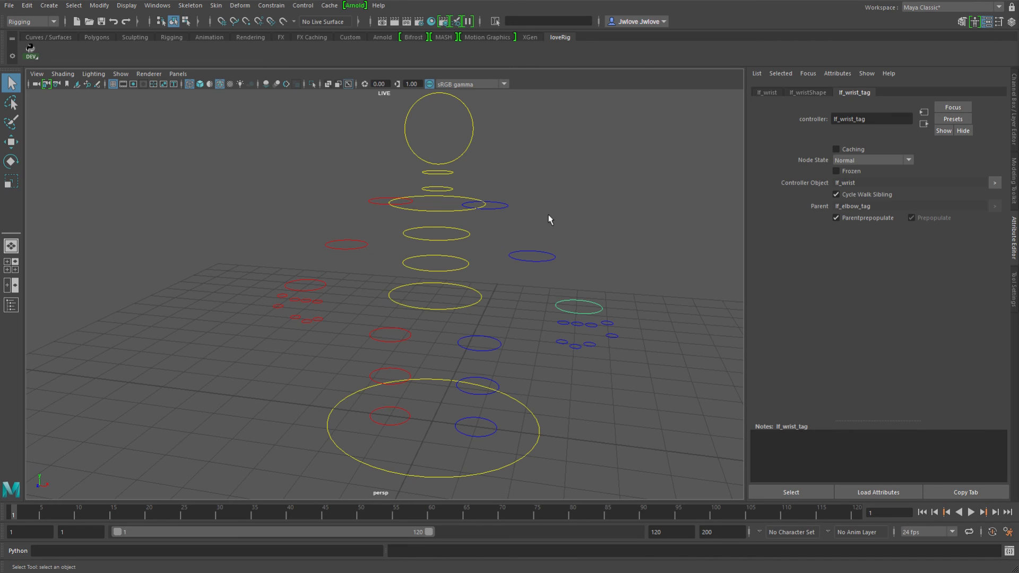
mouse_move(596, 207)
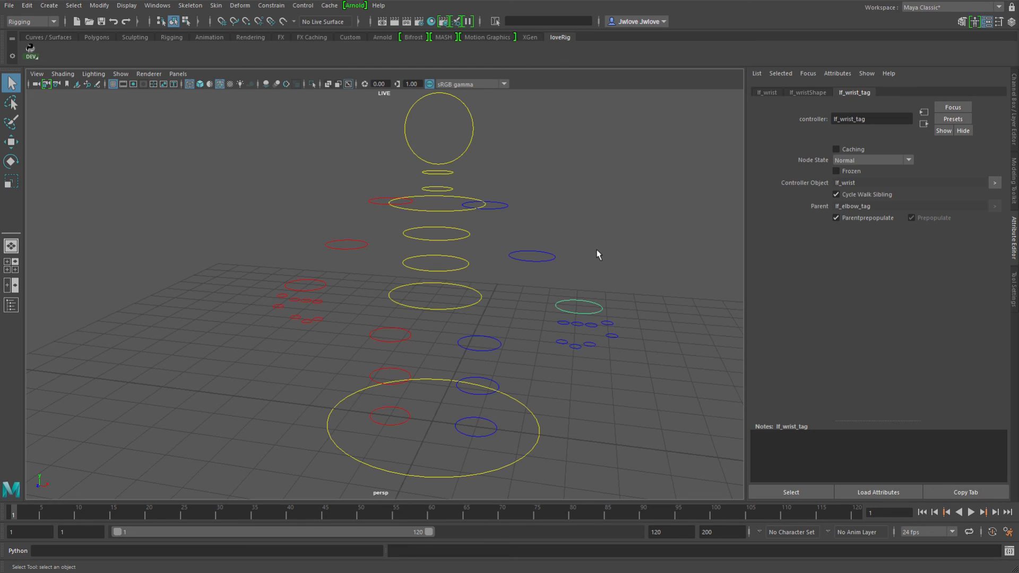
mouse_move(592, 268)
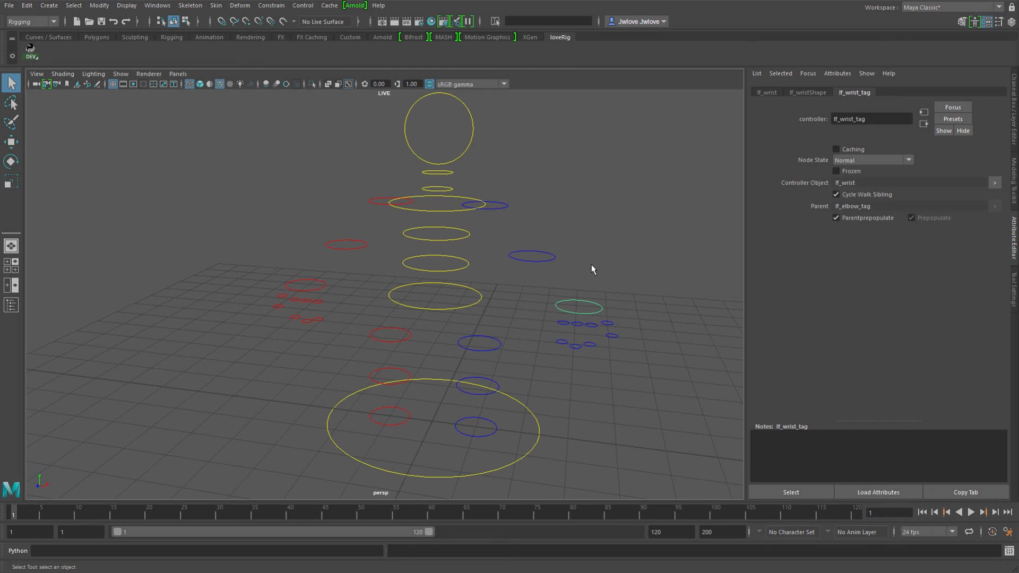